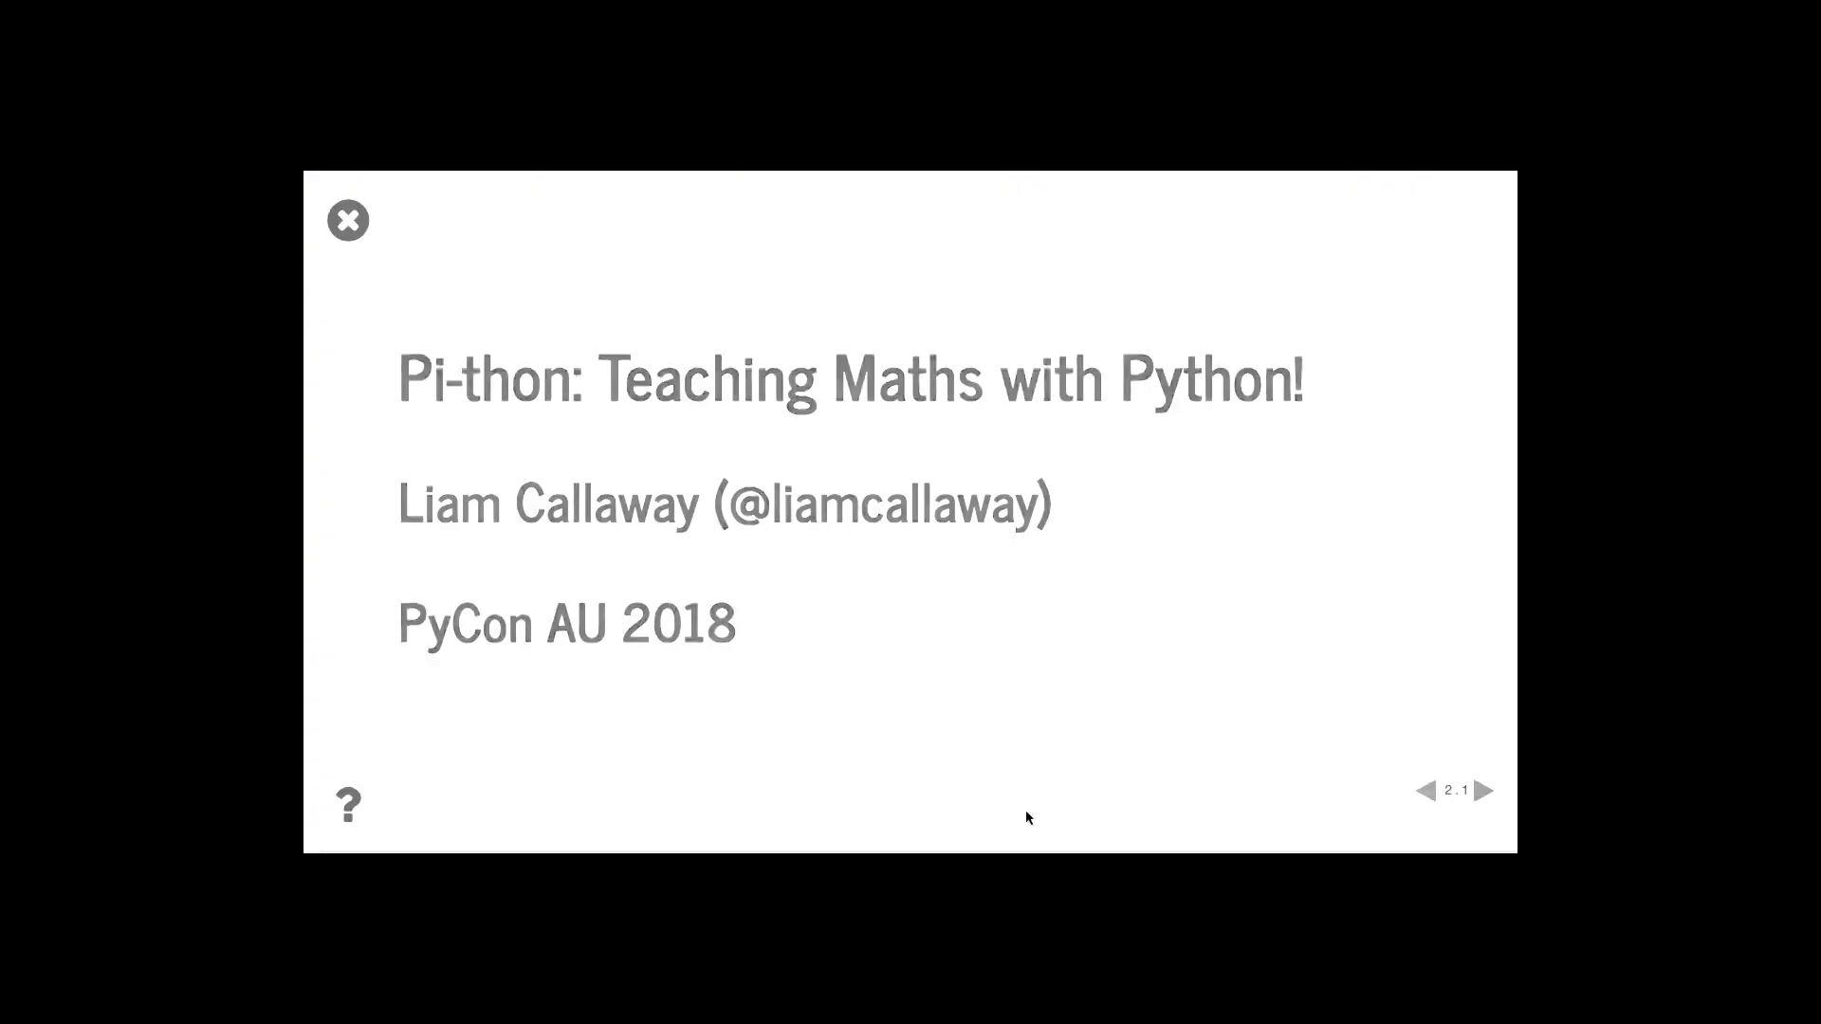
Advance from the Pi-thon title slide to slide 6 on learning maths or programming
{"action": "left_click", "coordinate": [1487, 791]}
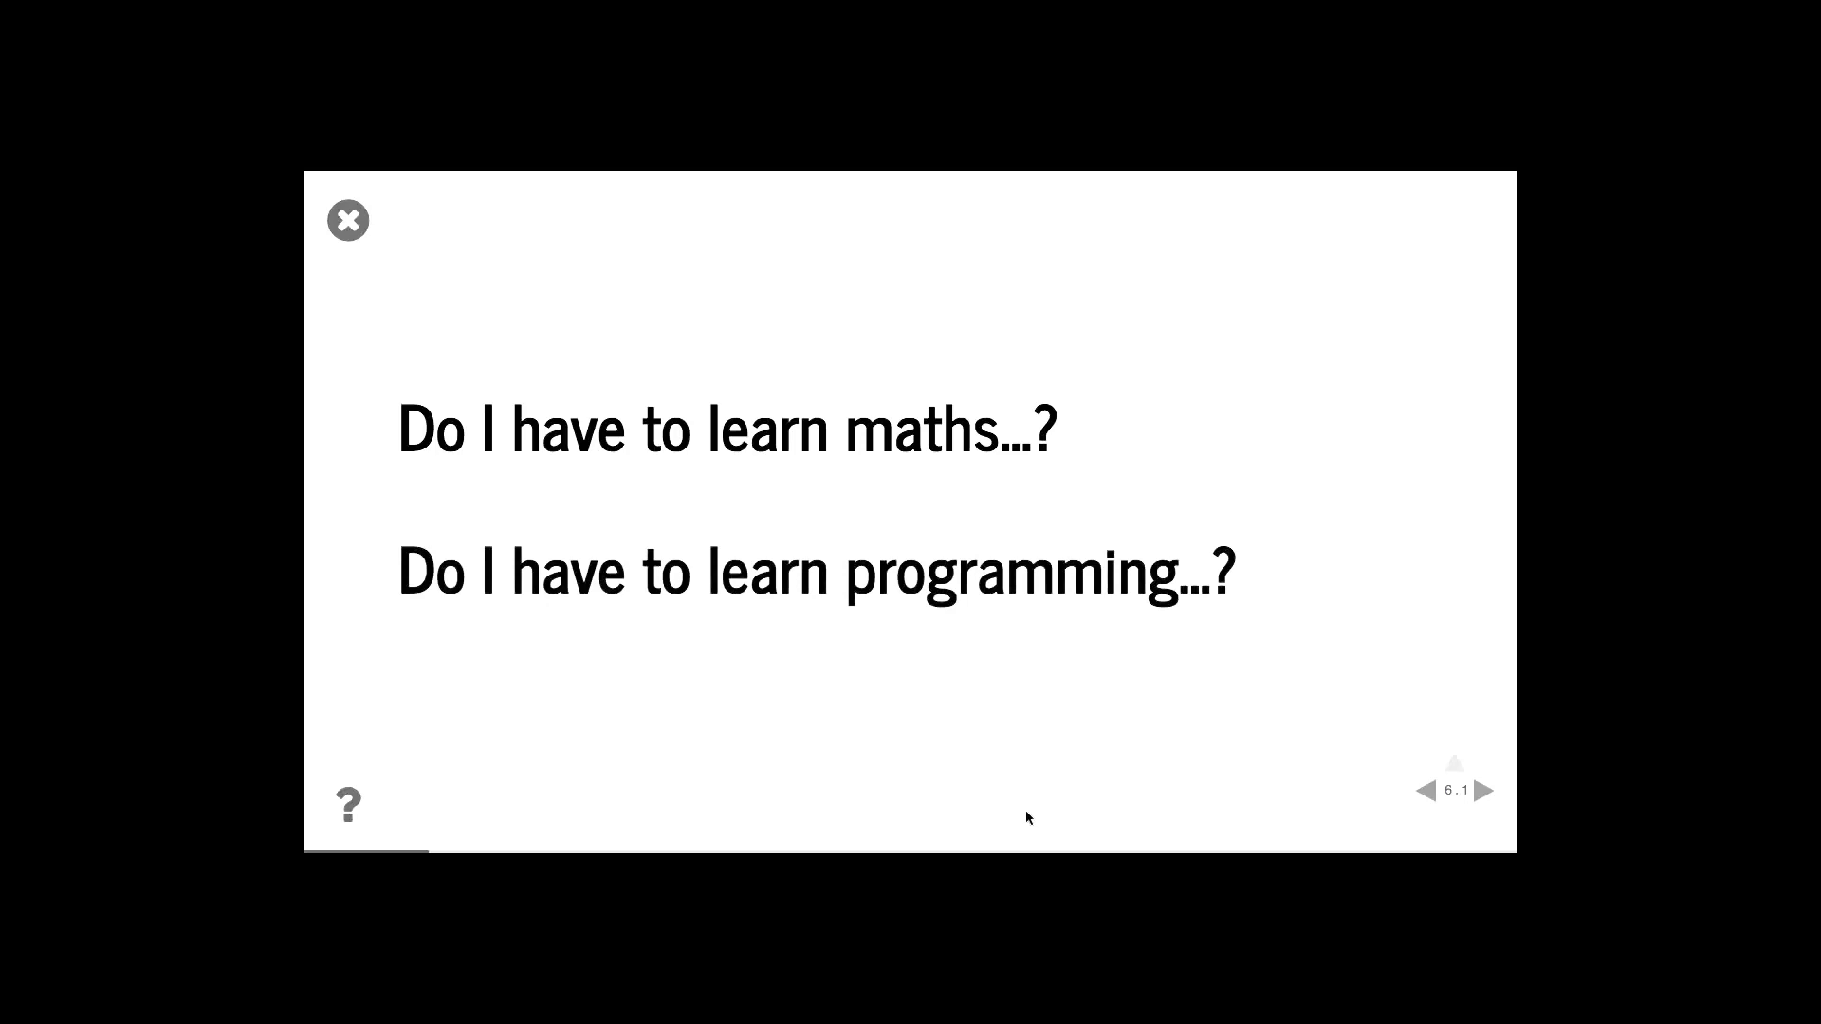
Go to slide 8: 'No, but you should' — this course is a good start
{"action": "left_click", "coordinate": [1486, 789]}
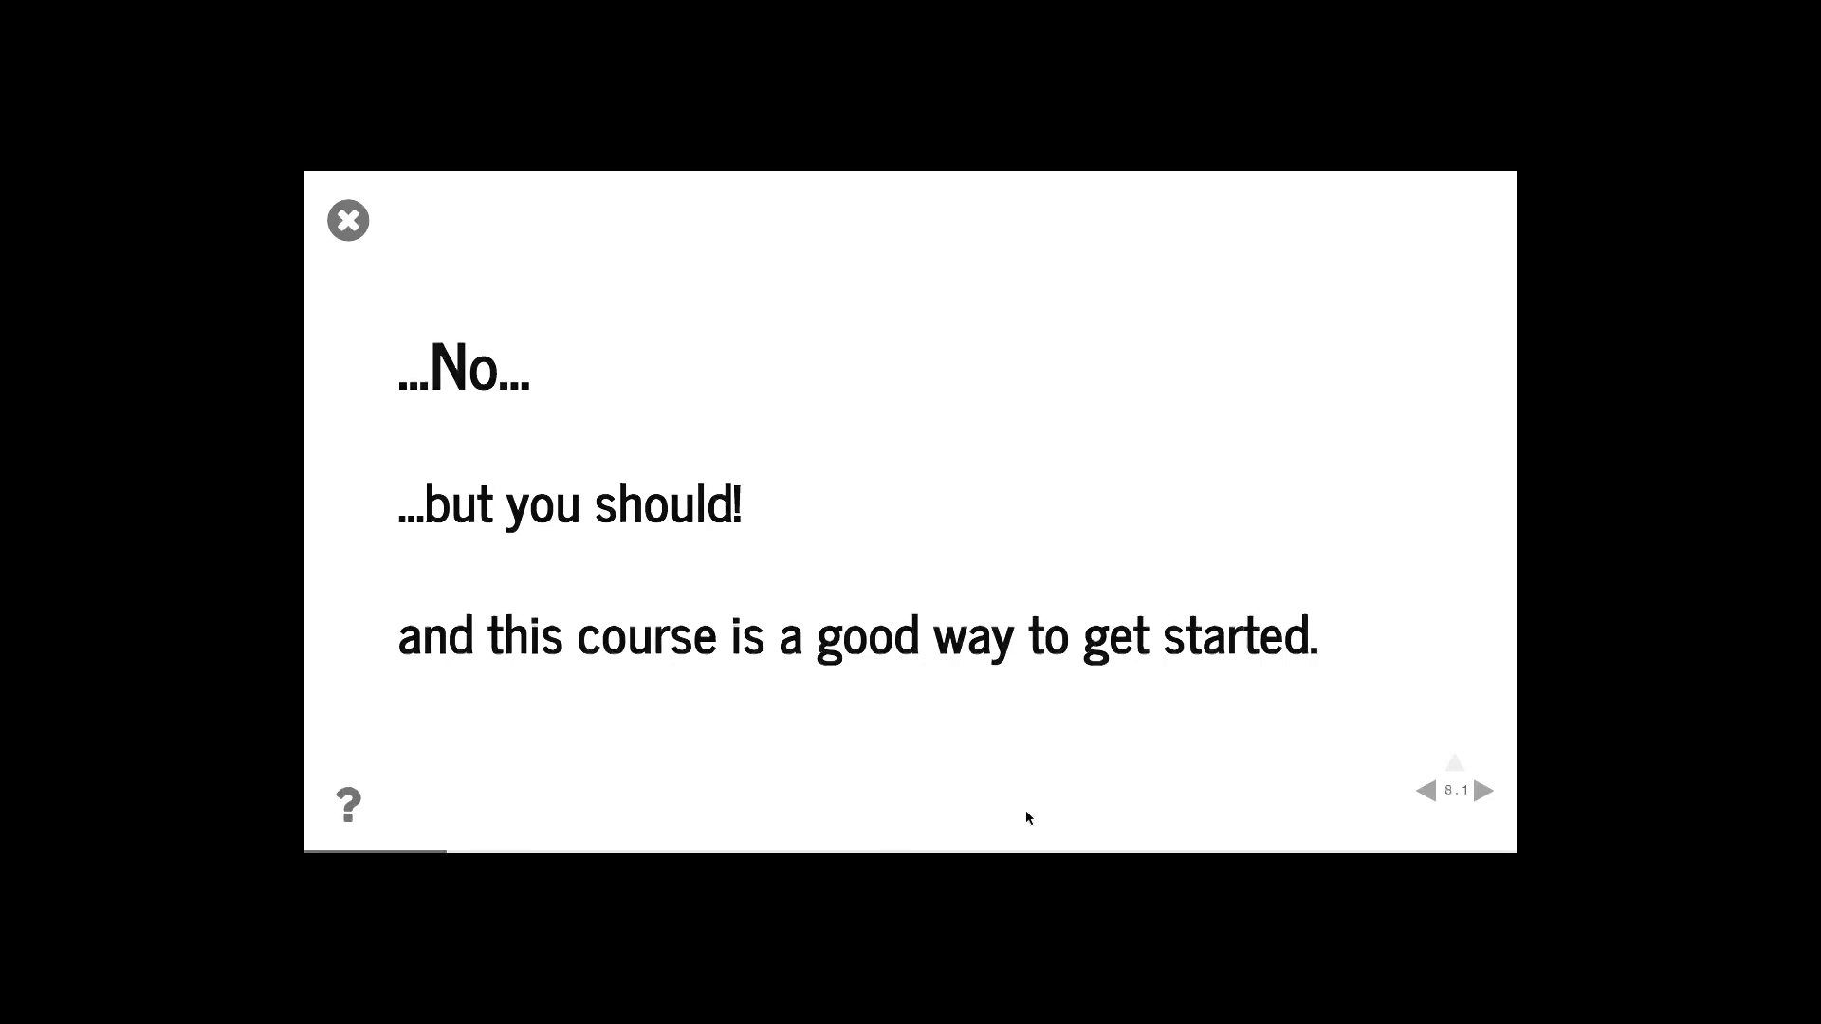
Advance to slide 10 with the hands-on Python and hands-on maths quotes
{"action": "left_click", "coordinate": [1488, 791]}
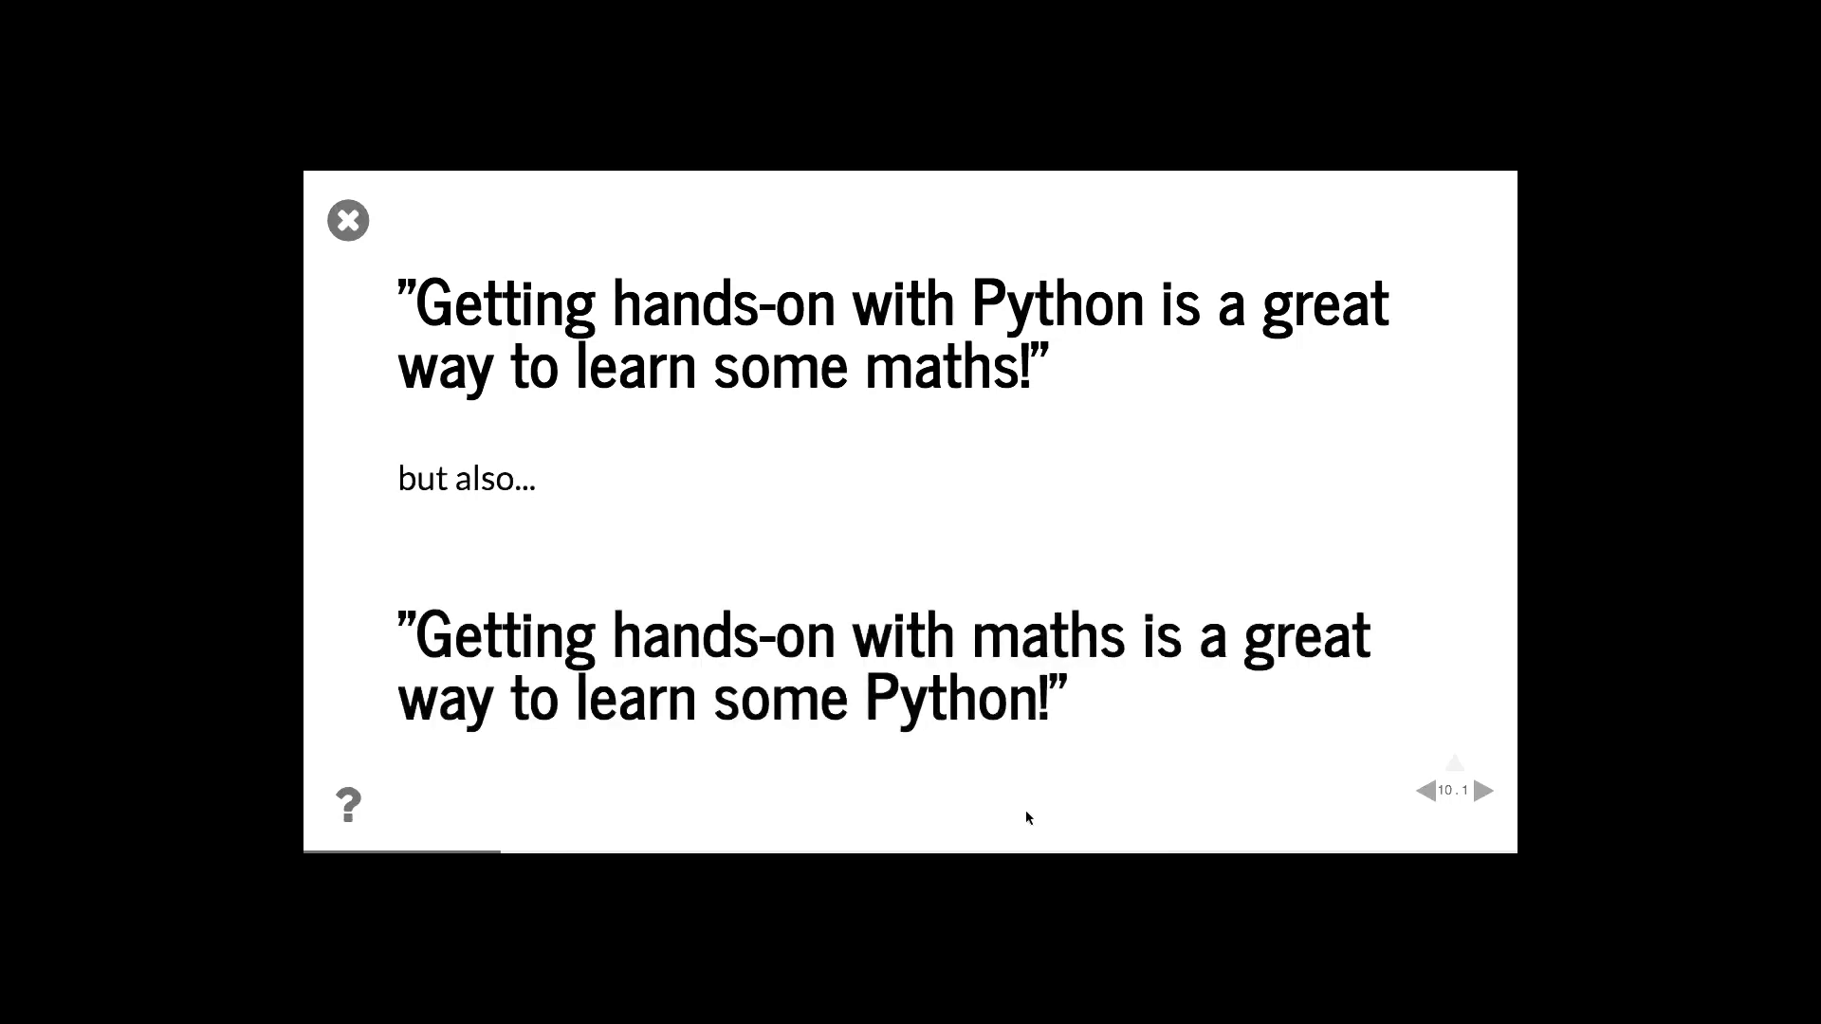
Go through slide 11 to the Set Theory meme slide 12
{"action": "left_click", "coordinate": [1489, 791]}
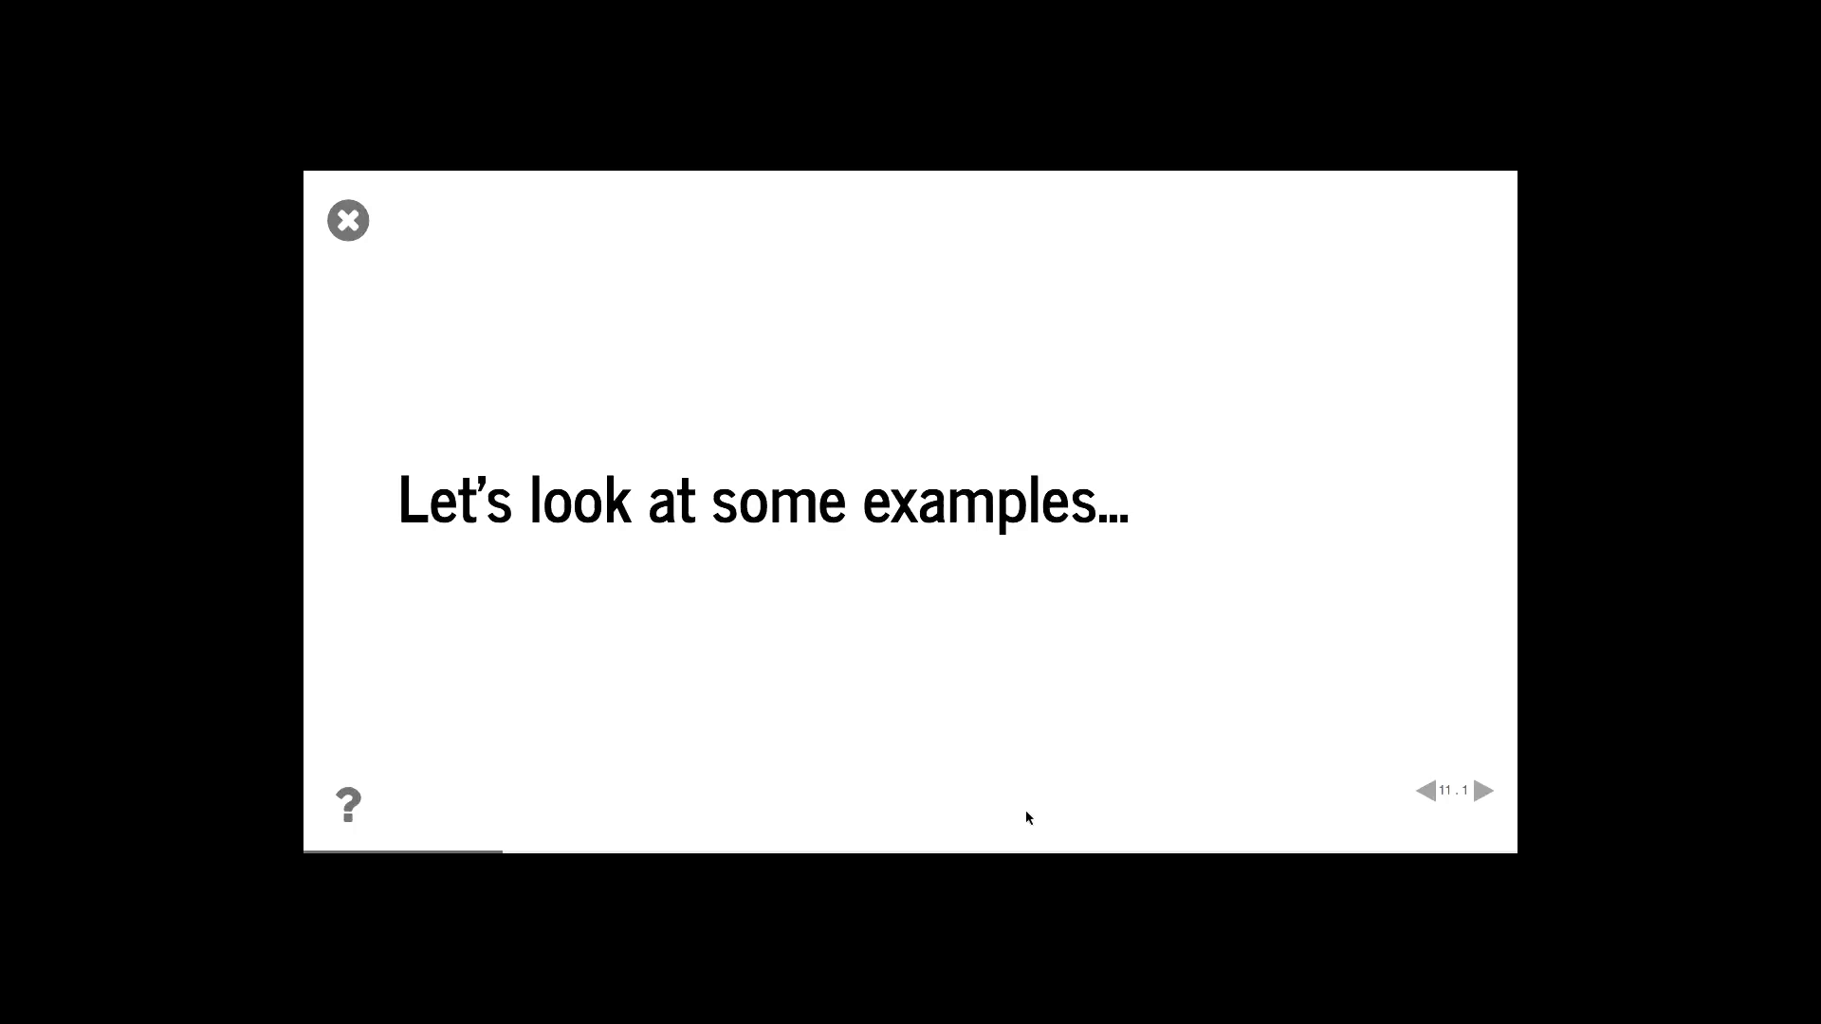
{"action": "left_click", "coordinate": [1488, 791]}
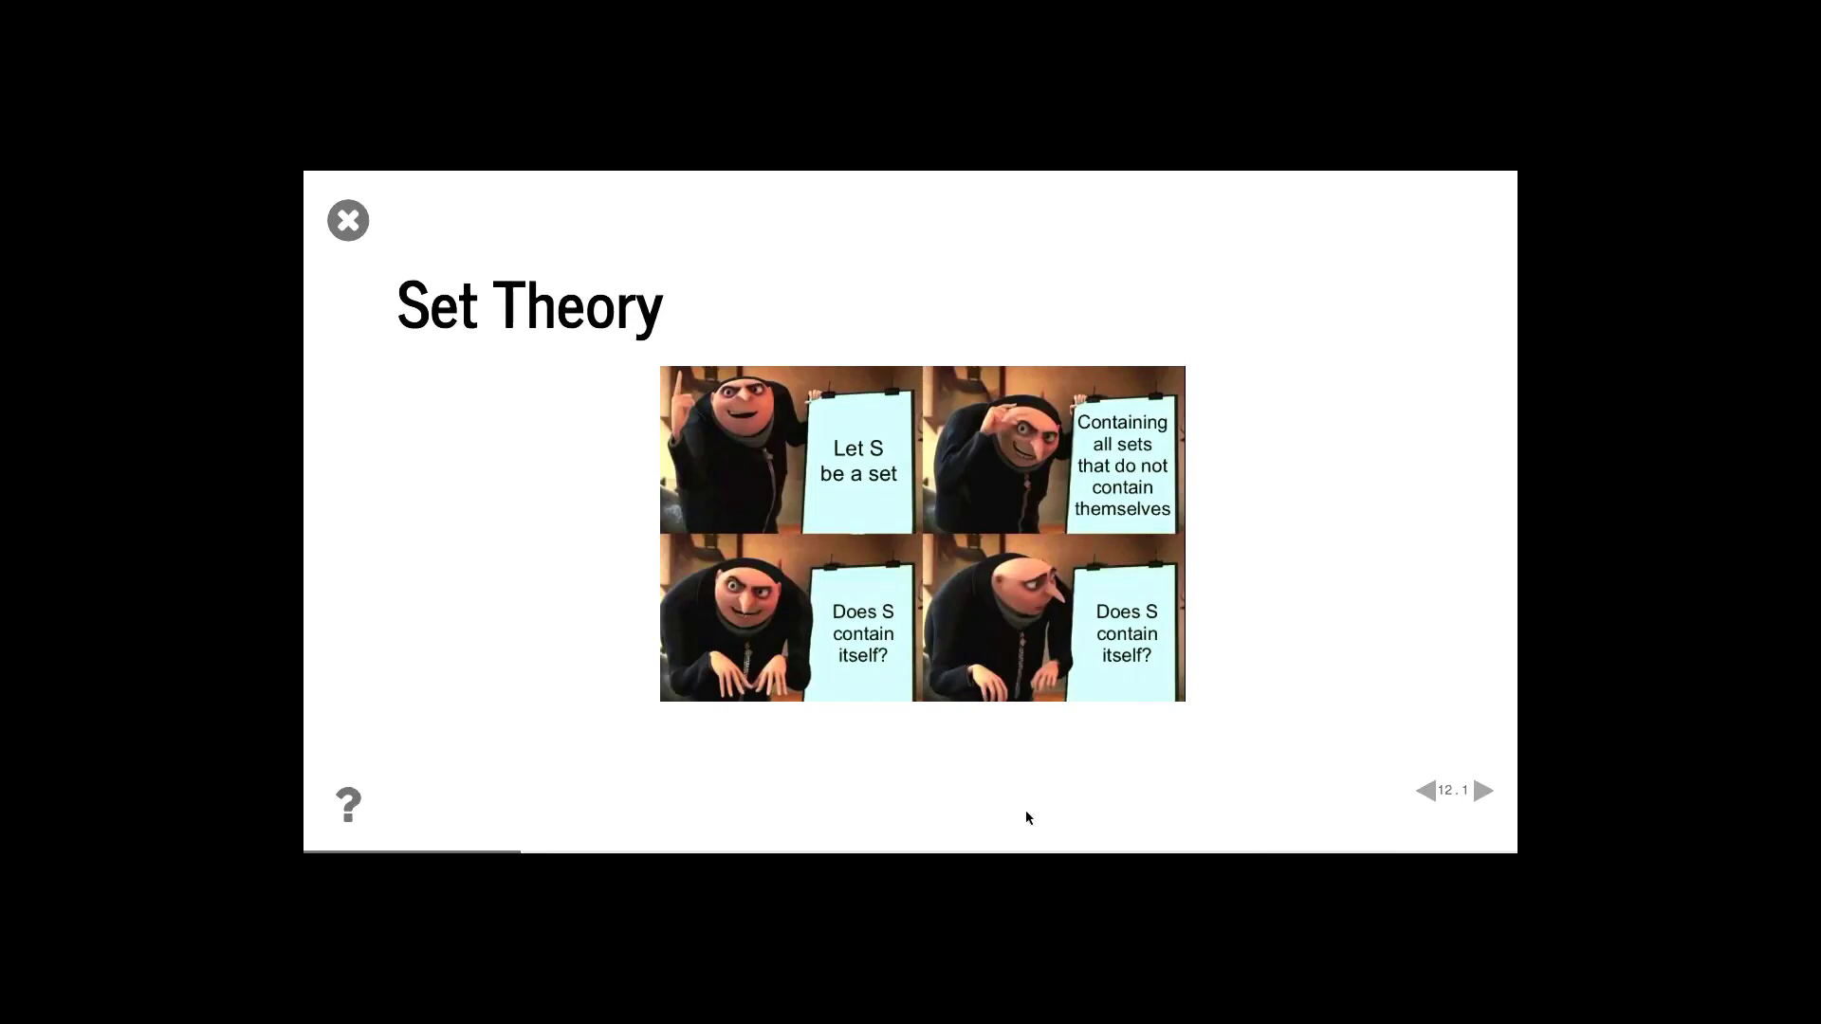
Advance through What is a set? and Set Notation to slide 15, 'Defining a Set in Python'
{"action": "left_click", "coordinate": [1486, 791]}
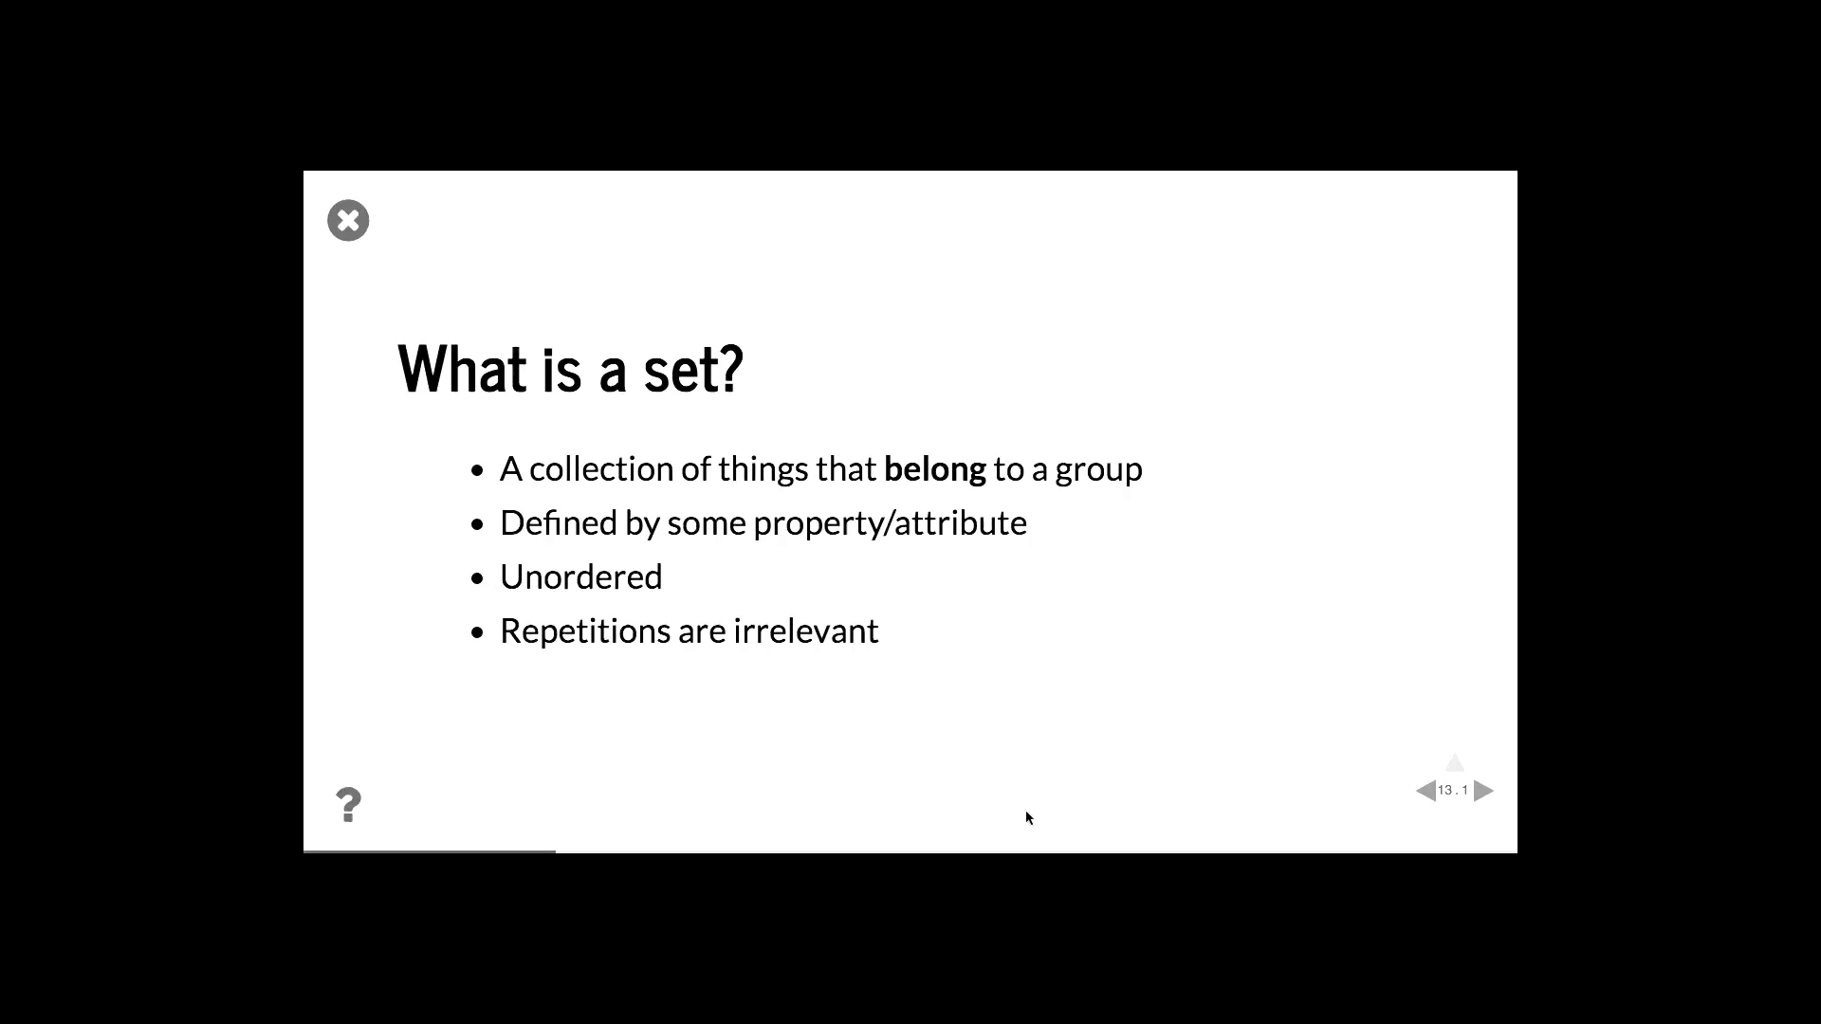
{"action": "left_click", "coordinate": [1488, 790]}
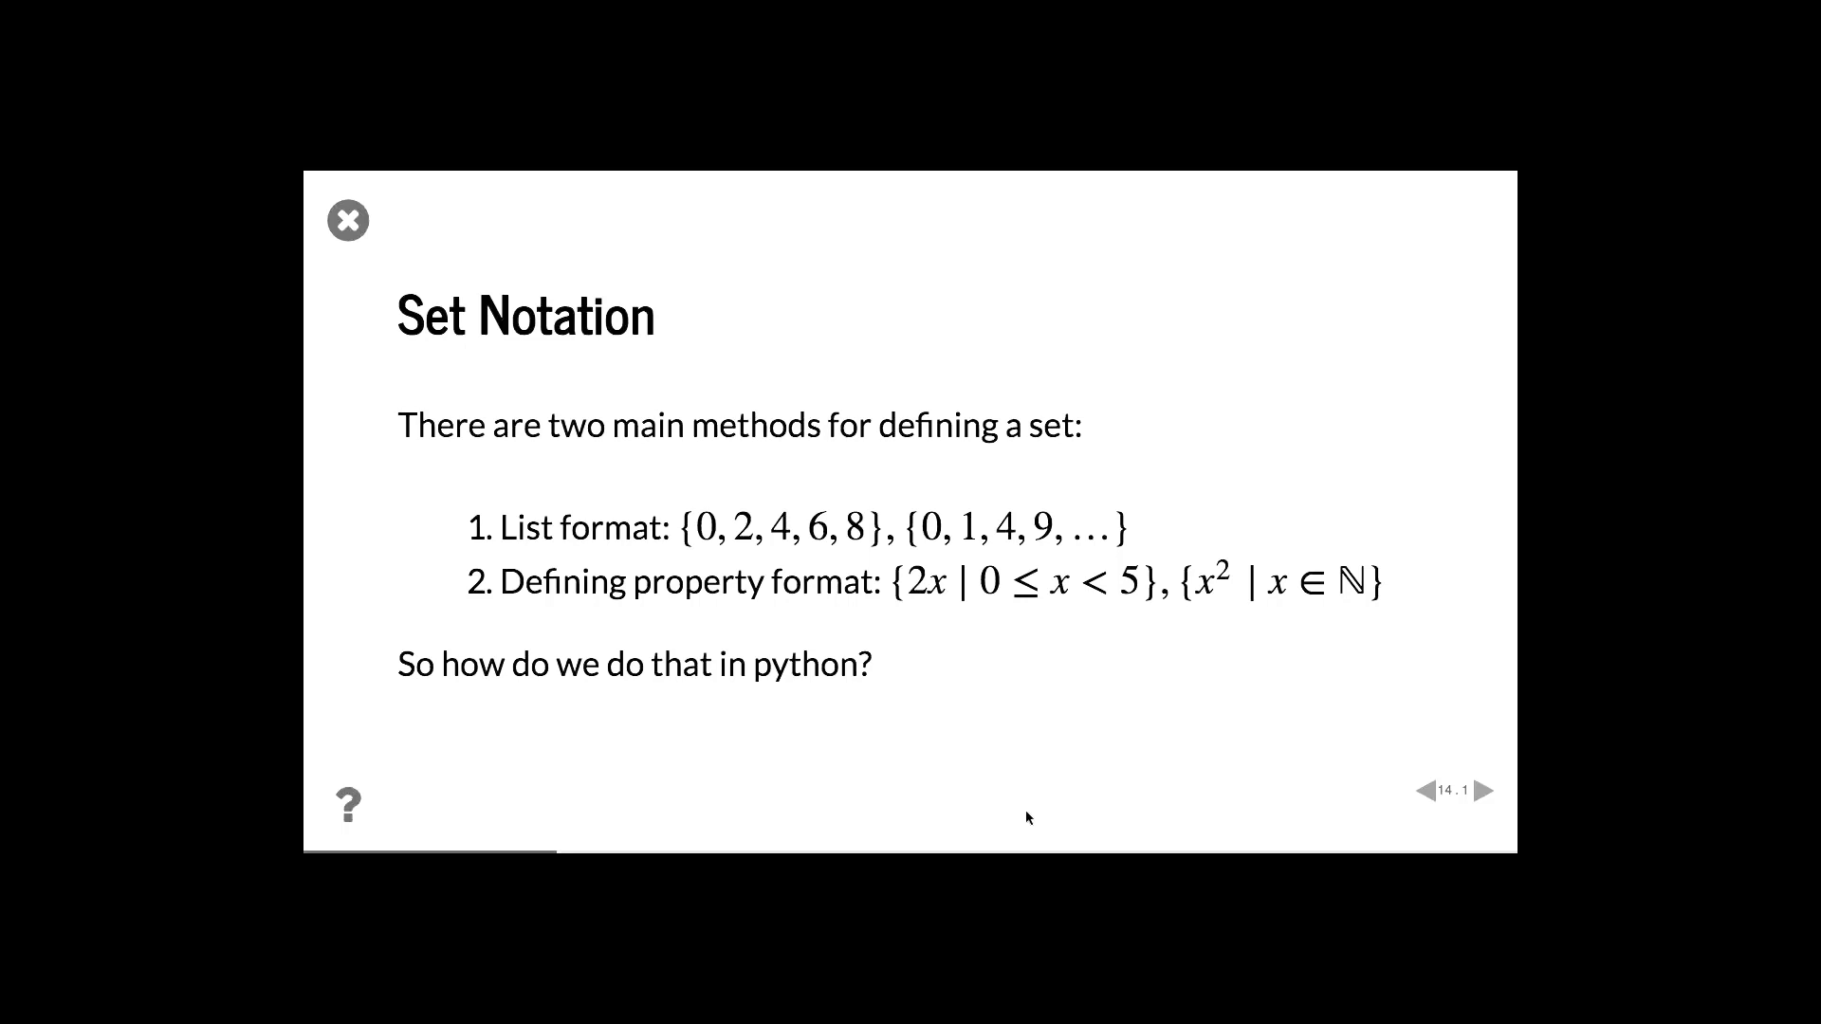
{"action": "mouse_move", "coordinate": [944, 619]}
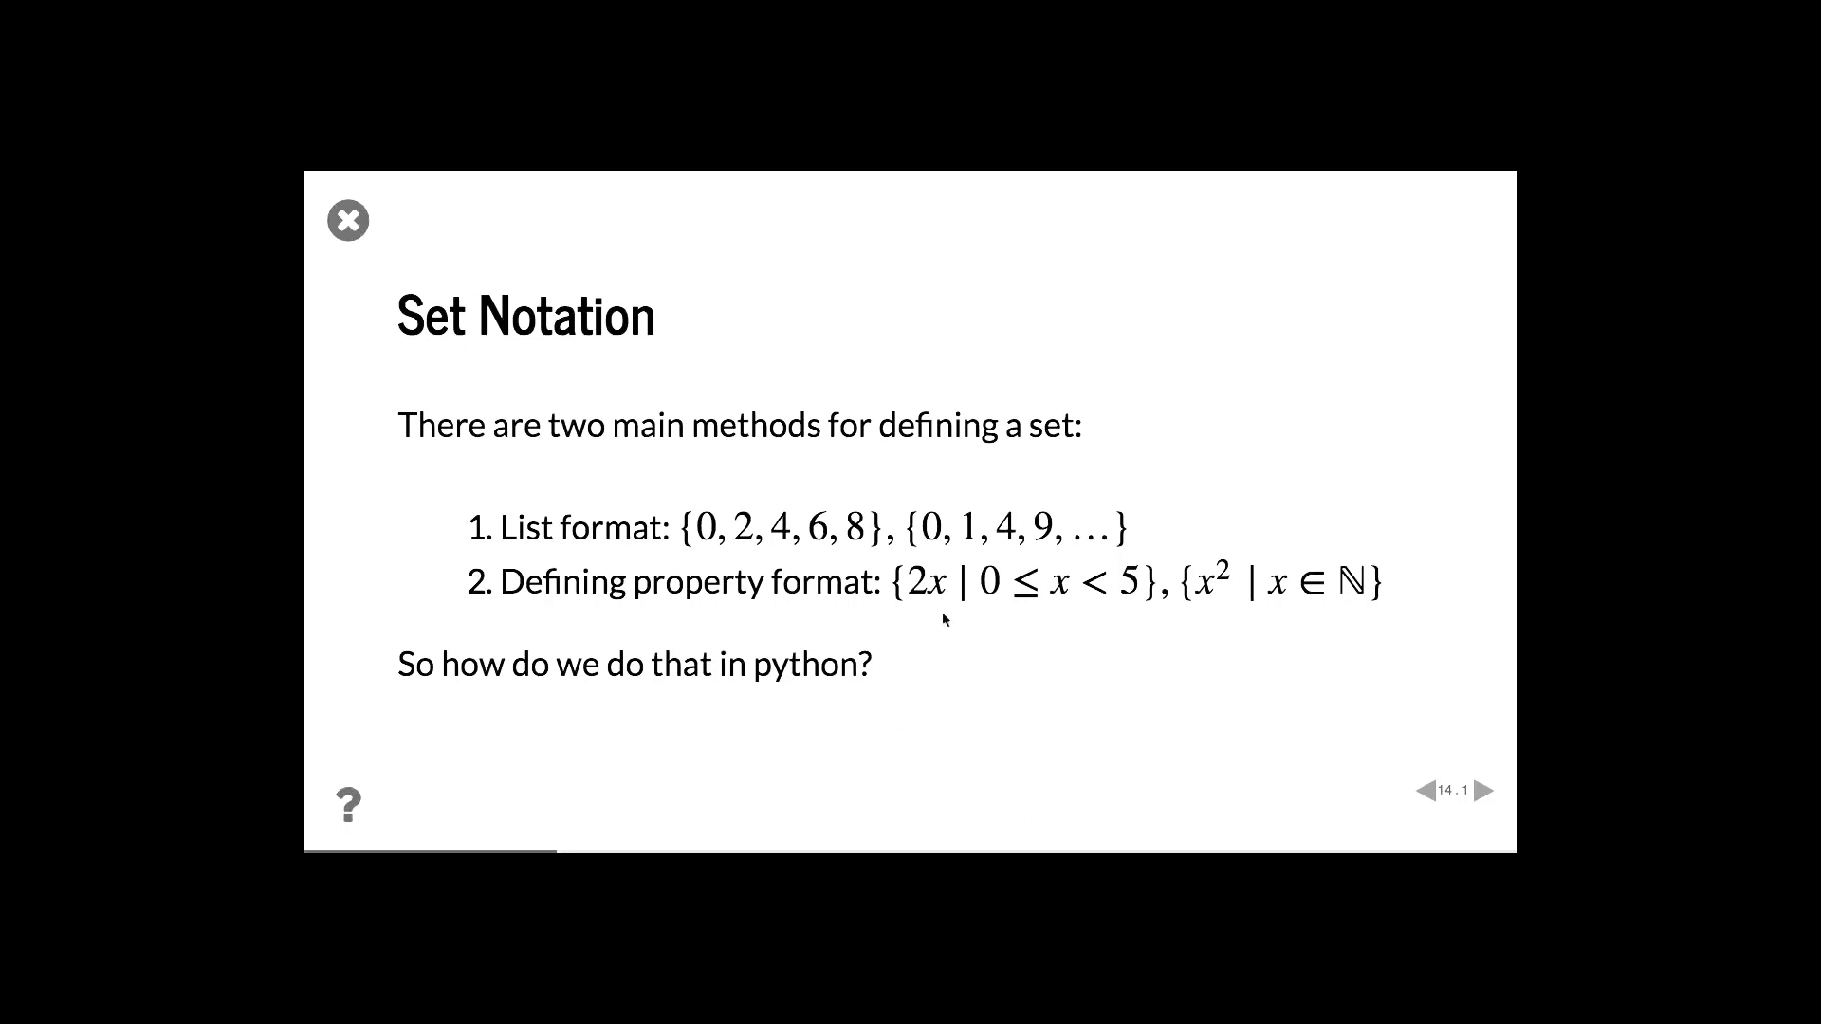
{"action": "mouse_move", "coordinate": [929, 618]}
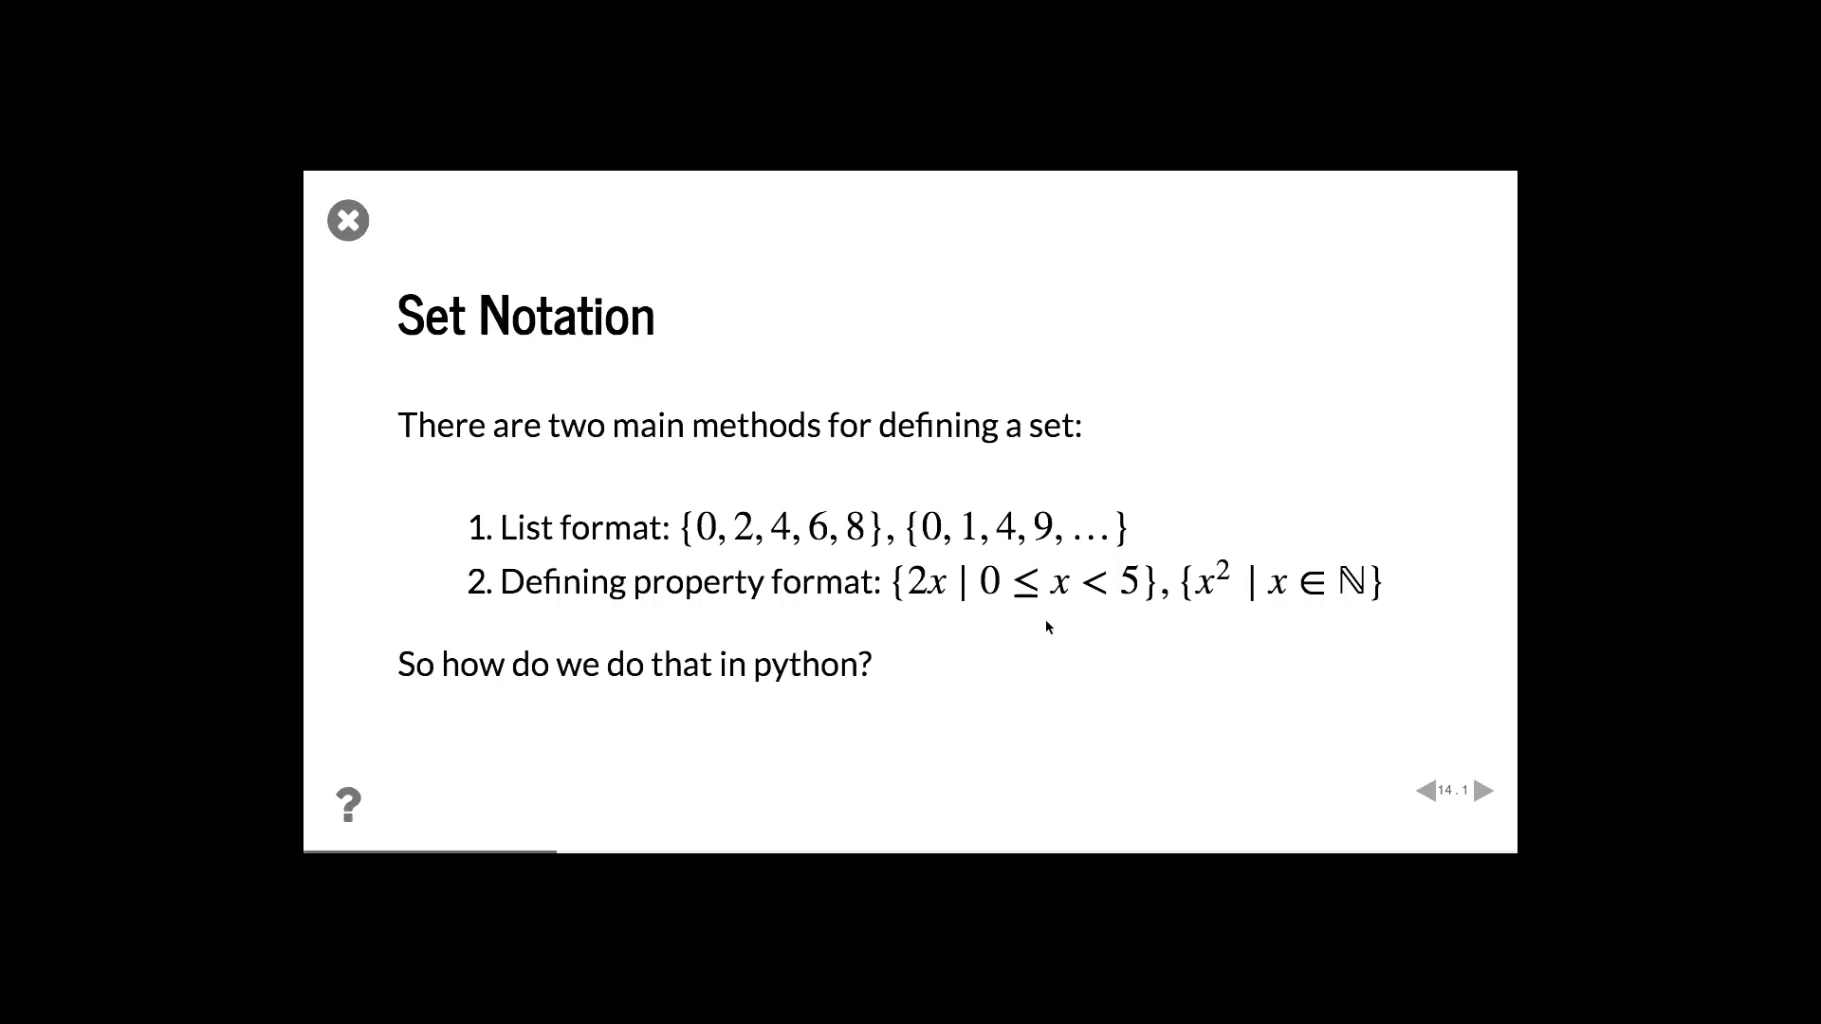
{"action": "left_click", "coordinate": [1488, 791]}
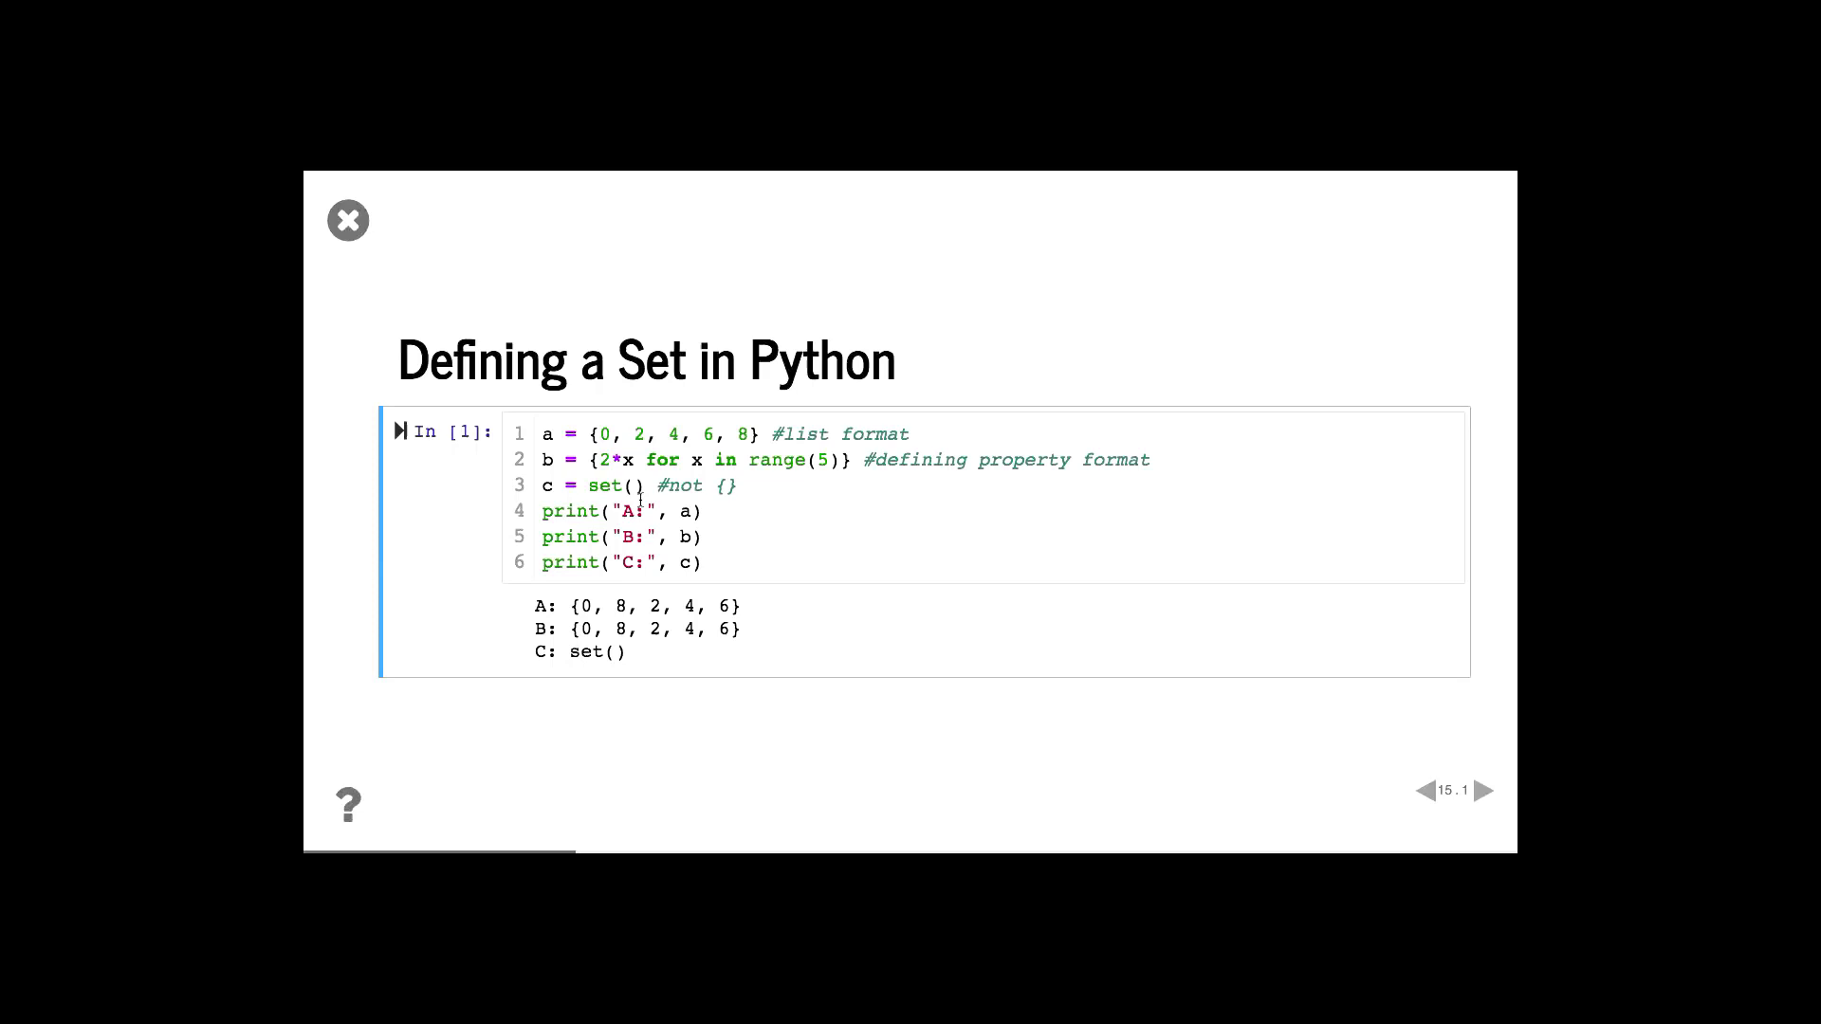
Go from slide 15 through Set Operations to slide 17, 'Union'
{"action": "left_click", "coordinate": [1490, 791]}
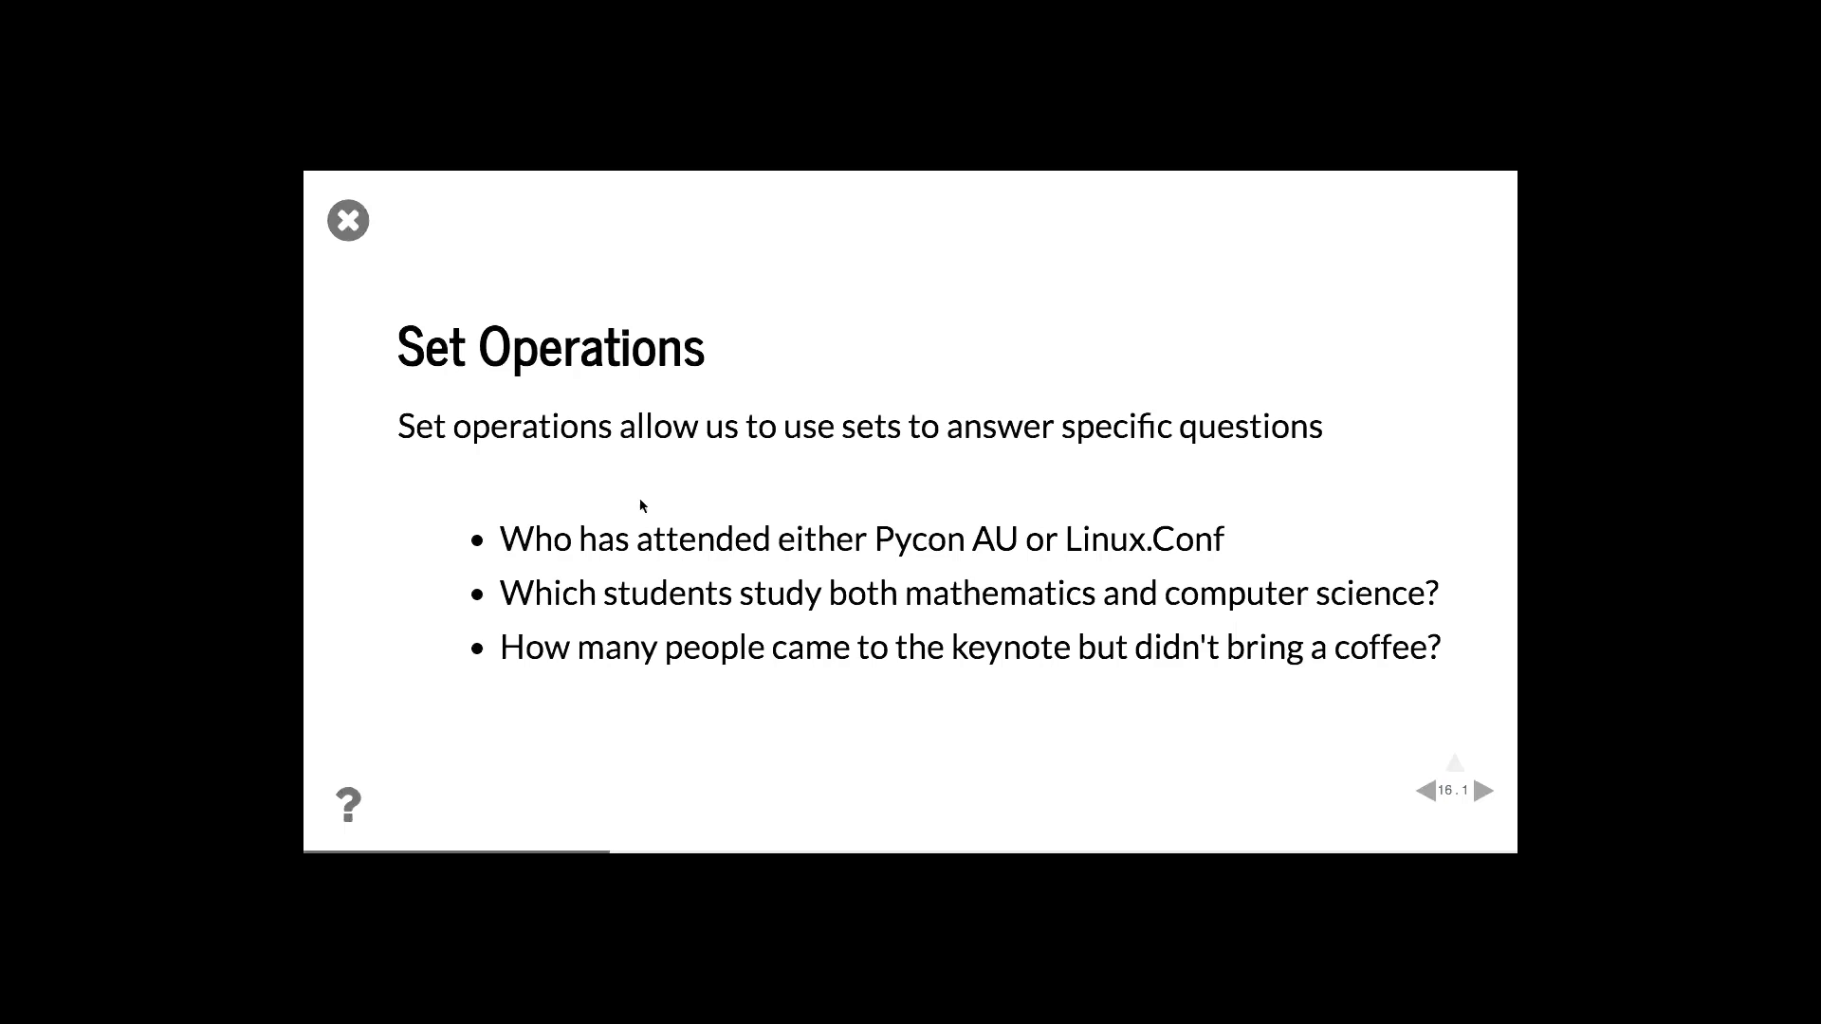
{"action": "left_click", "coordinate": [1487, 790]}
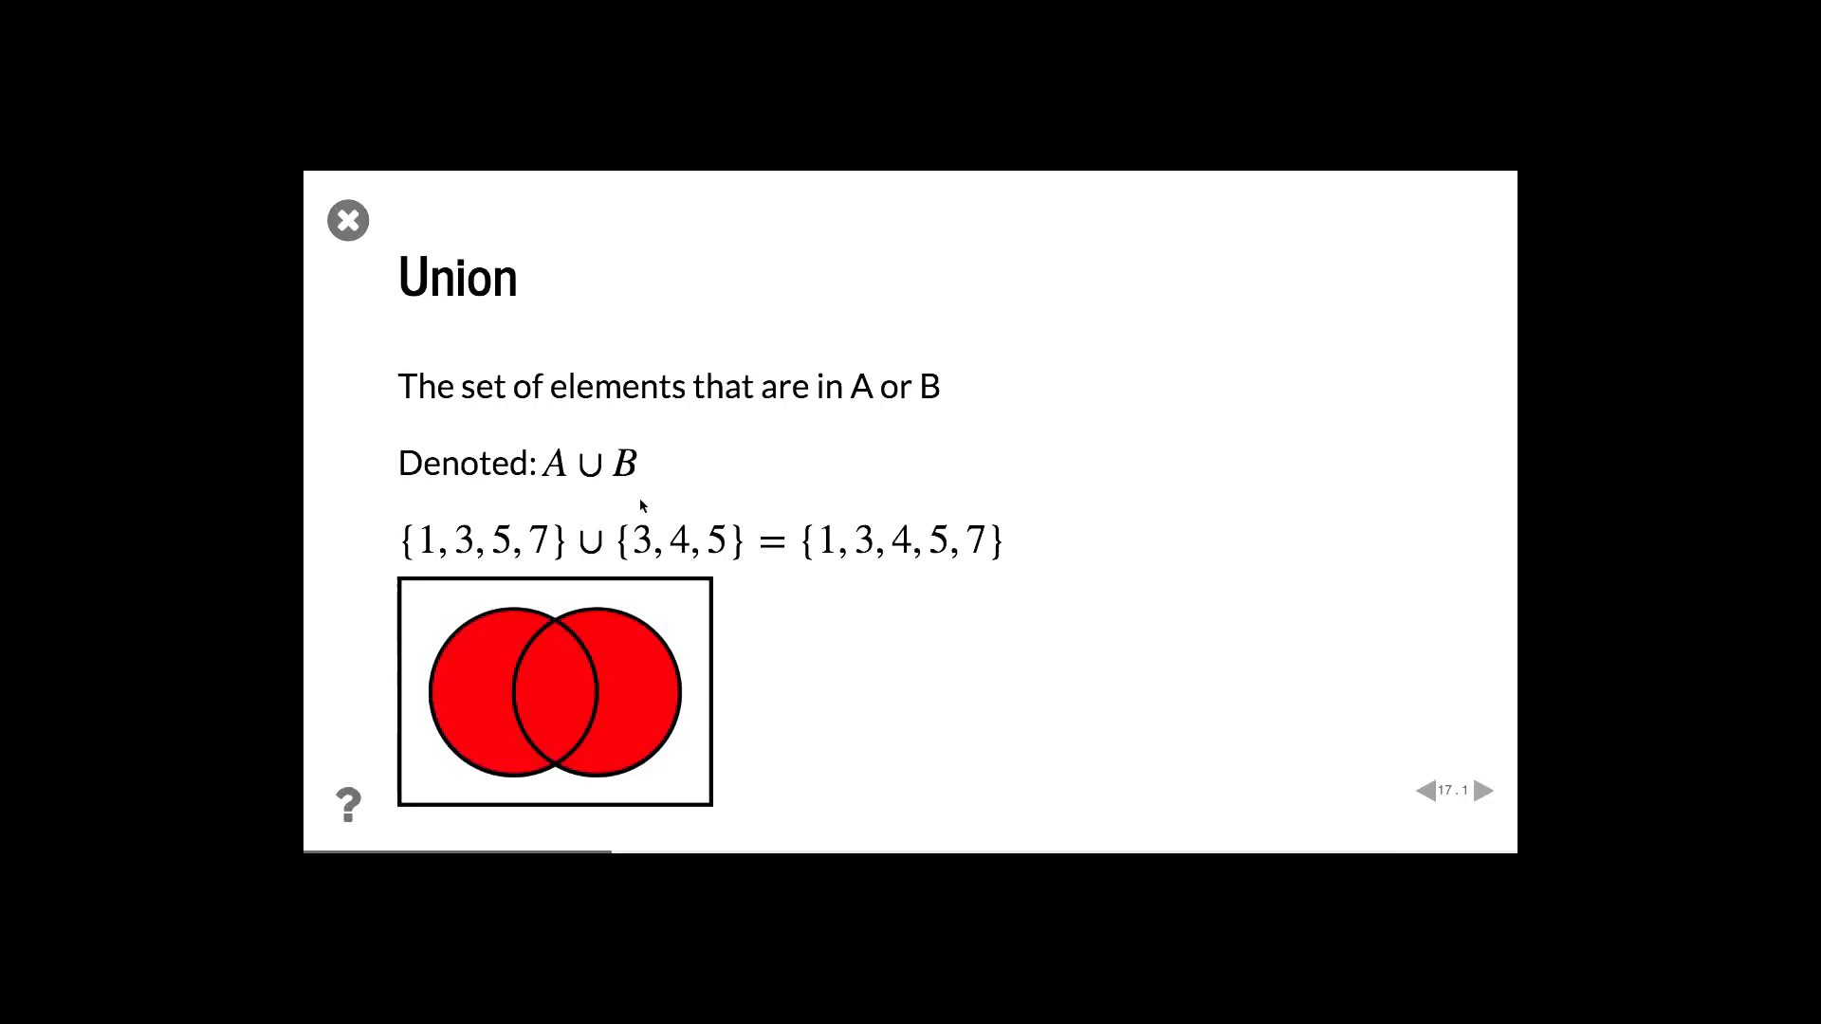
{"action": "mouse_move", "coordinate": [586, 493]}
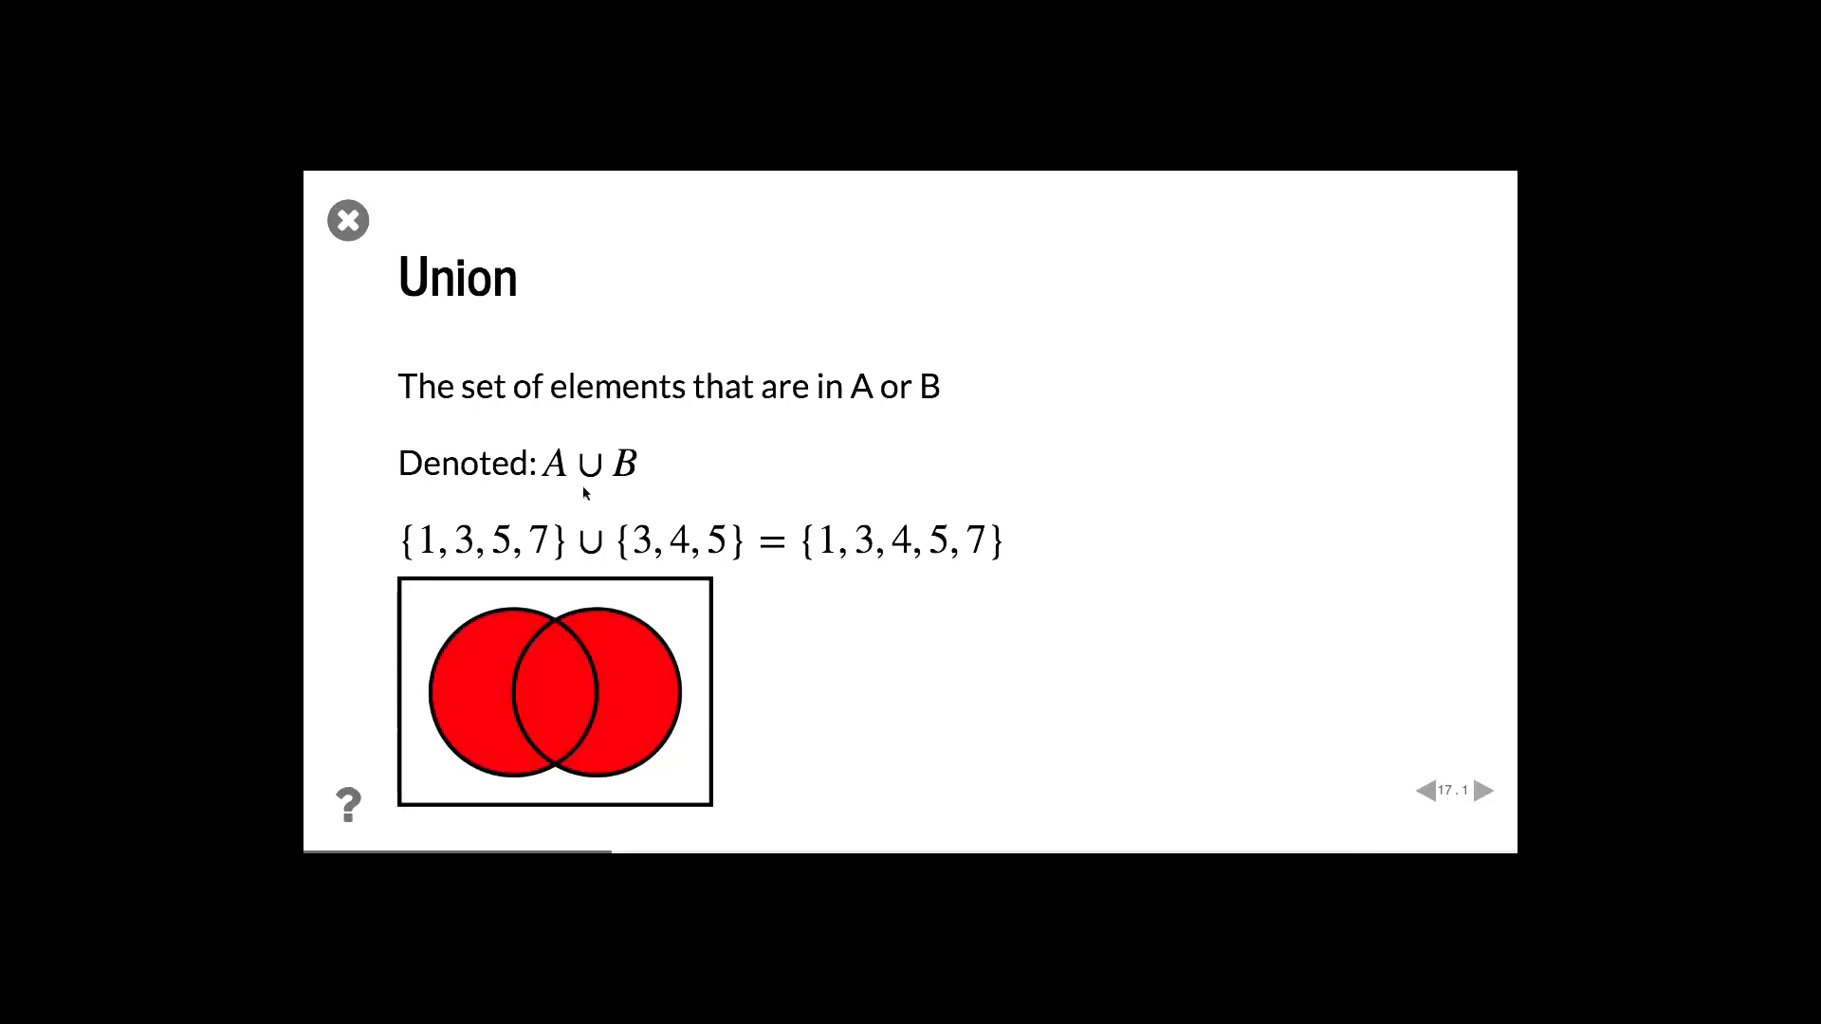
Advance to slide 21, 'Set Operations in Python - Operator Notation'
{"action": "left_click", "coordinate": [1490, 789]}
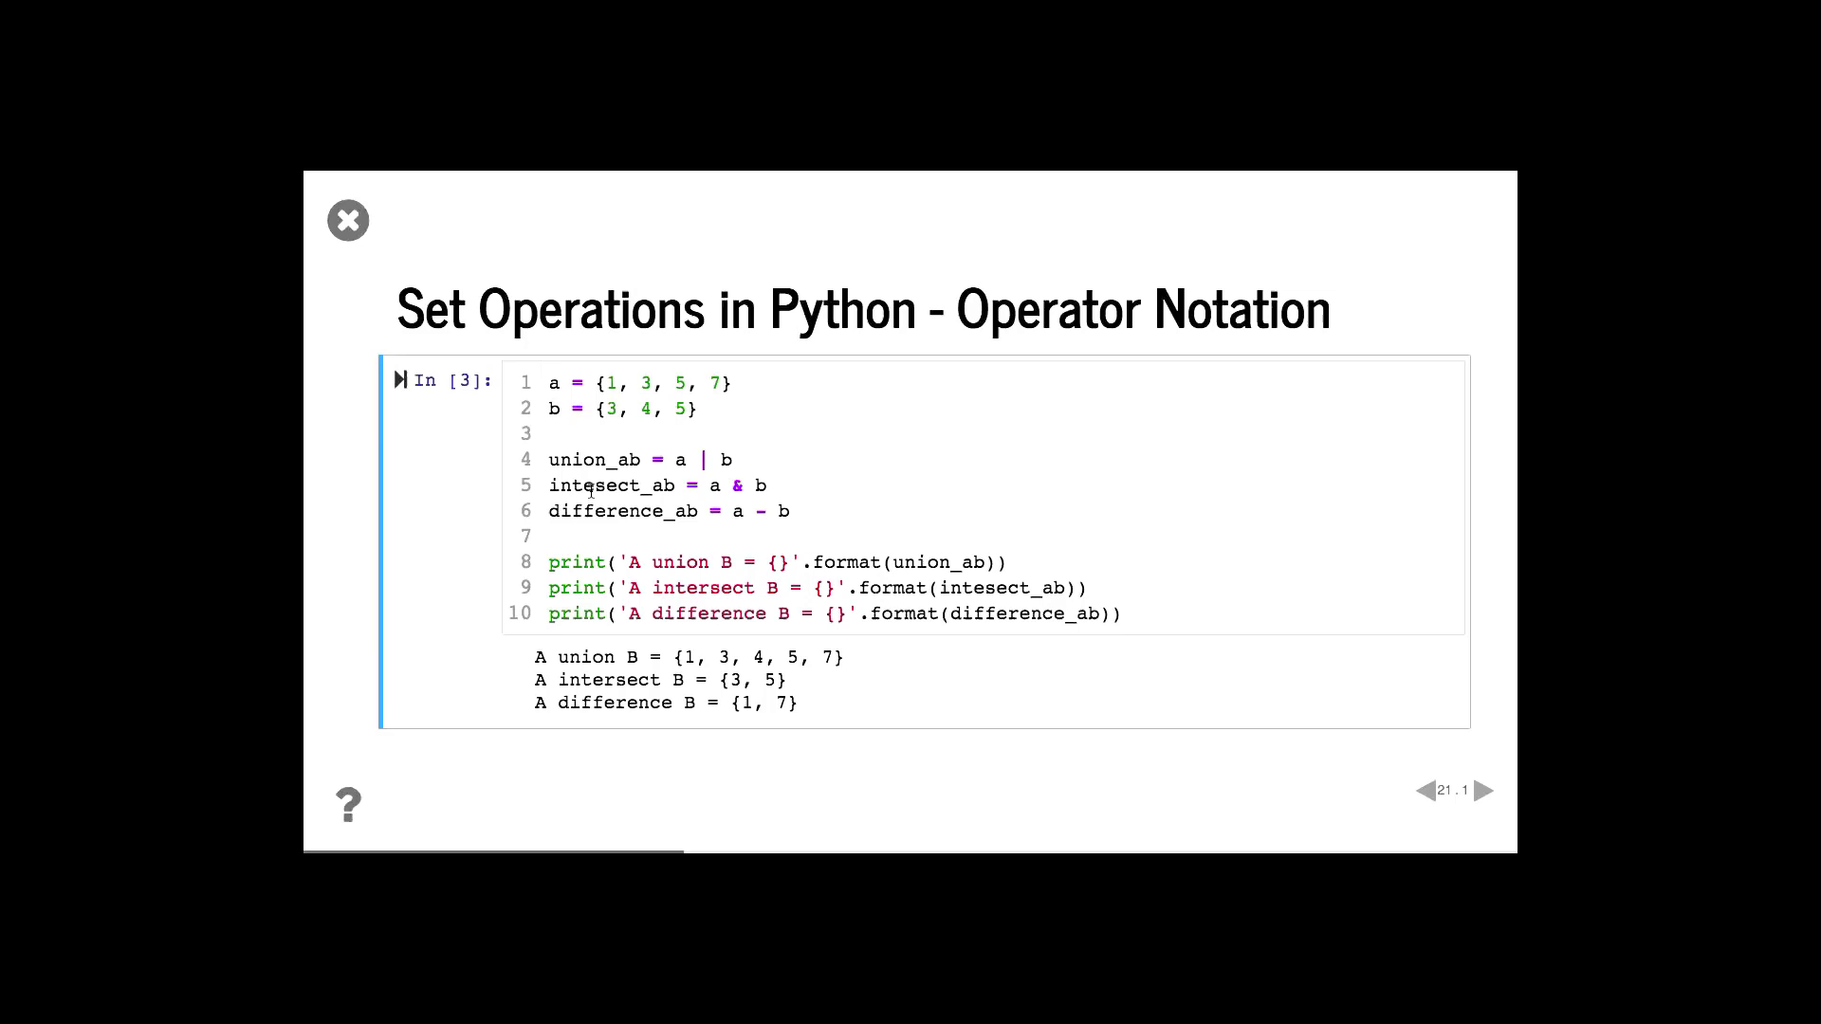
{"action": "left_click", "coordinate": [1486, 791]}
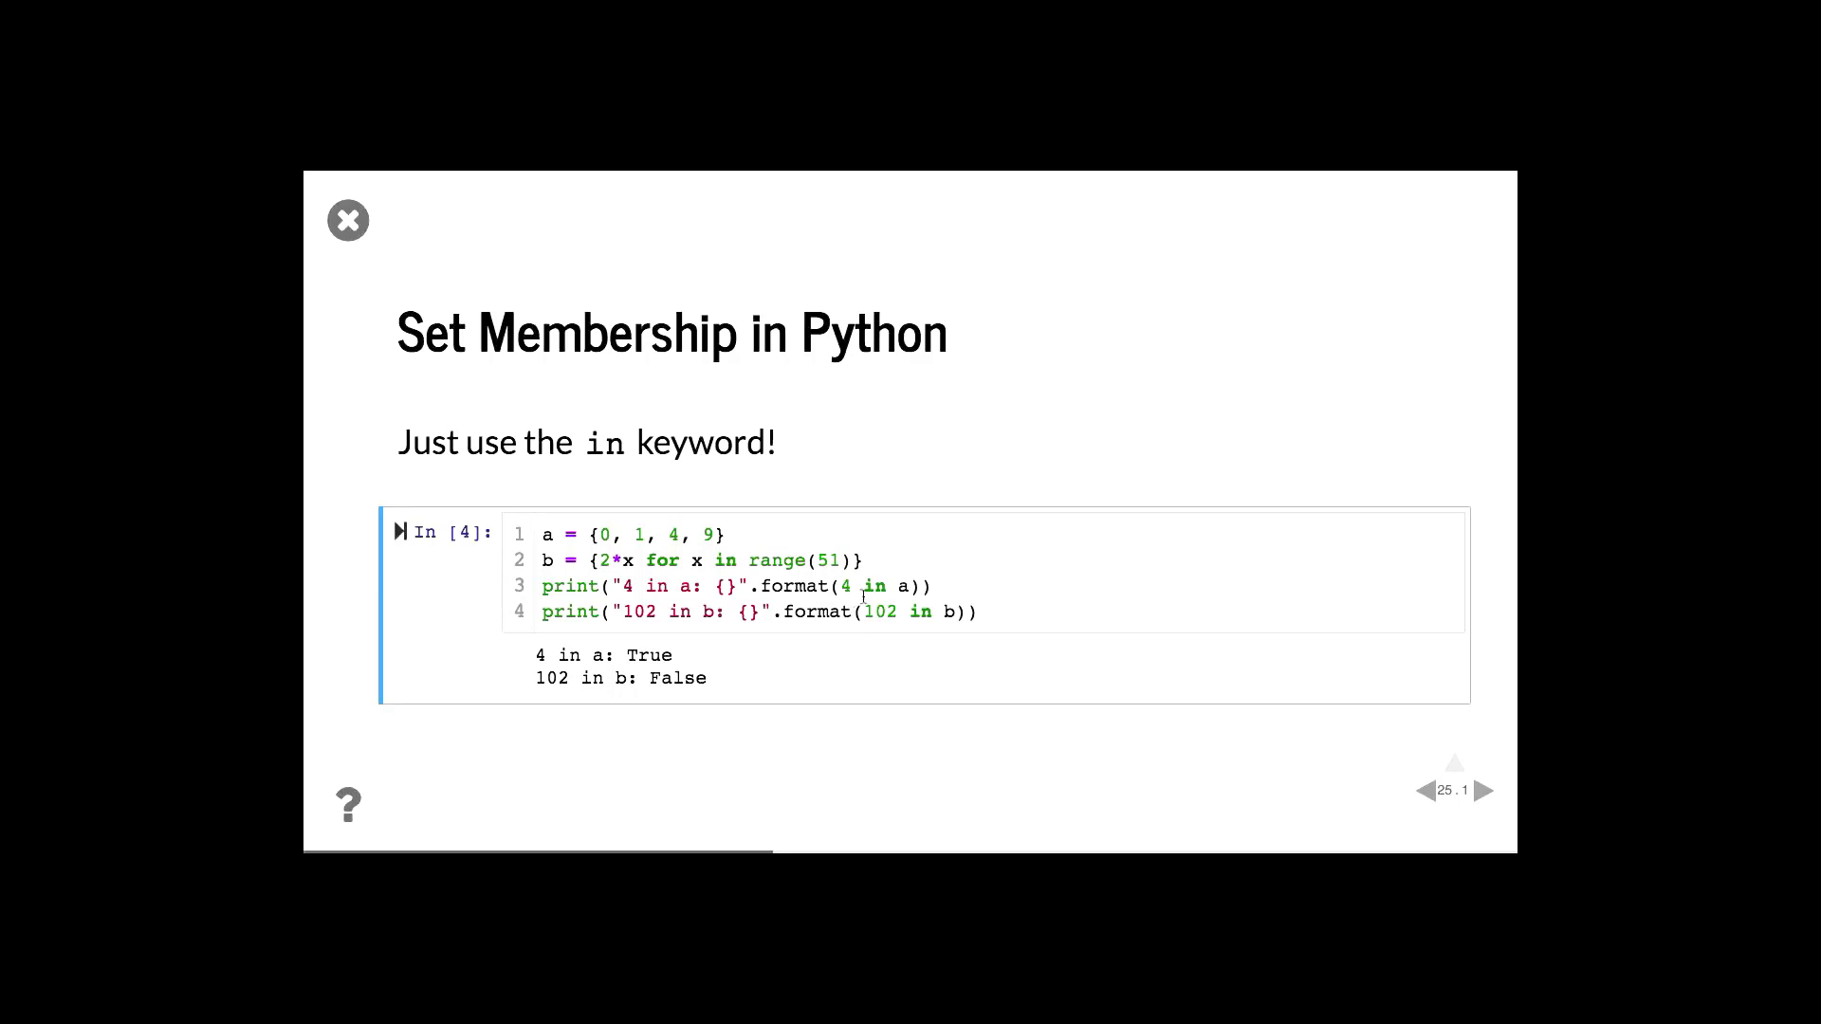
{"action": "mouse_move", "coordinate": [952, 601]}
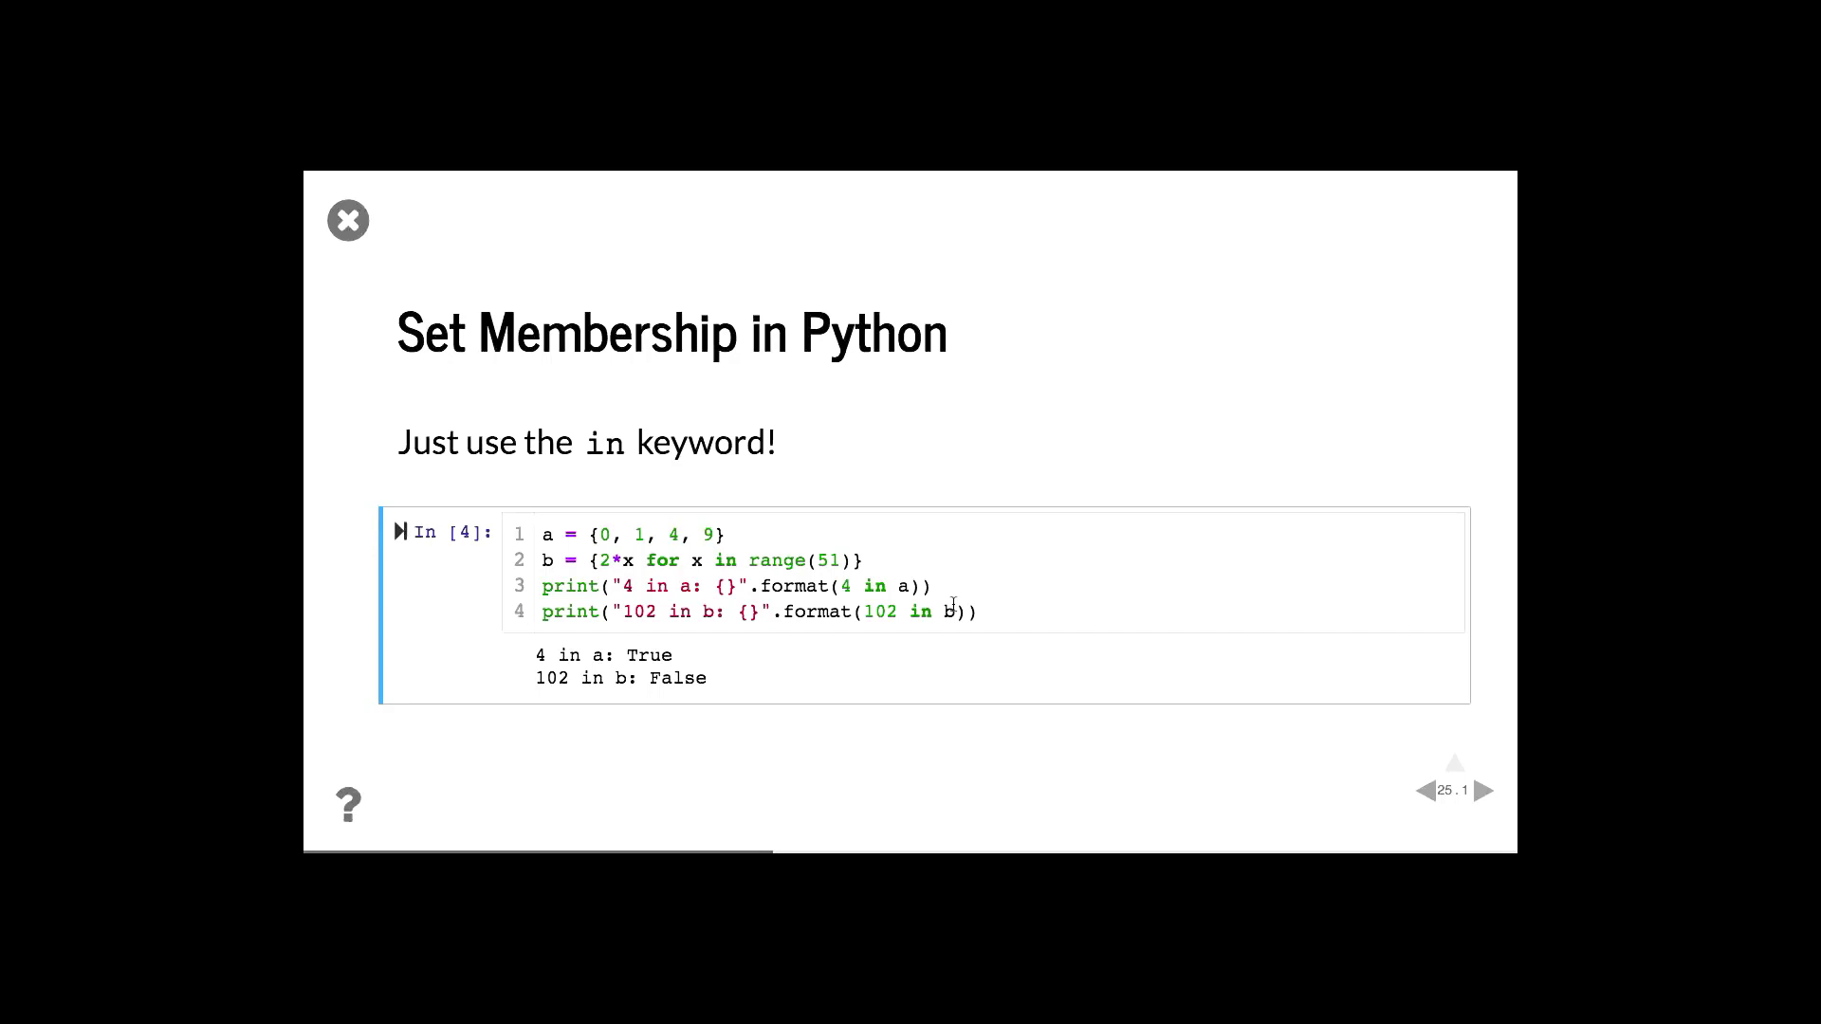
Move from the set membership slides to slide 26, 'Hashsets'
{"action": "left_click", "coordinate": [1486, 791]}
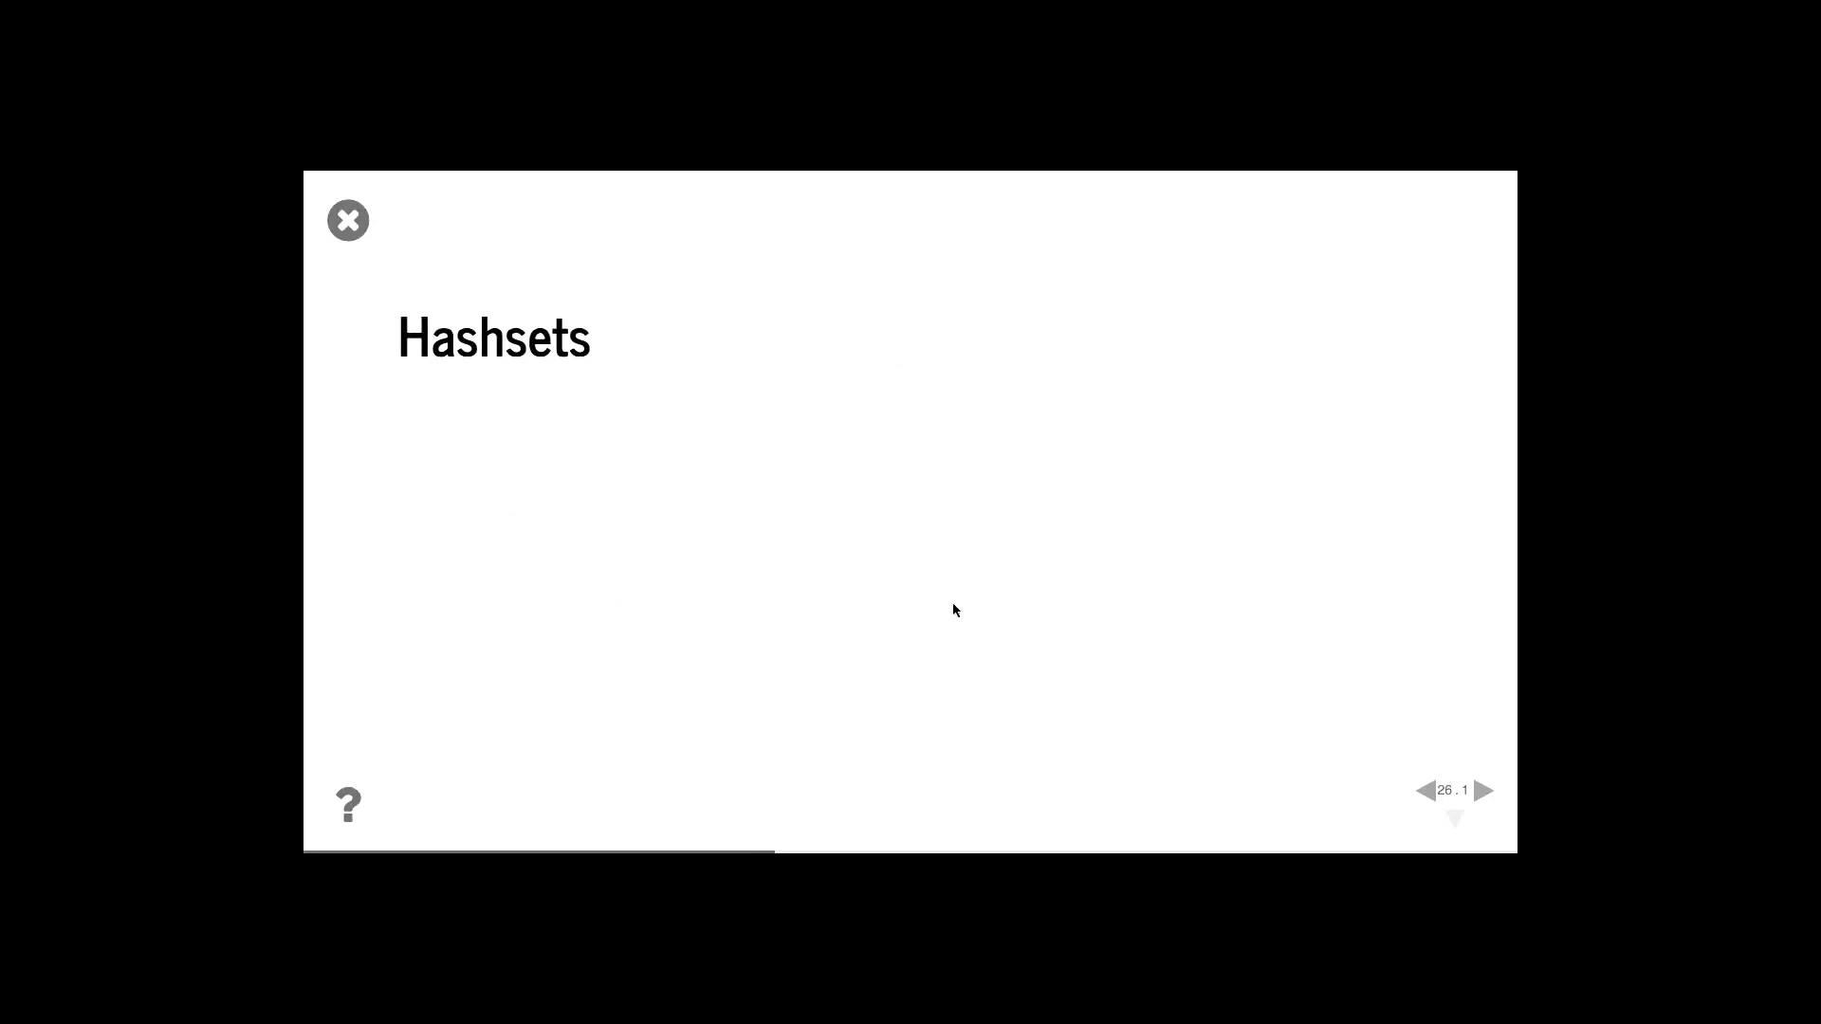
Advance to slide 27, 'Combinatorics', with the raptor combination-lock meme
{"action": "left_click", "coordinate": [1486, 791]}
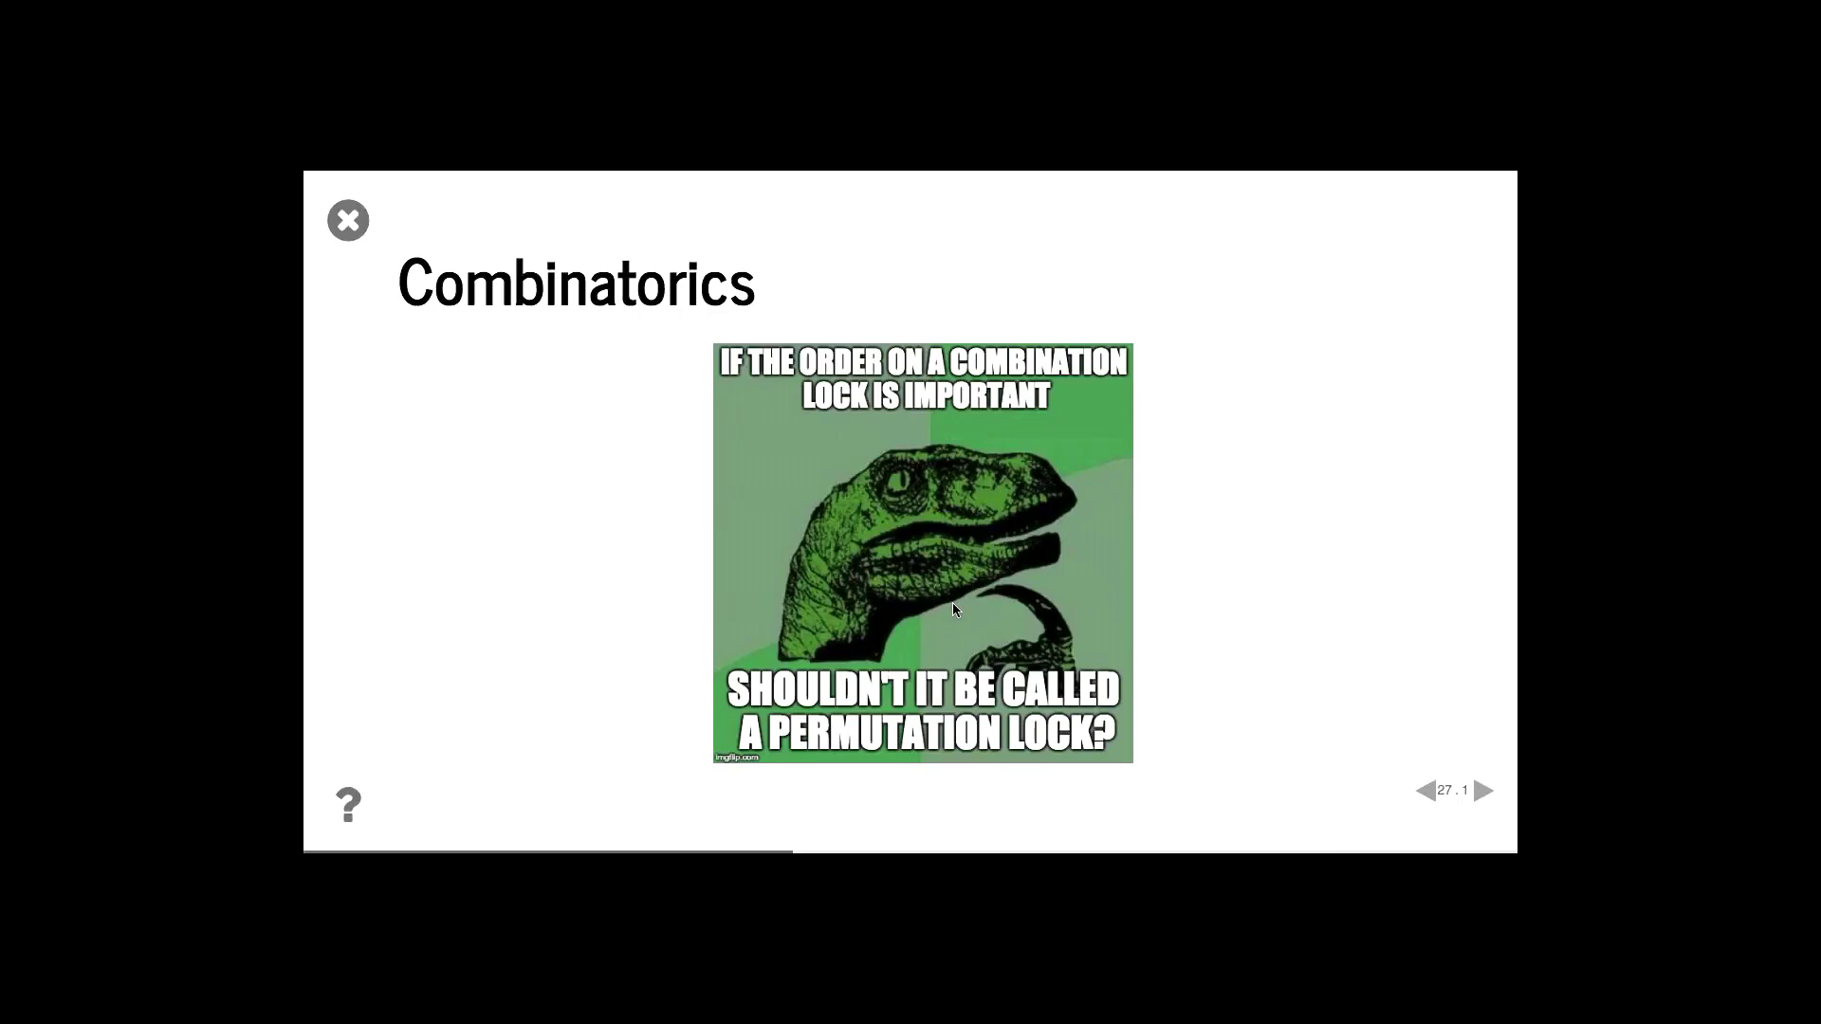
Show slide 28, 'What is Combinatorics?', then advance to the following combinatorics slides
{"action": "left_click", "coordinate": [1486, 791]}
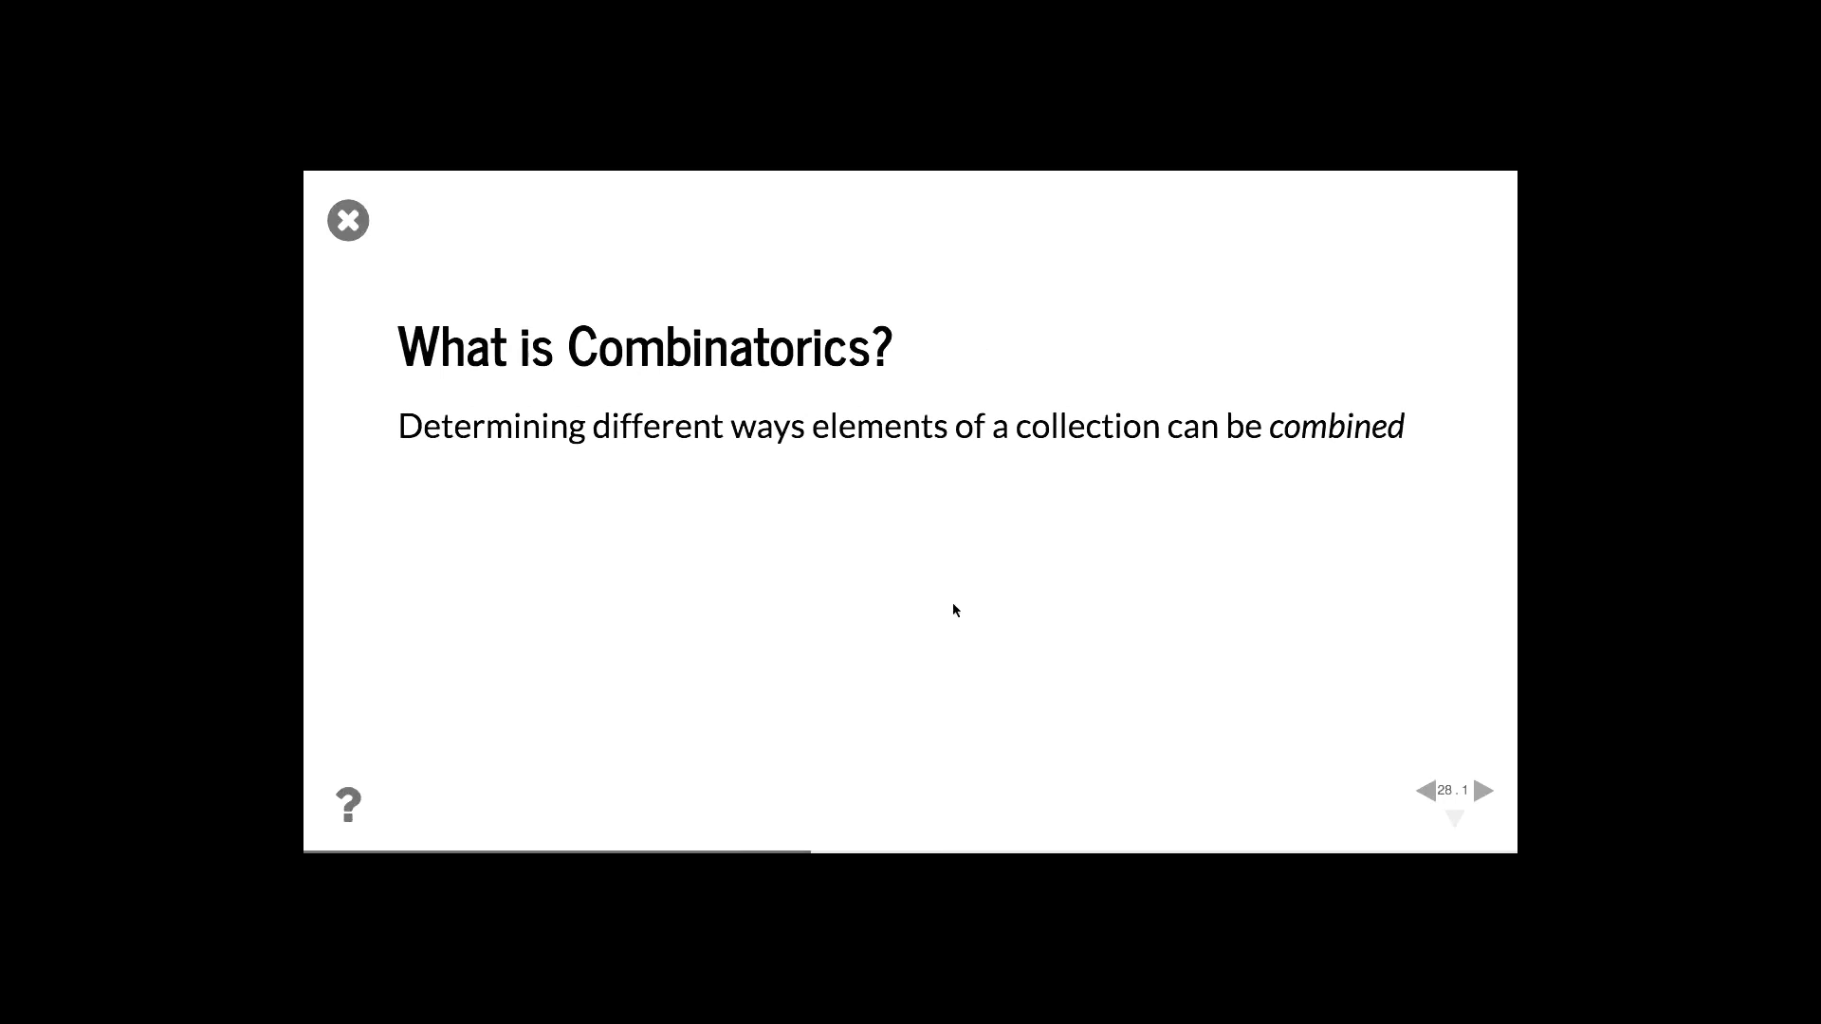
{"action": "left_click", "coordinate": [1486, 790]}
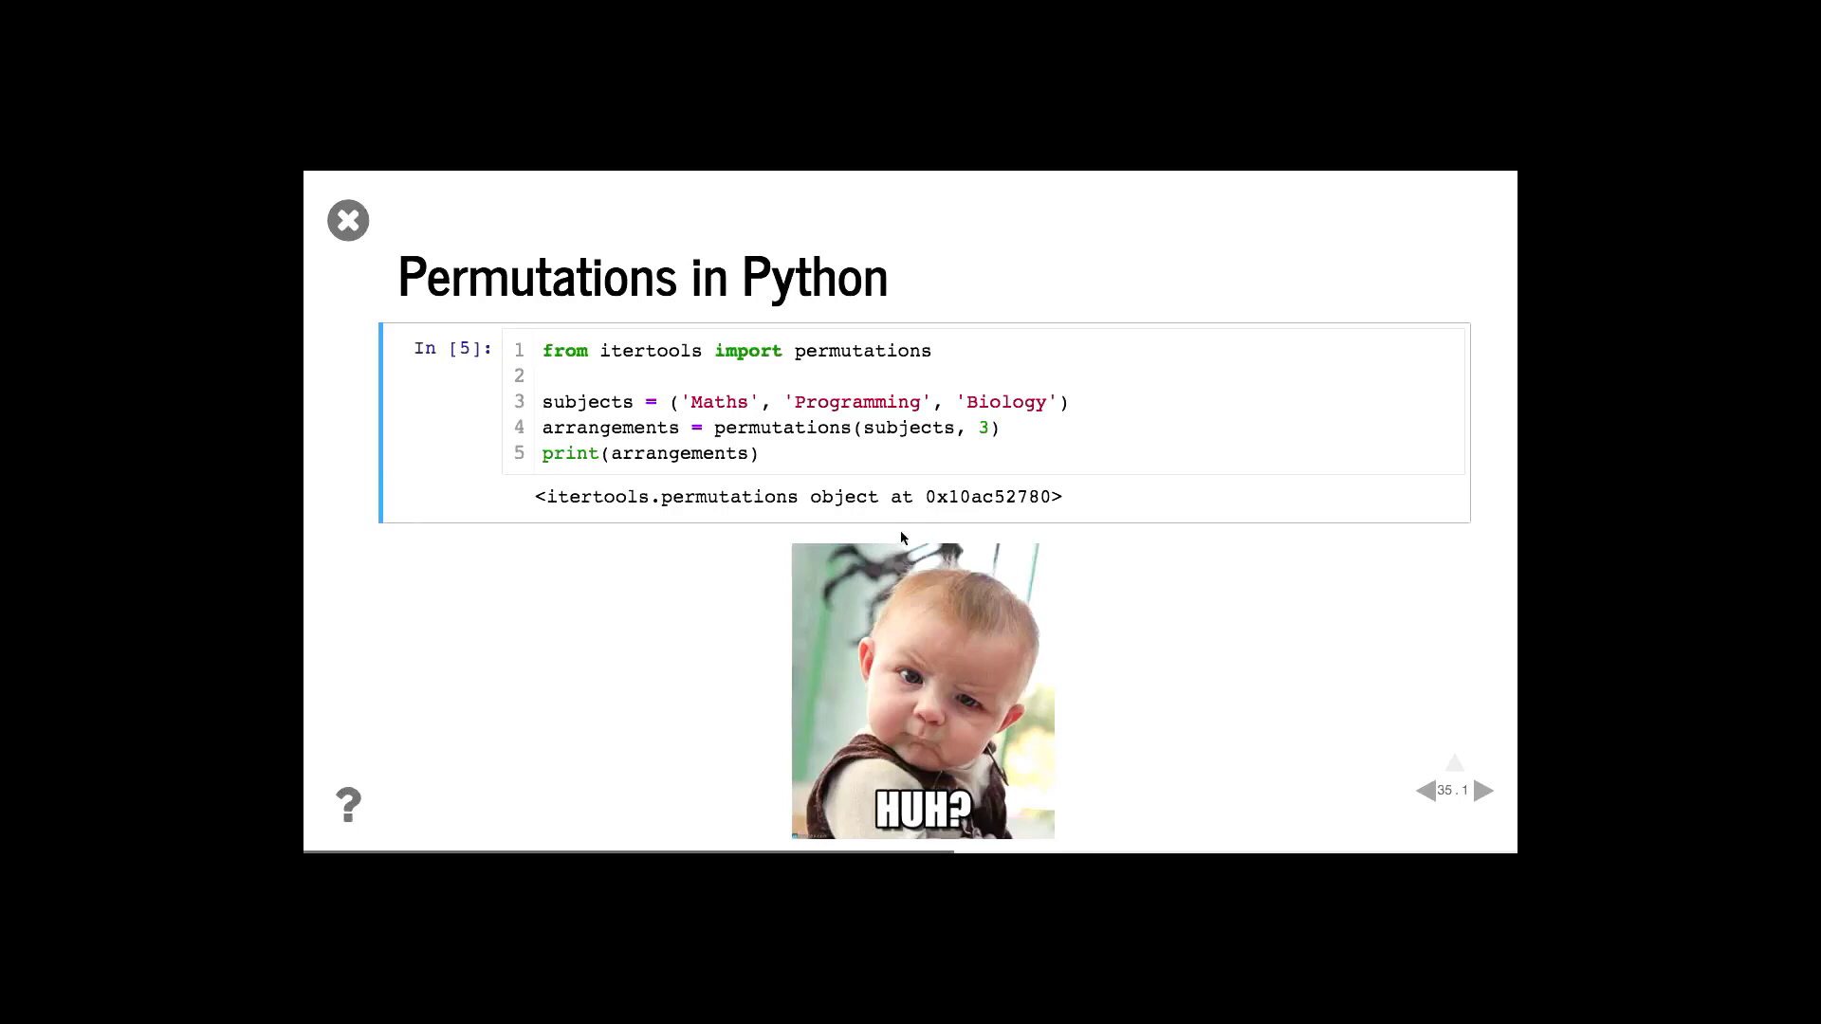
Advance to the Permutations in Python slide with its code output and HUH? meme
{"action": "left_click", "coordinate": [1486, 791]}
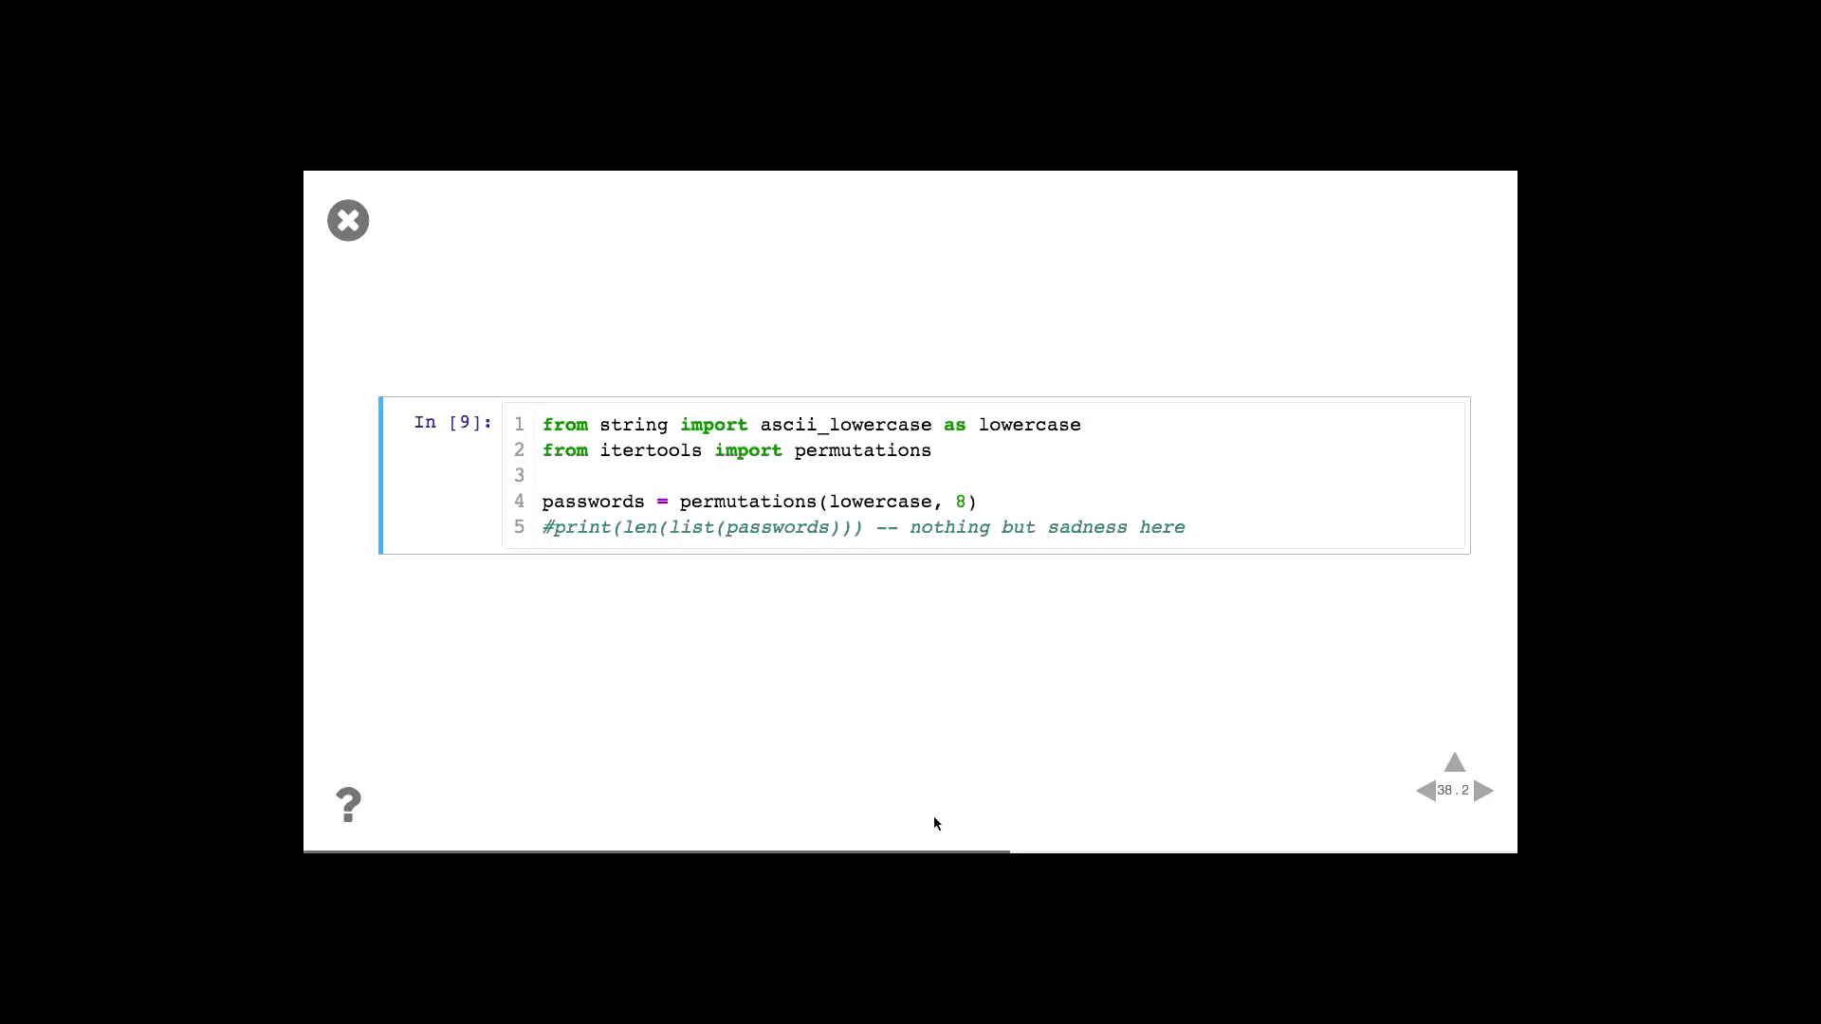
Advance to slide 40, the 'What can we learn from this?' takeaways
{"action": "left_click", "coordinate": [1477, 791]}
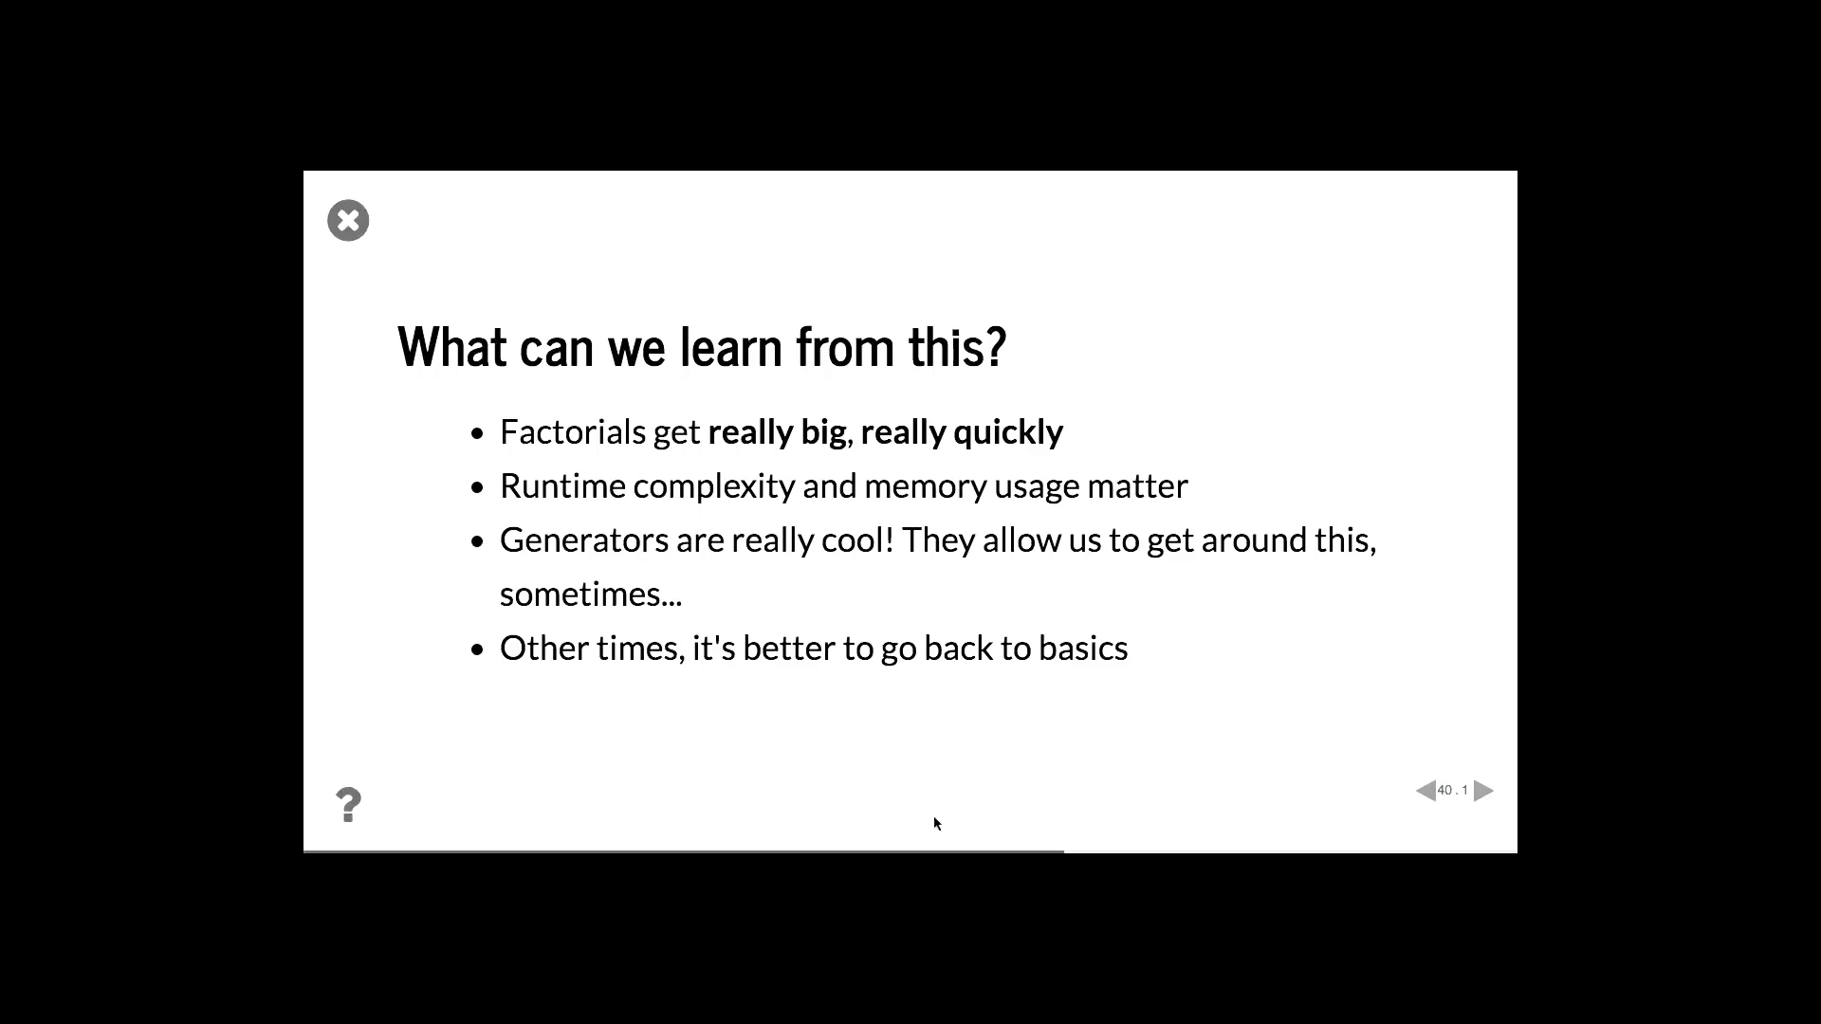
Advance to slide 41 with the n!/(n−k)! scipy factorial code
{"action": "left_click", "coordinate": [1492, 790]}
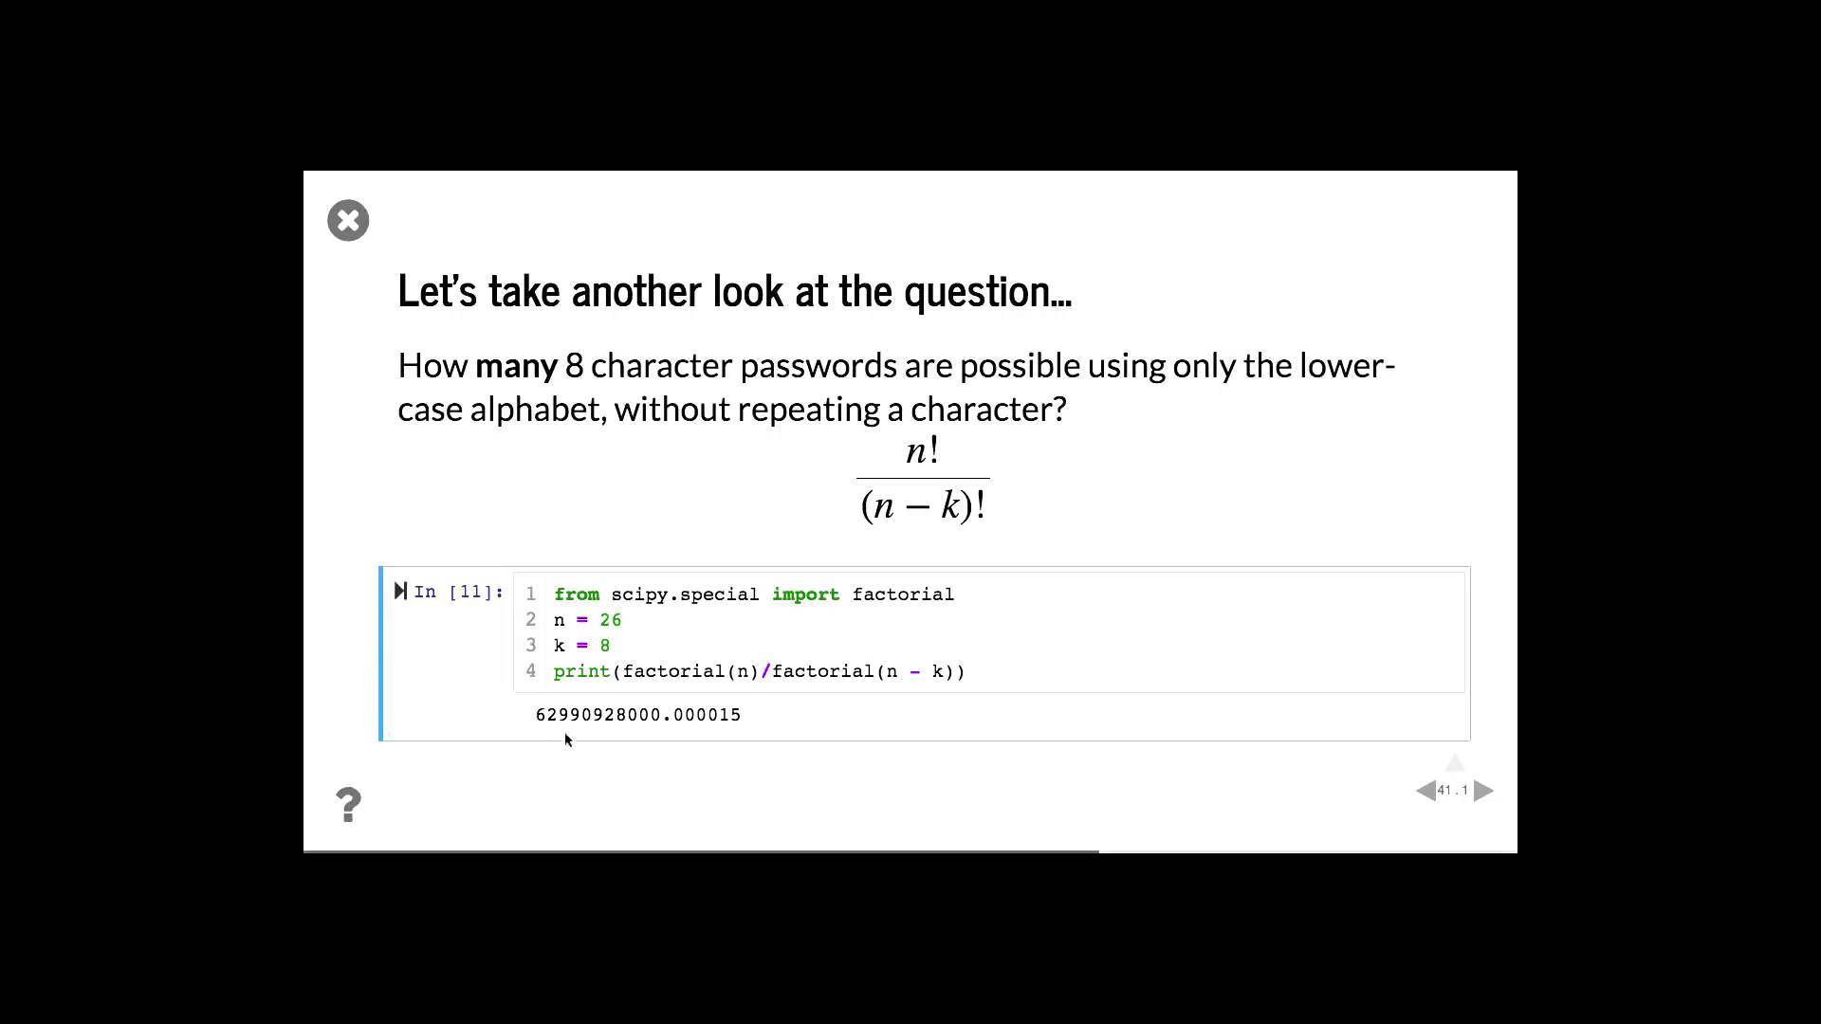
{"action": "mouse_move", "coordinate": [717, 736]}
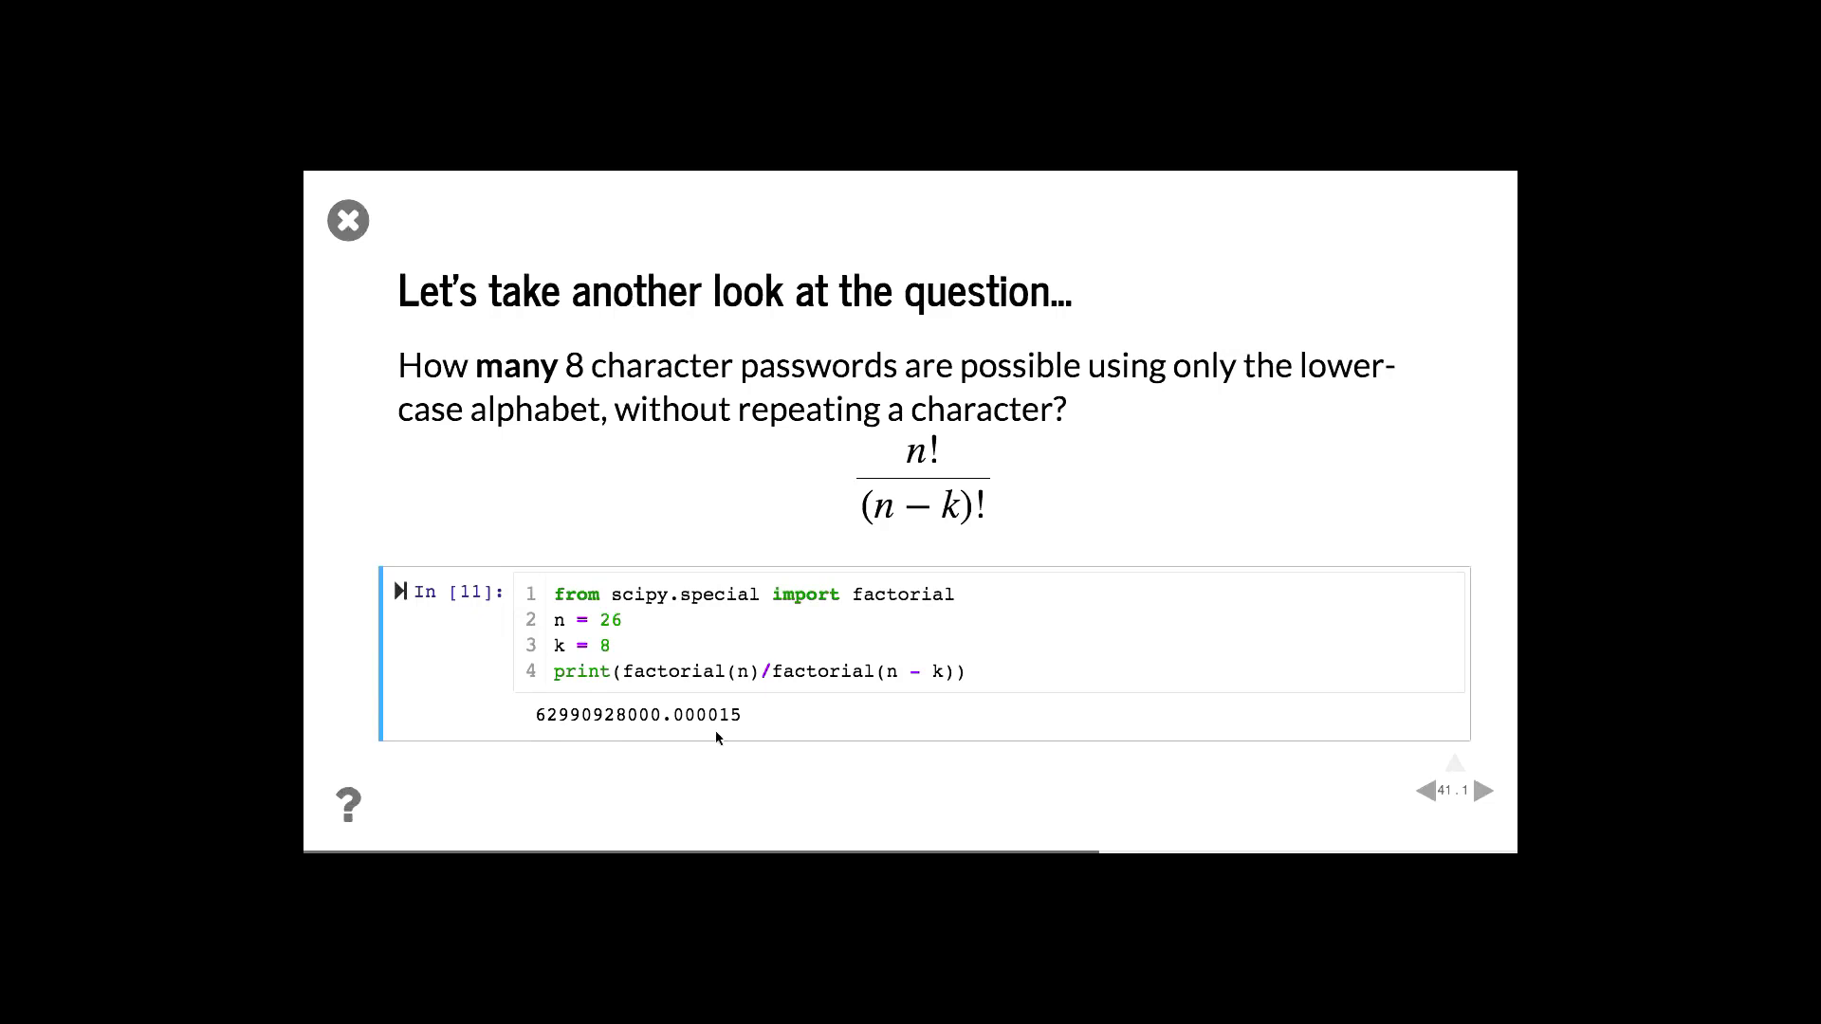
Advance to slide 44, 'NumPy!'
{"action": "left_click", "coordinate": [1487, 790]}
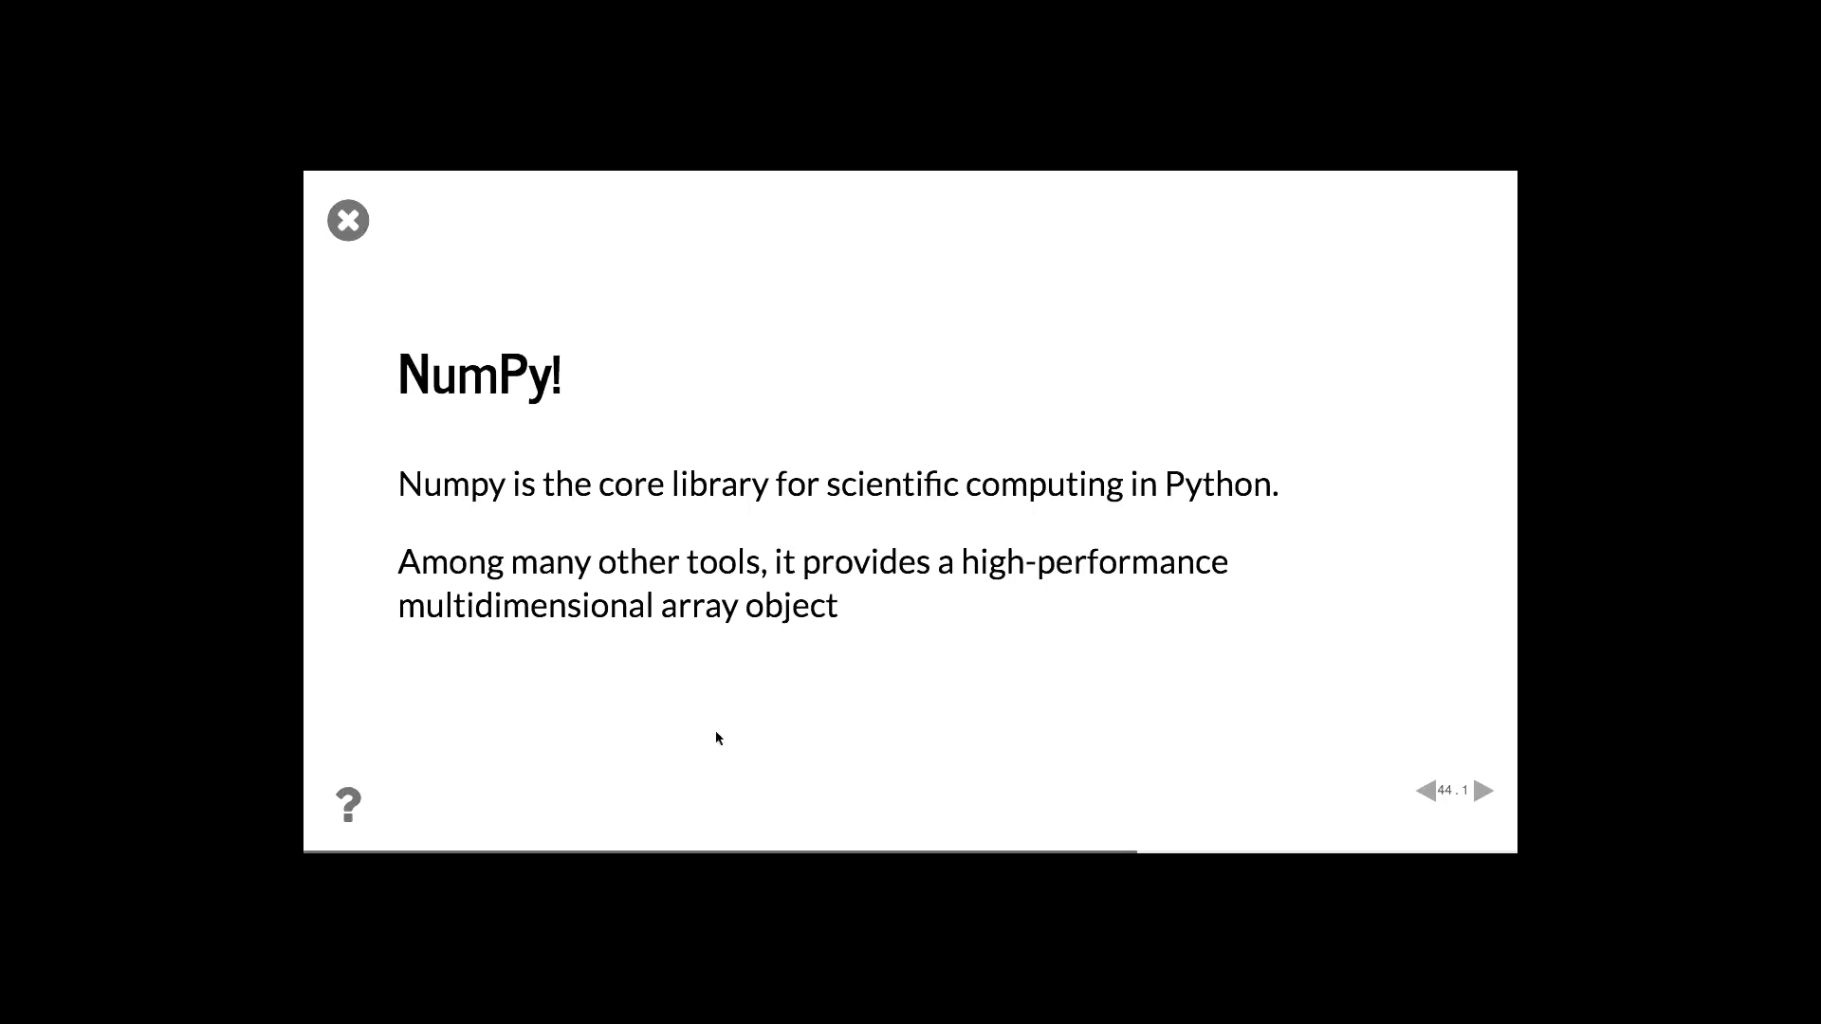
Advance to slide 45, the Constructing Matrices example printing a and b
{"action": "left_click", "coordinate": [1487, 791]}
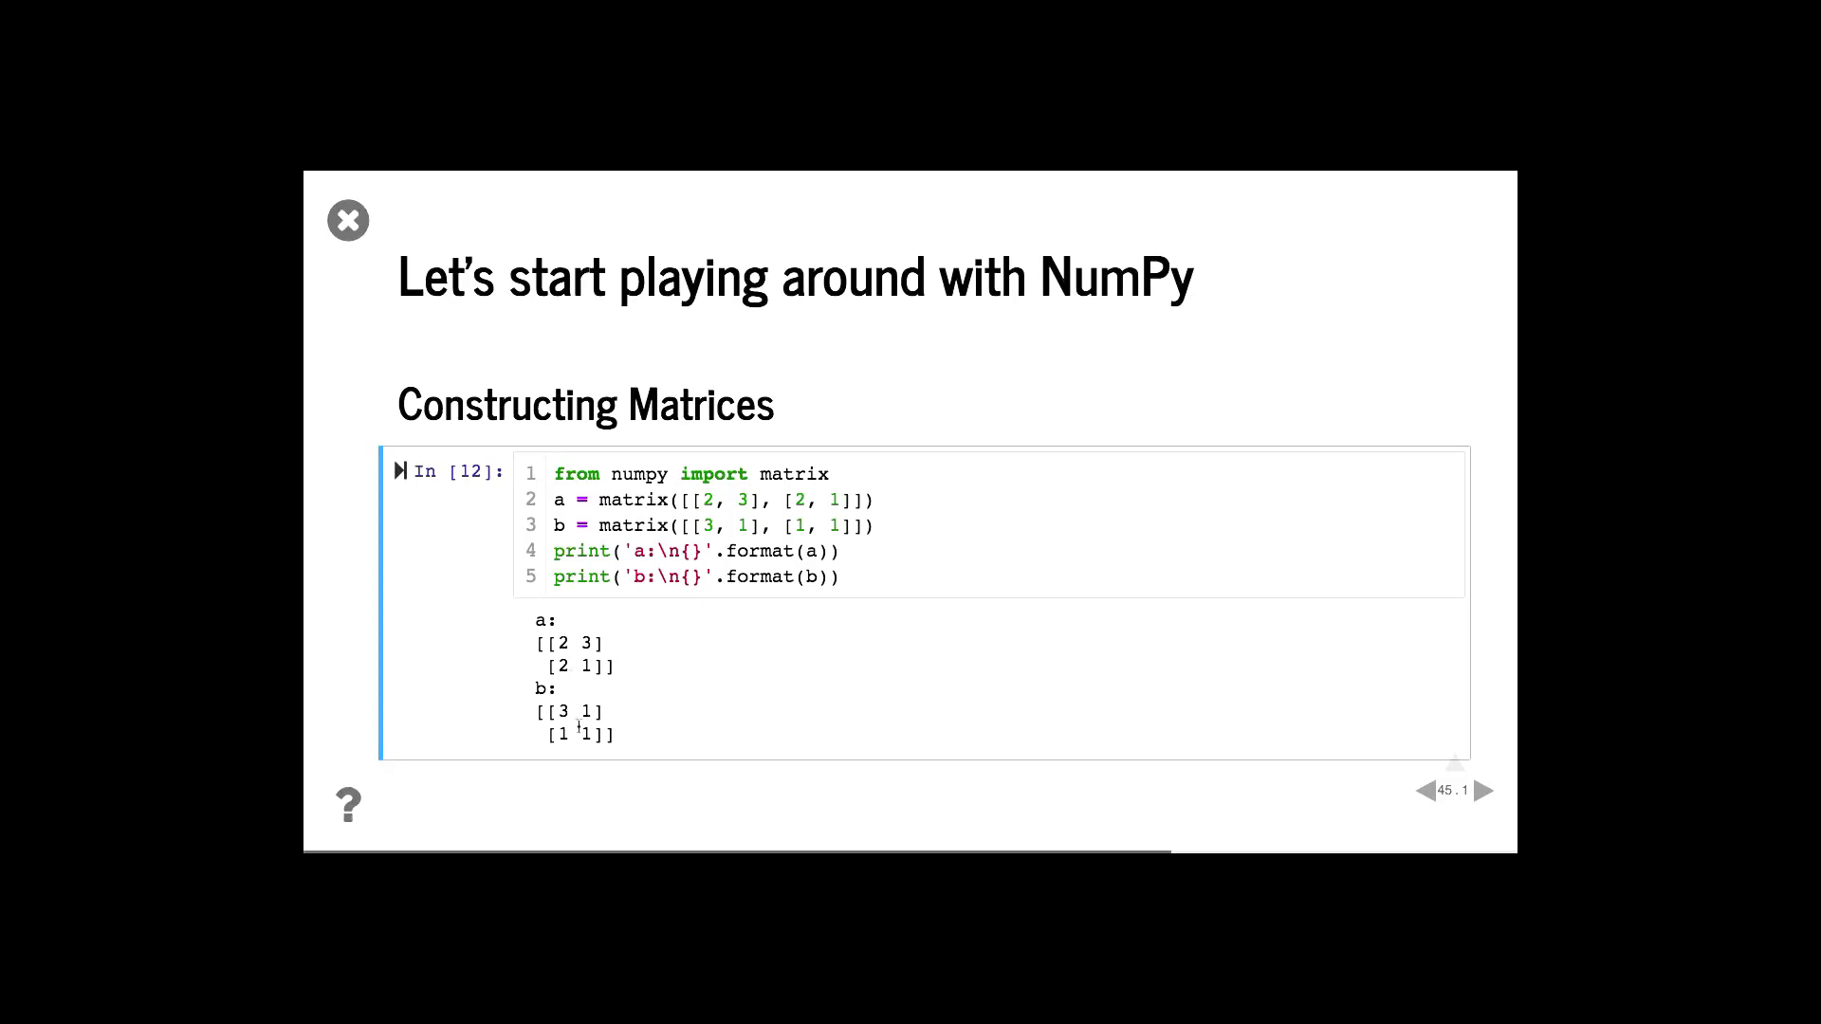
Advance to slide 47, Matrix Multiplication showing a*b and b*a
{"action": "left_click", "coordinate": [1483, 791]}
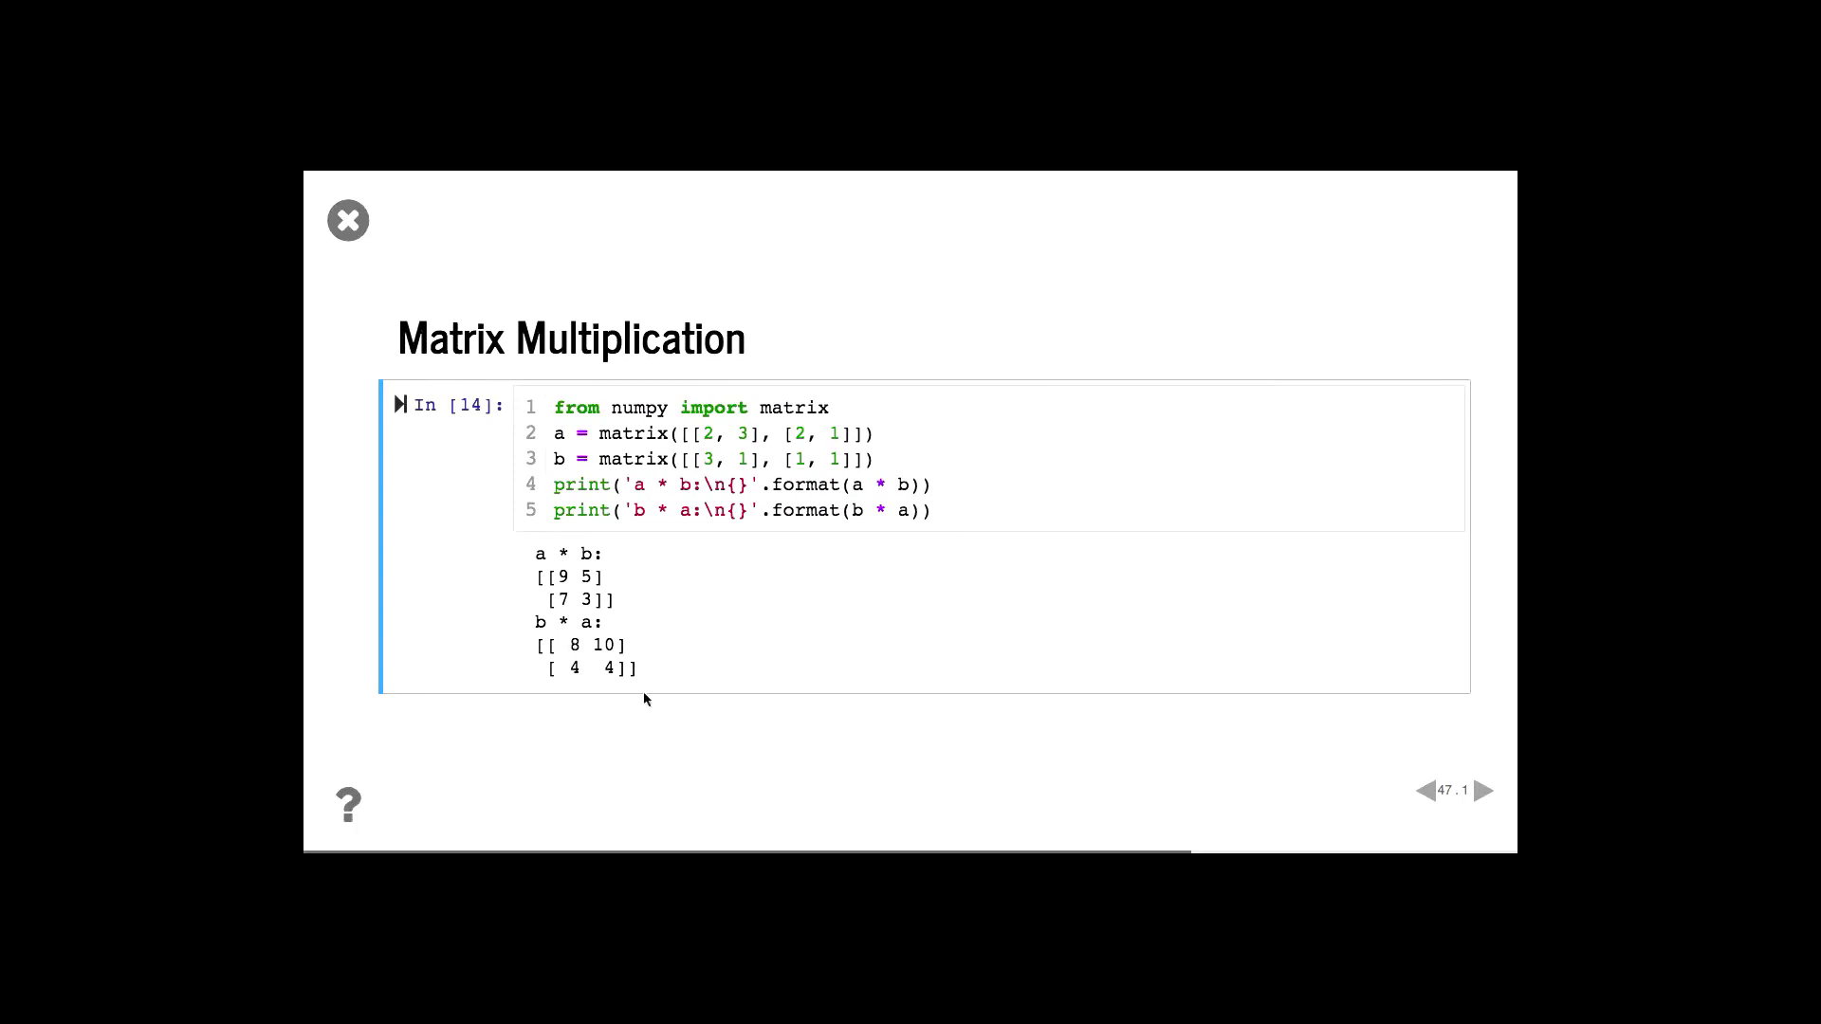
{"action": "mouse_move", "coordinate": [612, 575]}
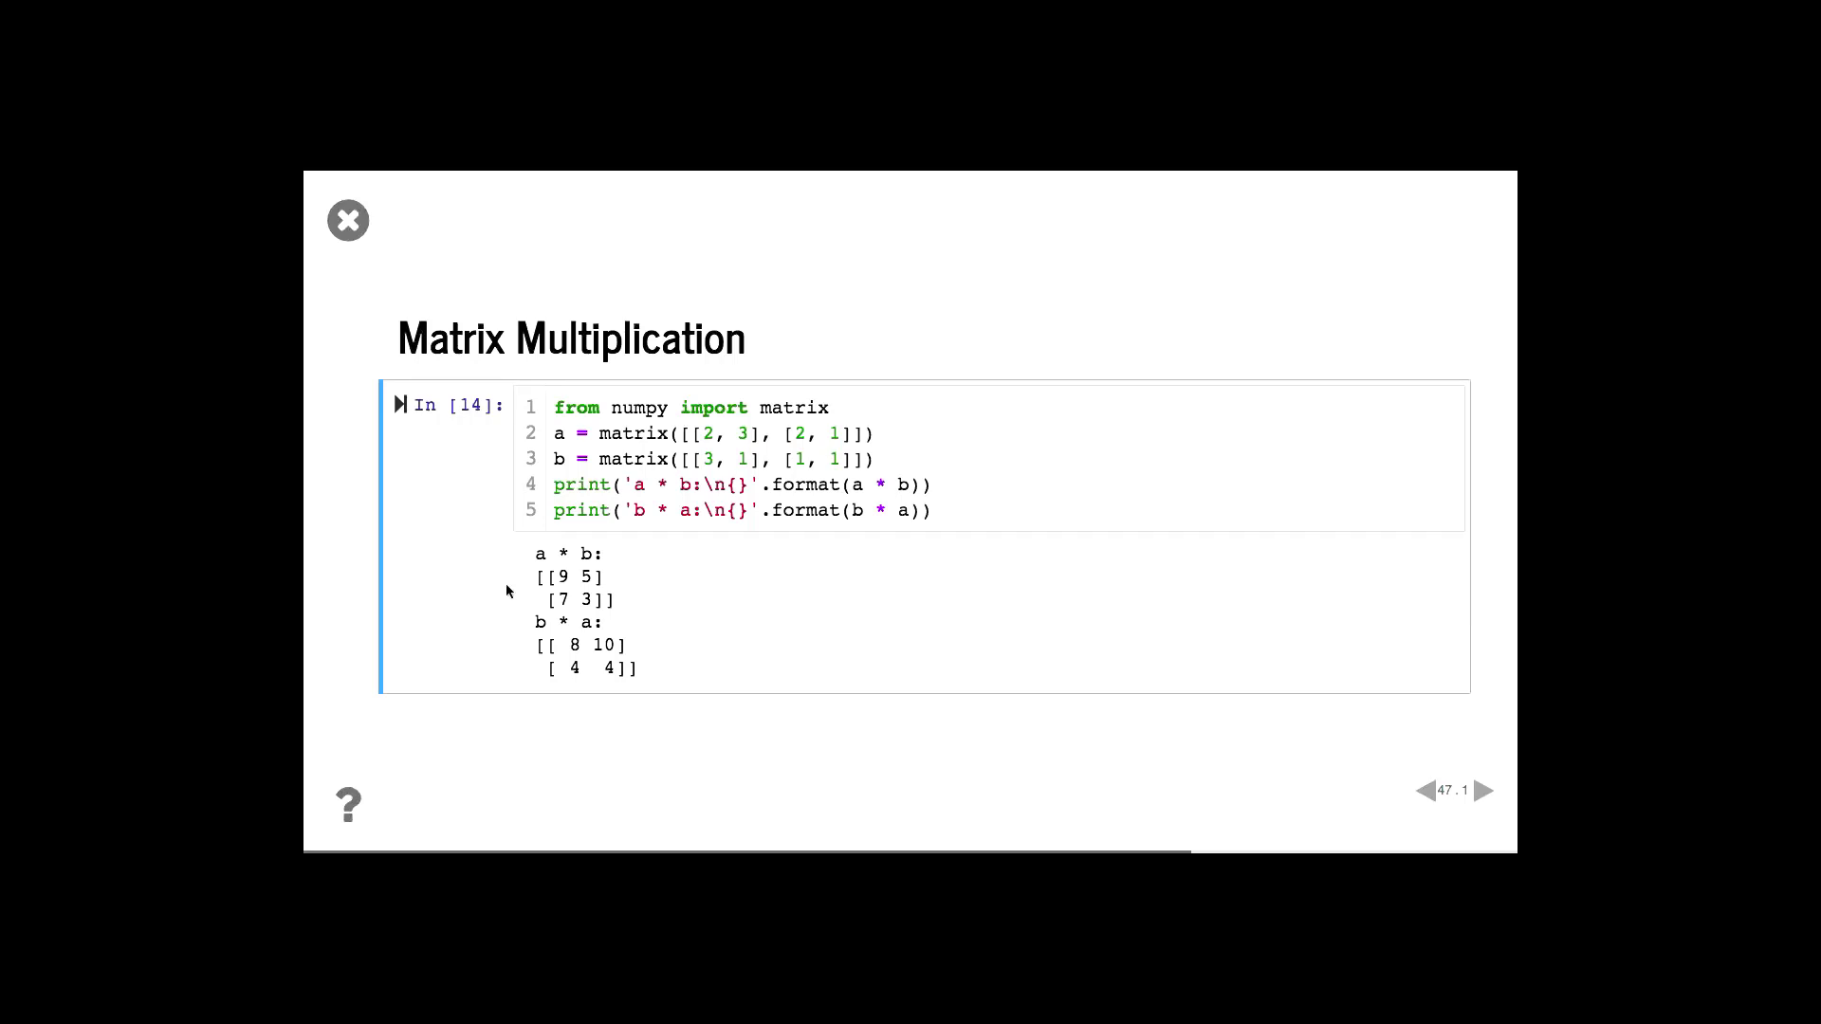
{"action": "left_click", "coordinate": [1485, 790]}
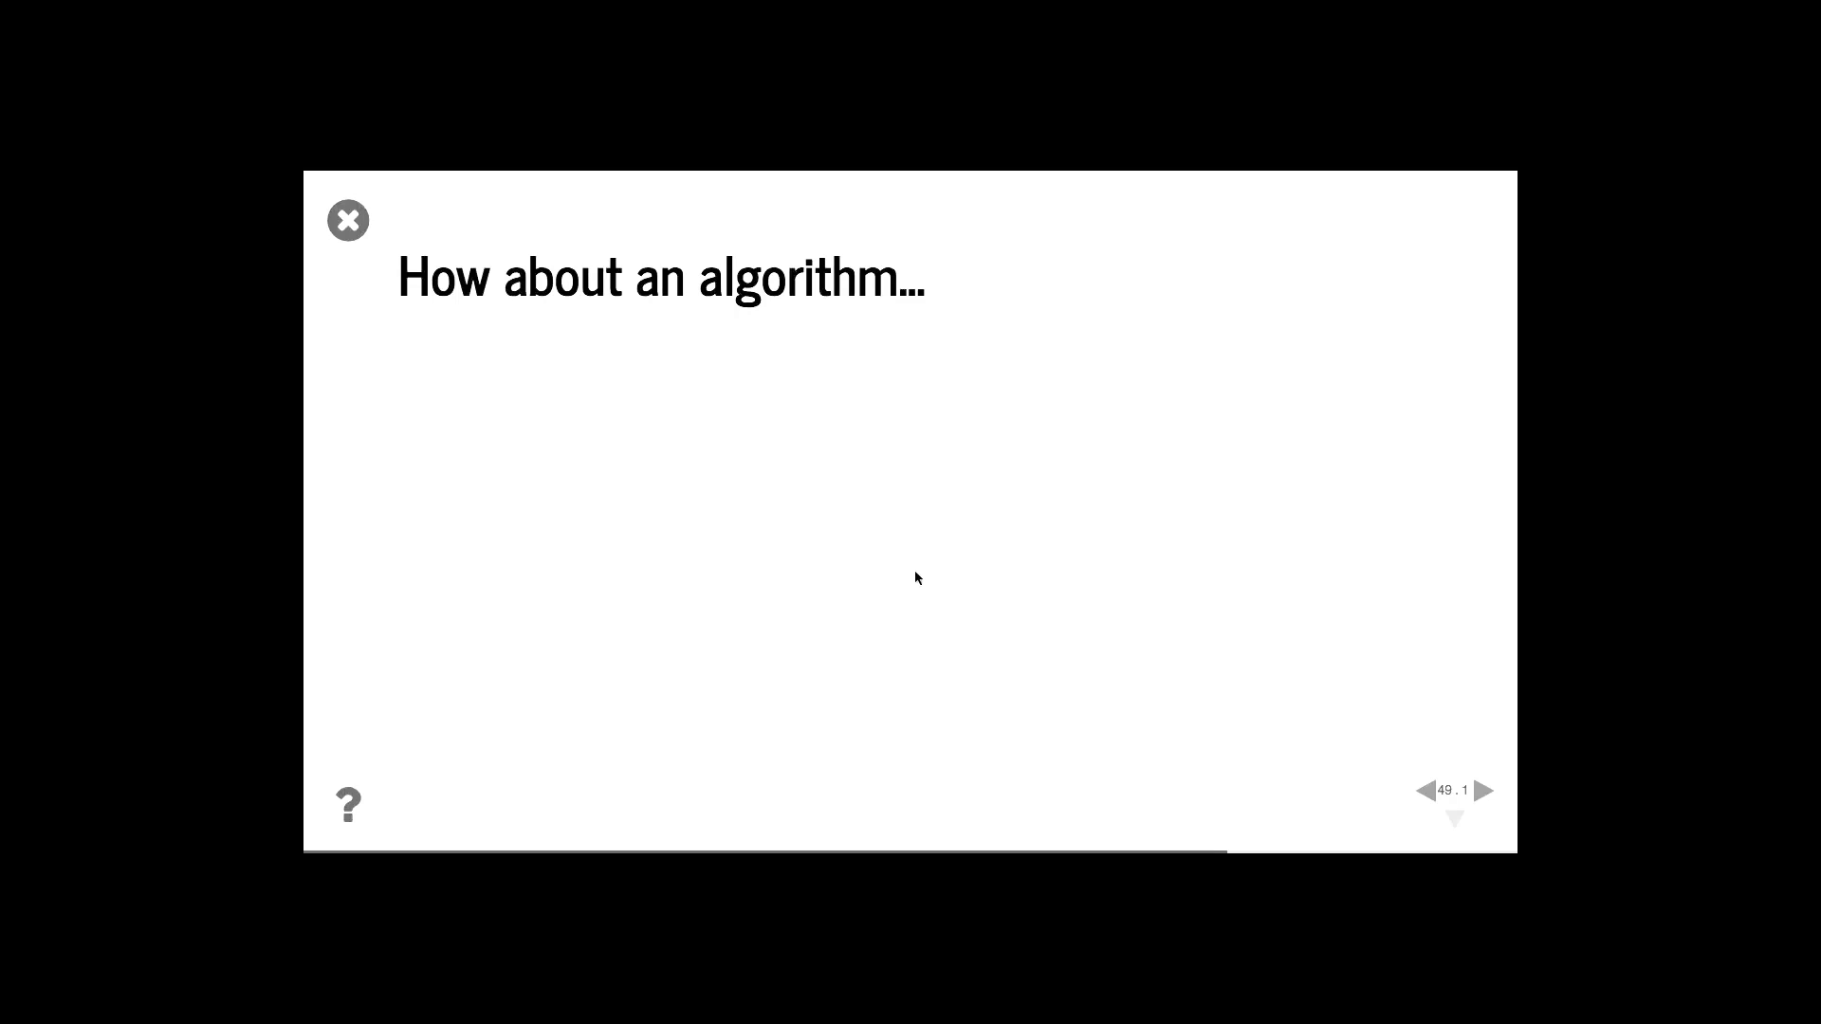
Advance to the 'How about an algorithm…' slide
{"action": "left_click", "coordinate": [1488, 791]}
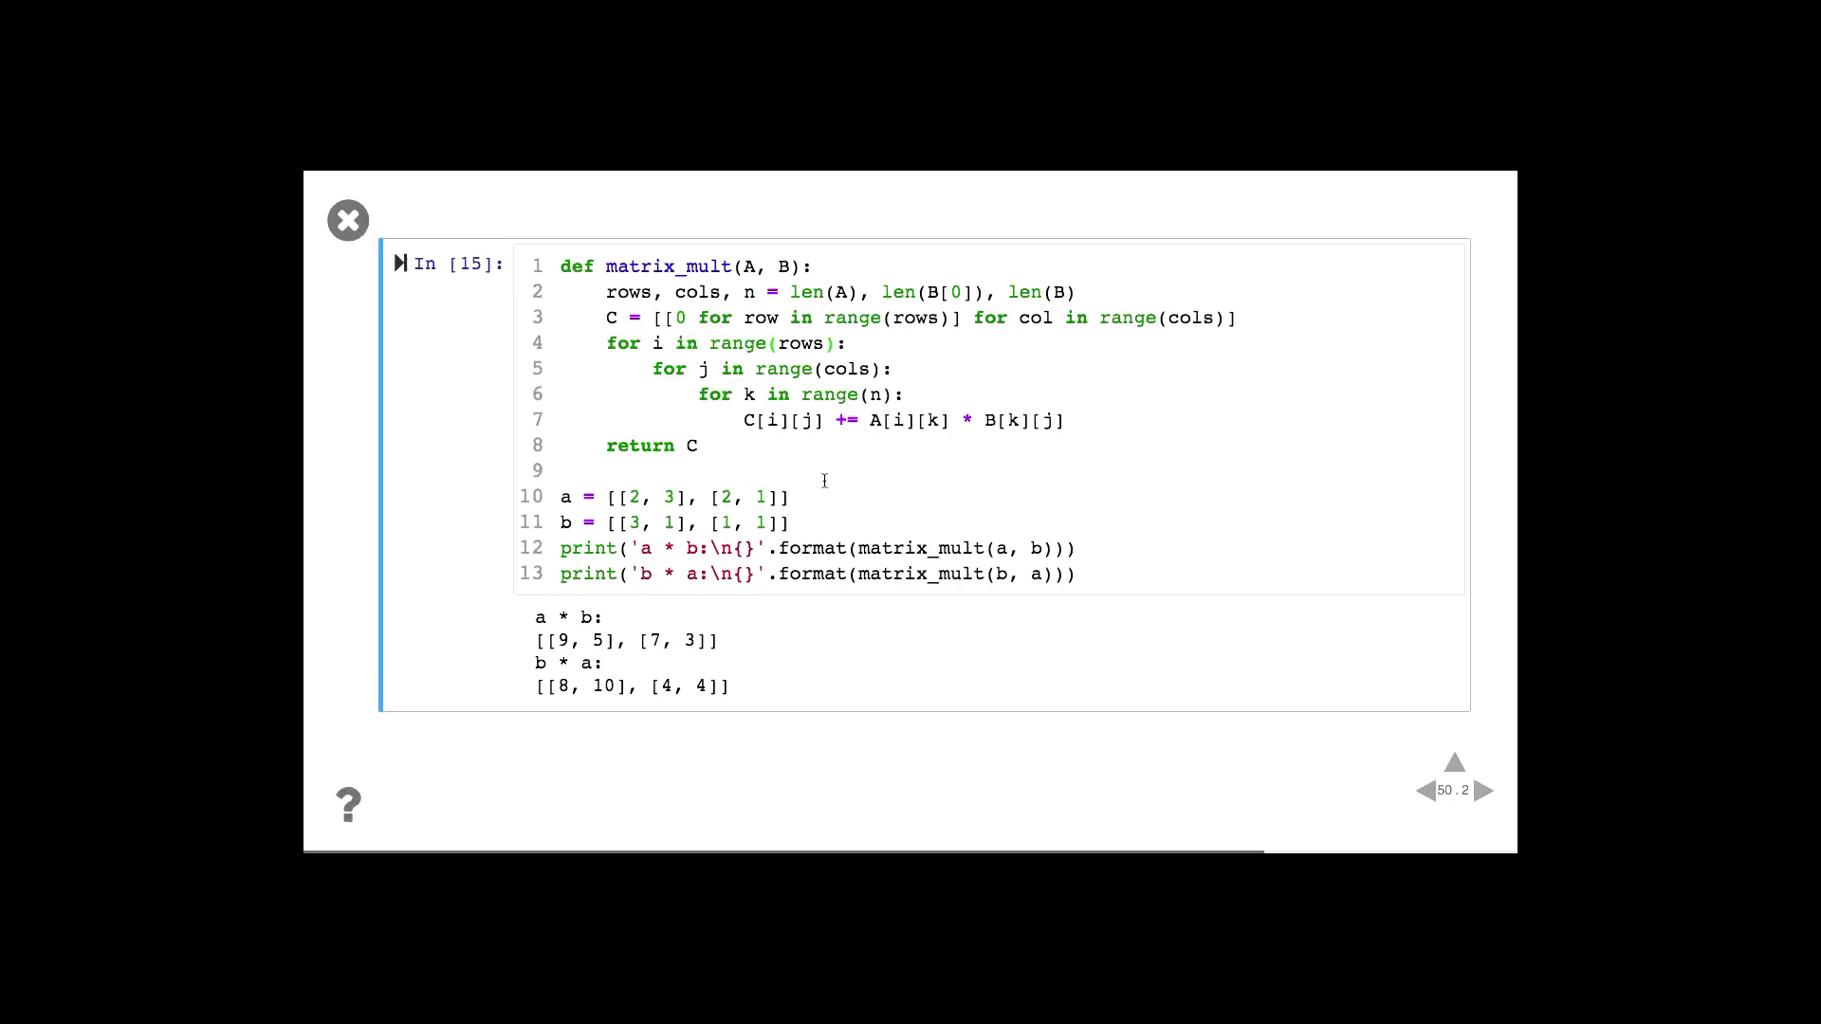
{"action": "mouse_move", "coordinate": [734, 441]}
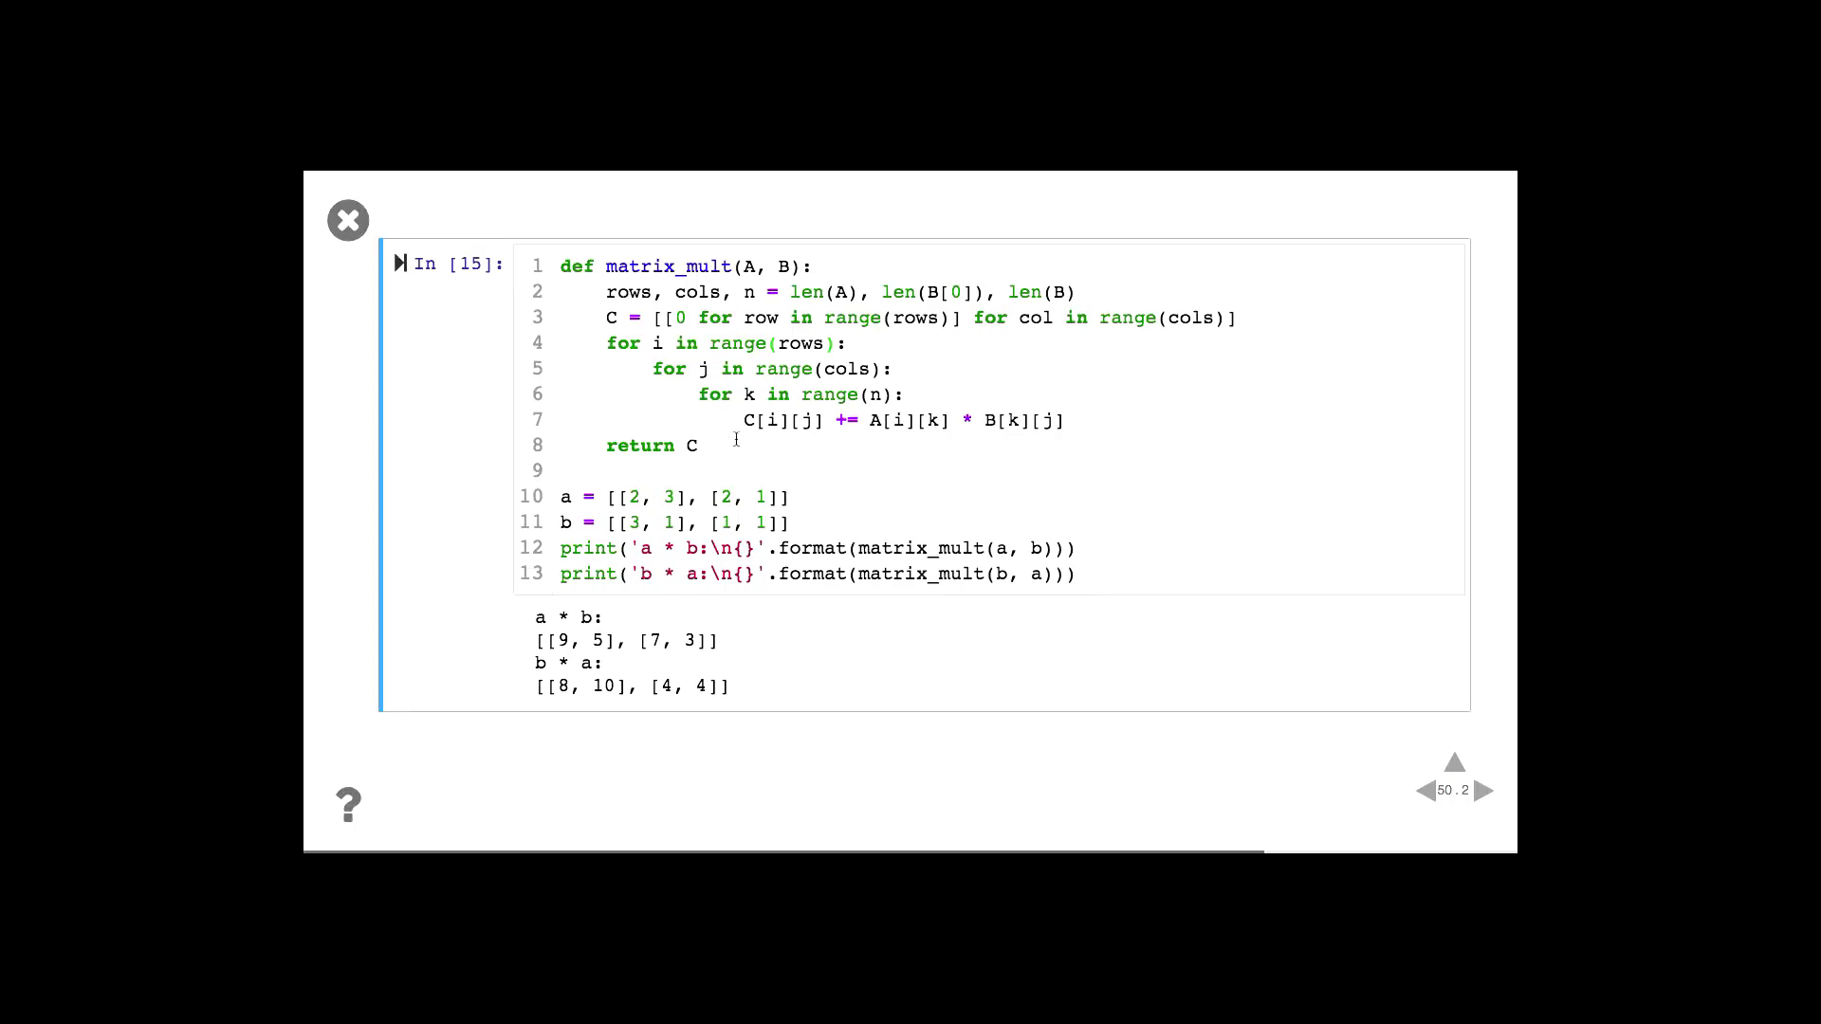
{"action": "mouse_move", "coordinate": [719, 362]}
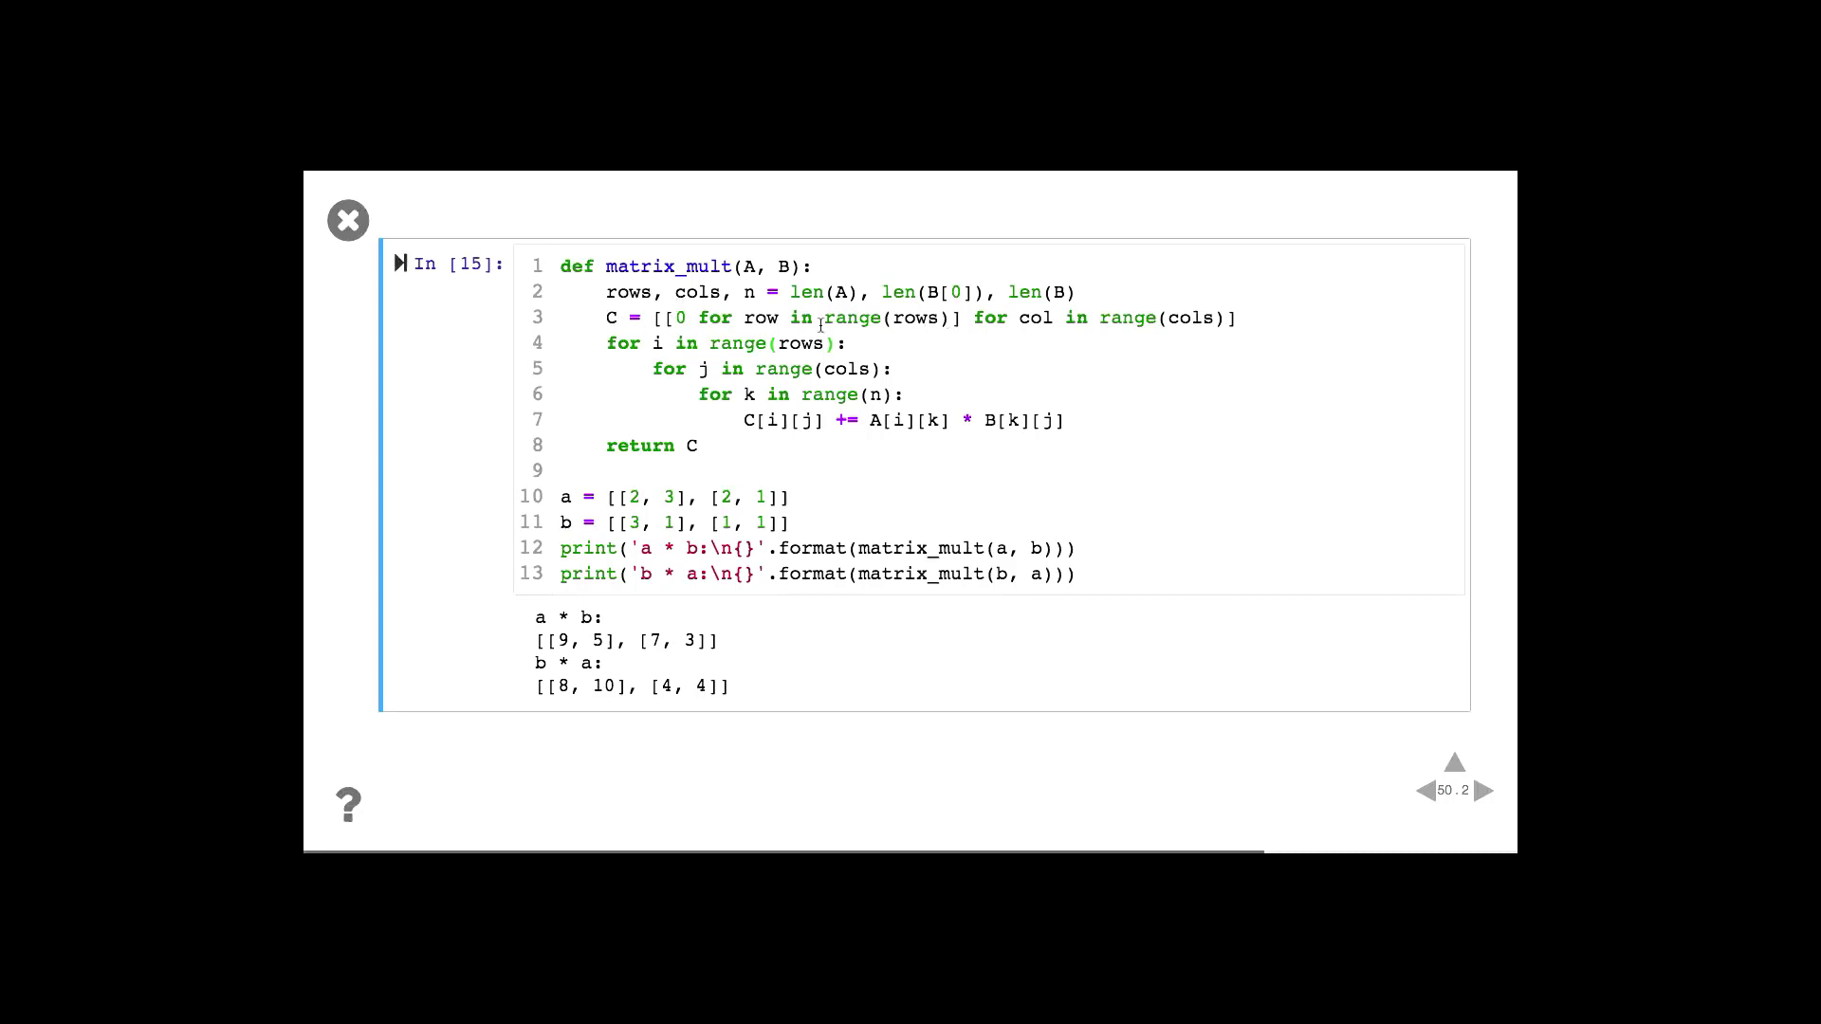
{"action": "mouse_move", "coordinate": [810, 439]}
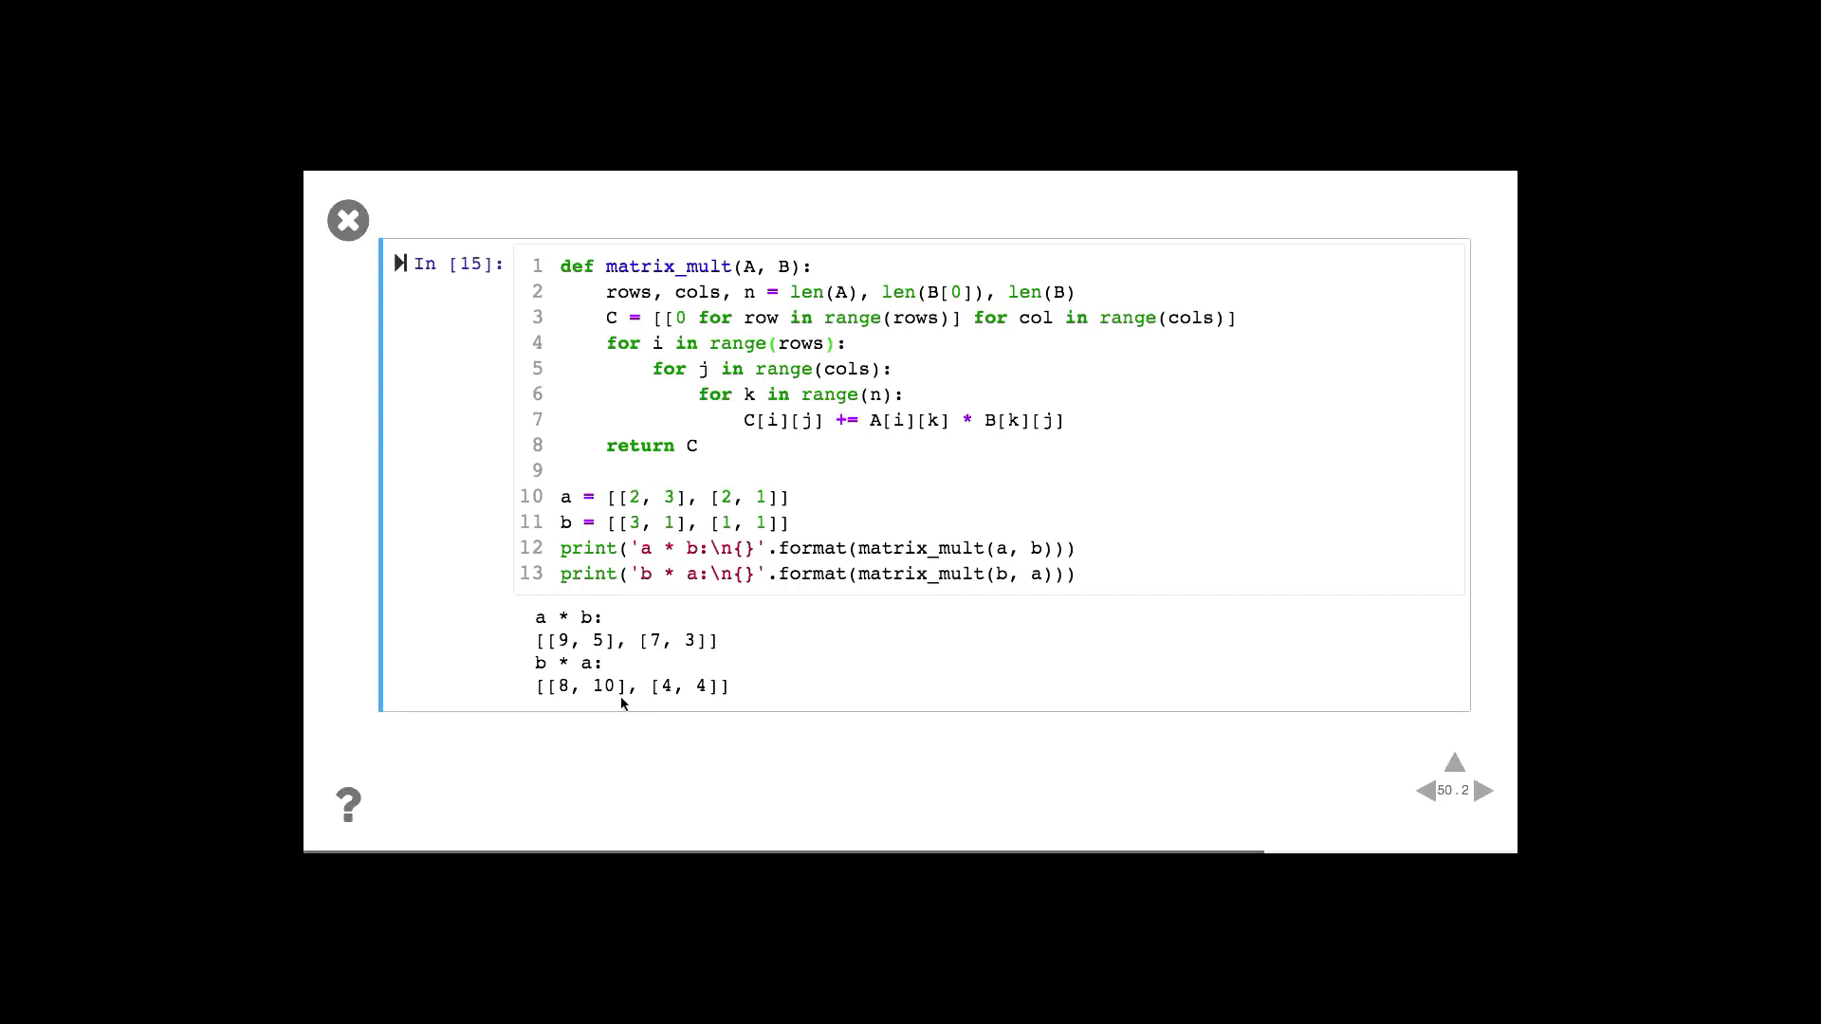
Advance past 'Why not just use NumPy?' to slide 52, 'Let's take it further'
{"action": "left_click", "coordinate": [1483, 791]}
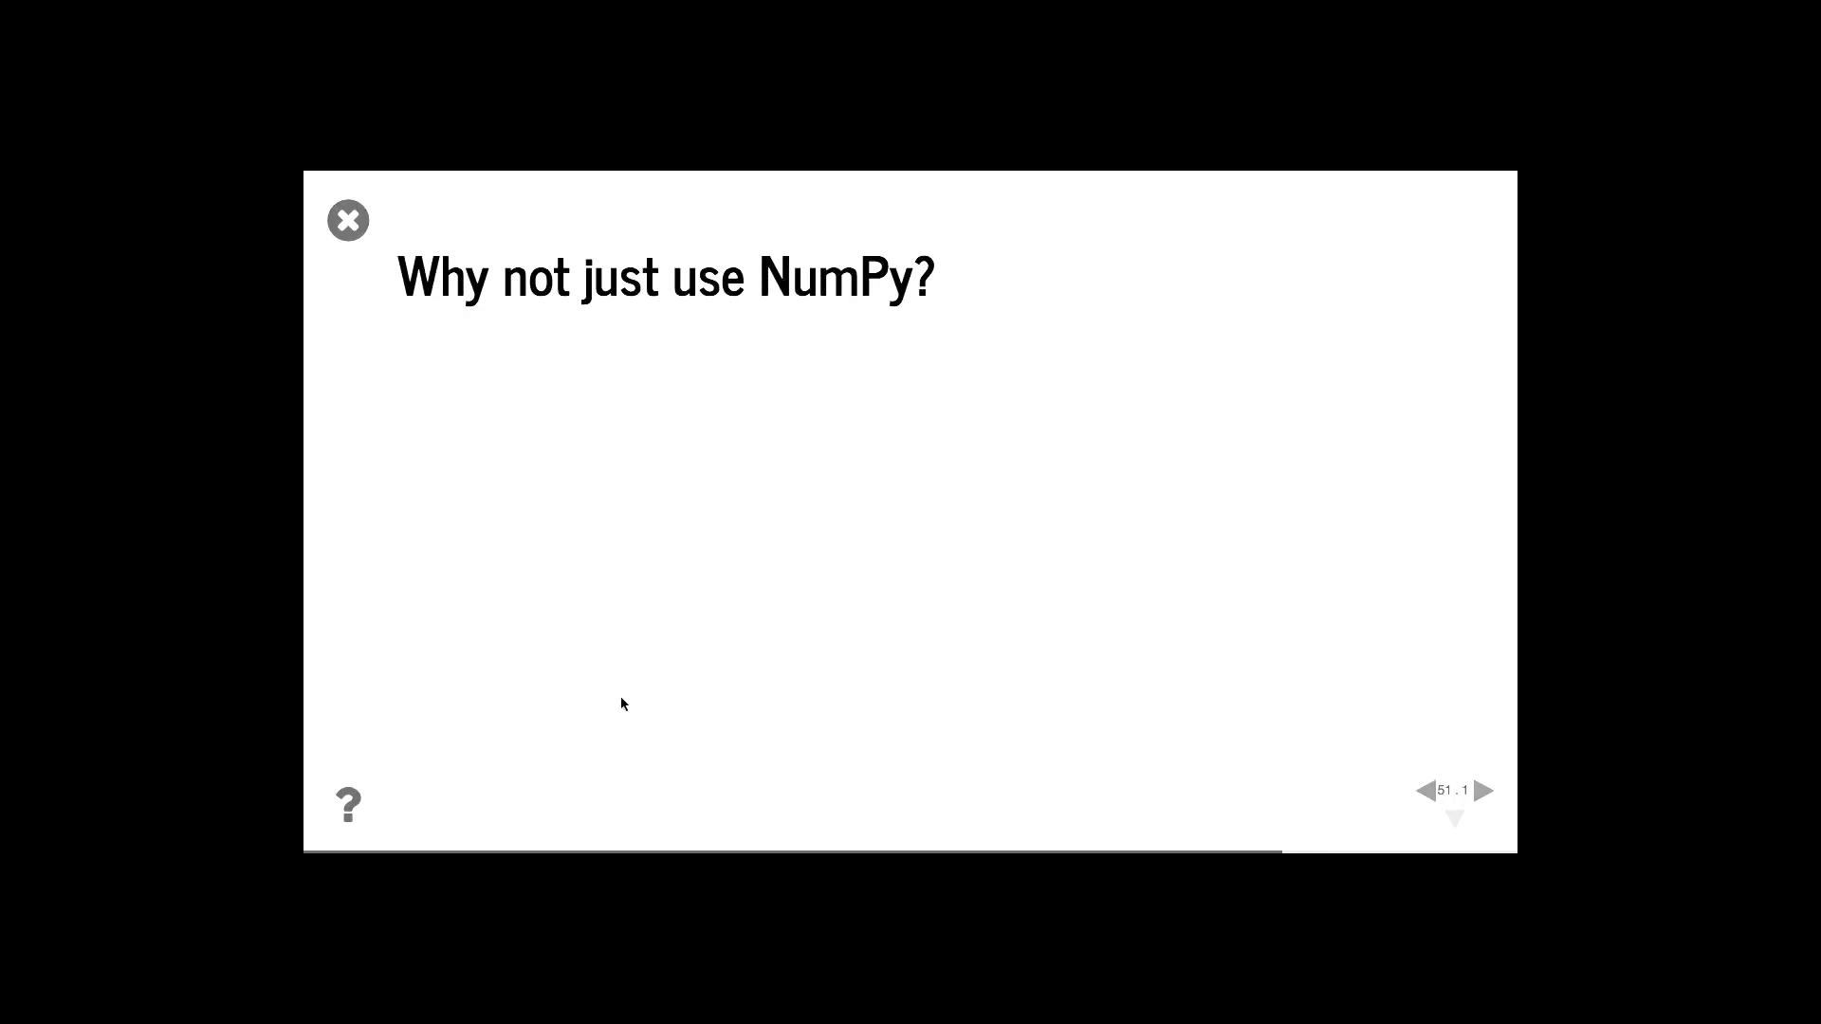
{"action": "left_click", "coordinate": [1486, 790]}
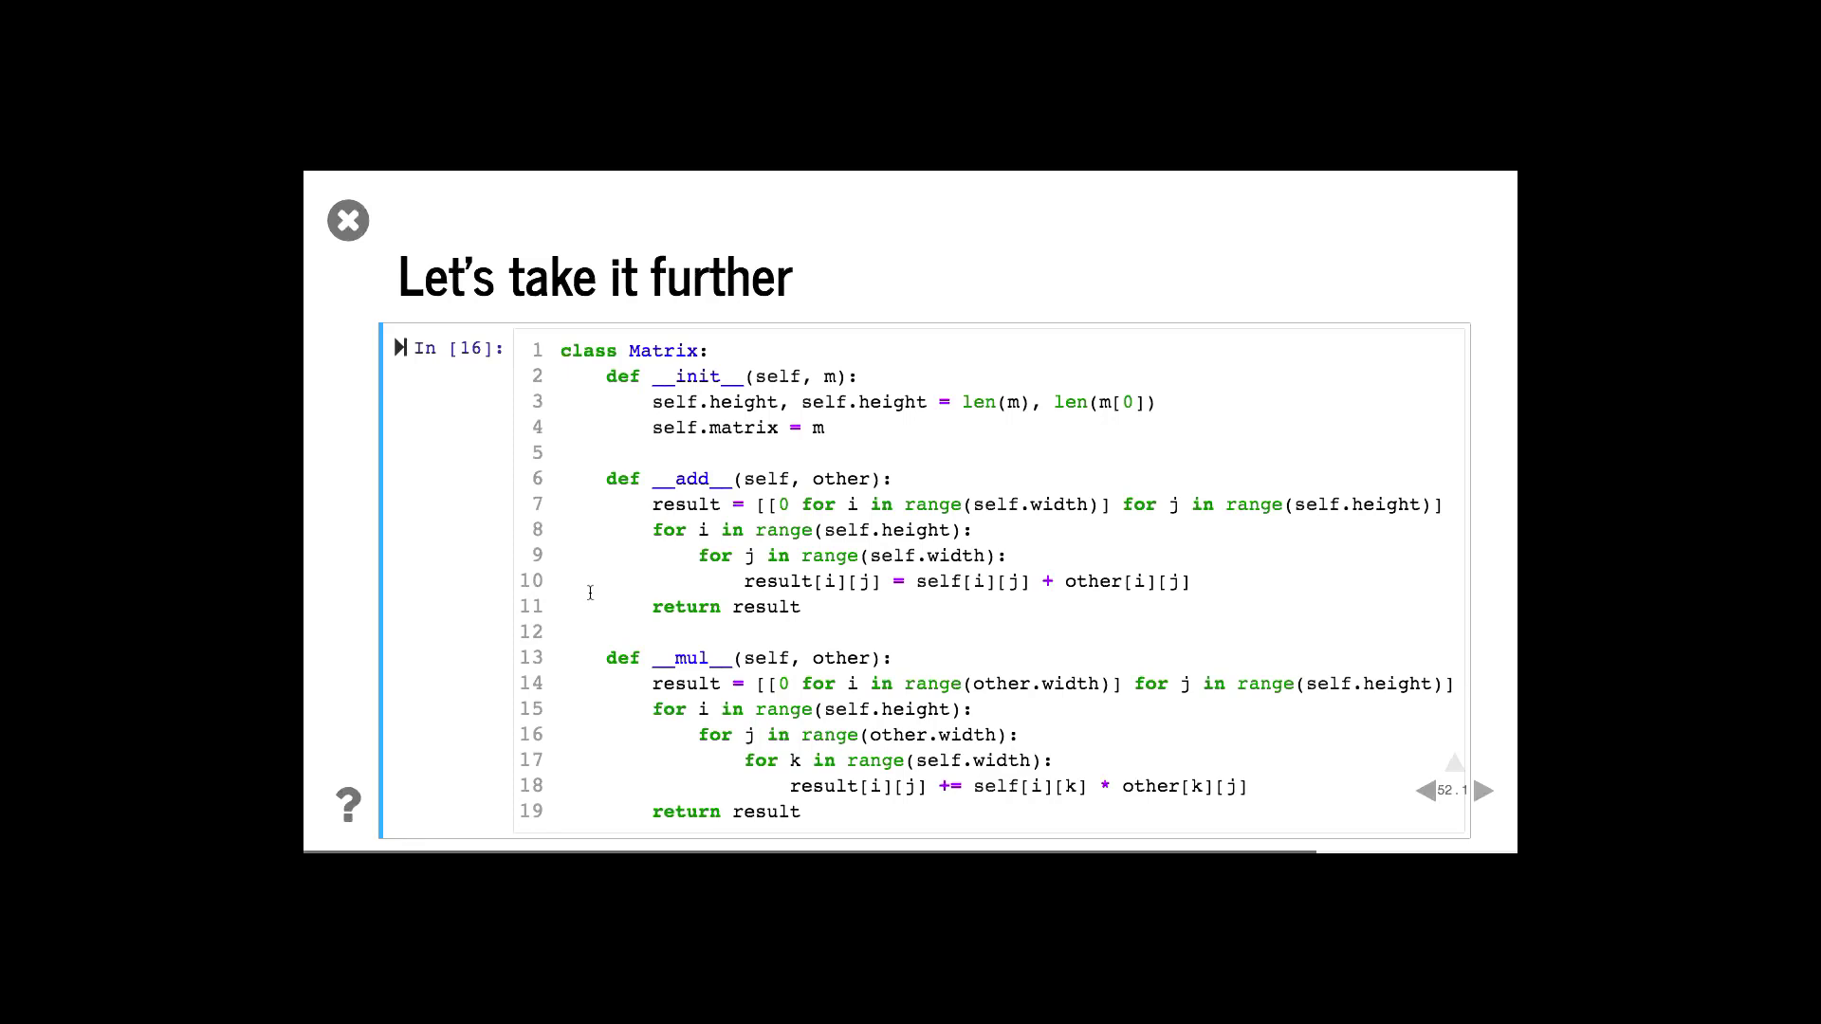
Advance to slide 53, Visualization, with the talk-preparation pie chart
{"action": "left_click", "coordinate": [1484, 791]}
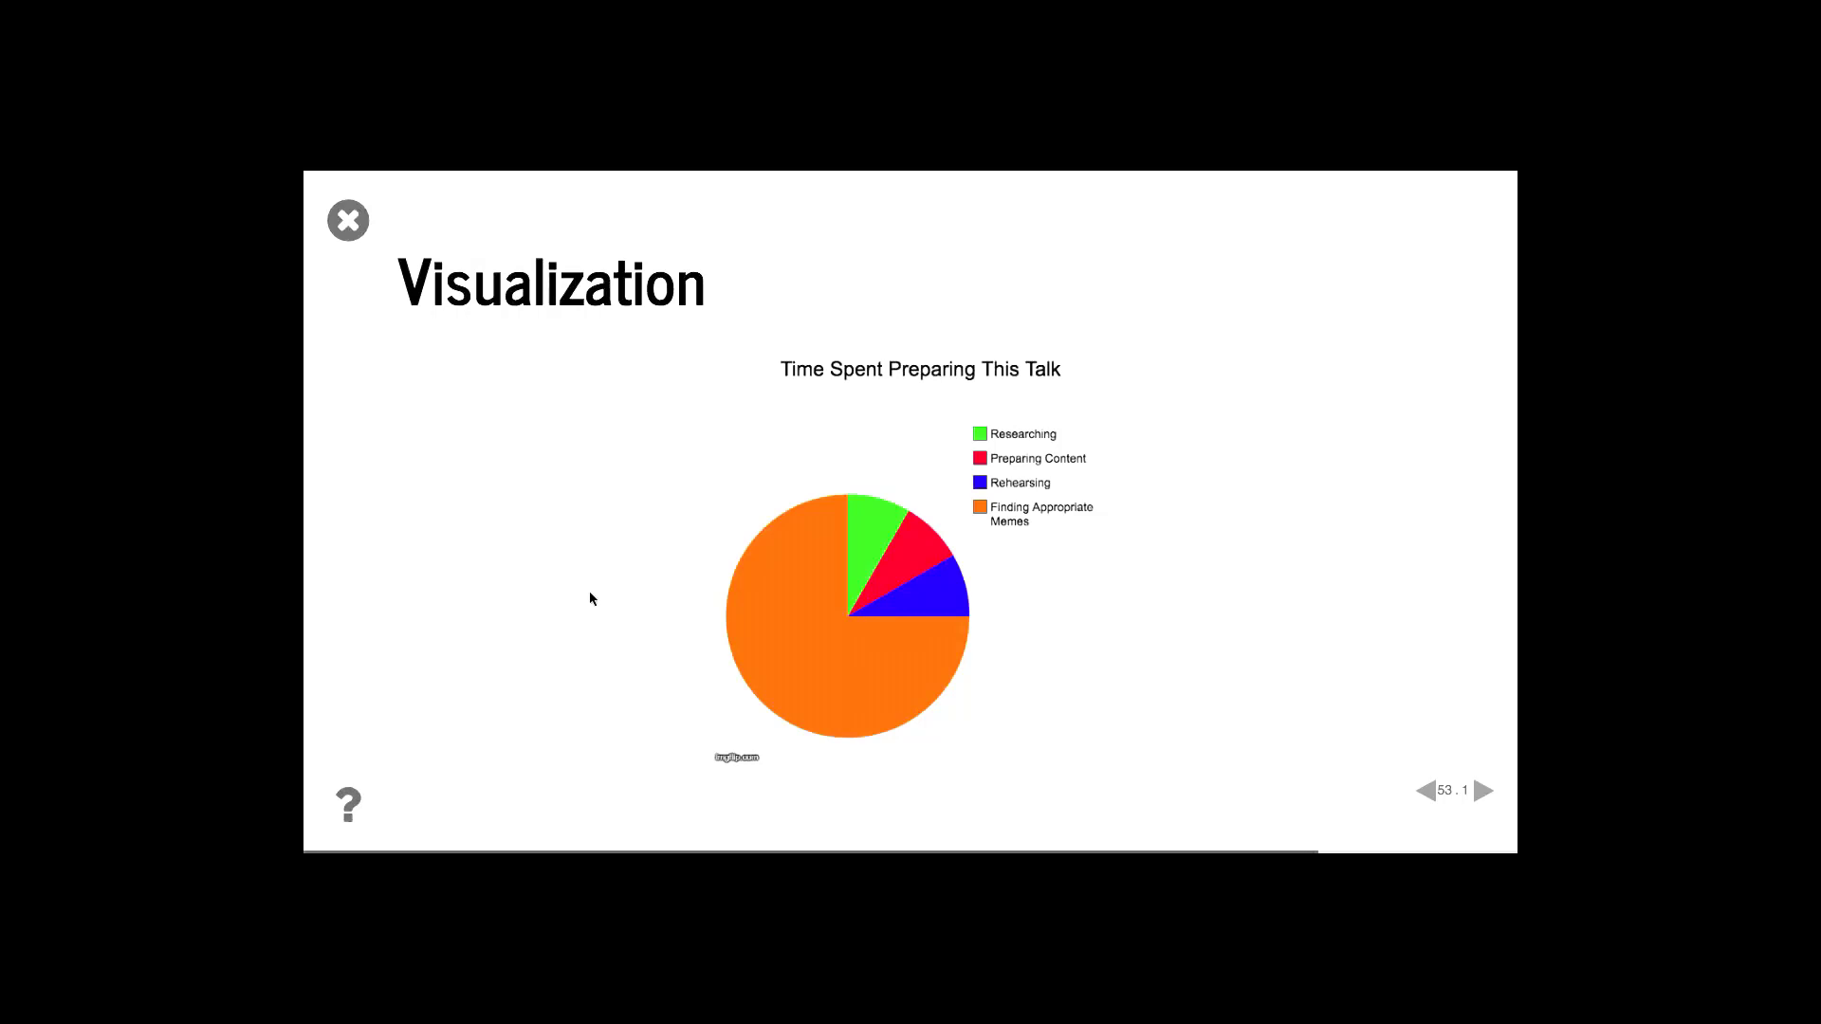
Advance to slide 54, Jupyter/IPython, describing web-based interactive notebooks
{"action": "left_click", "coordinate": [1489, 790]}
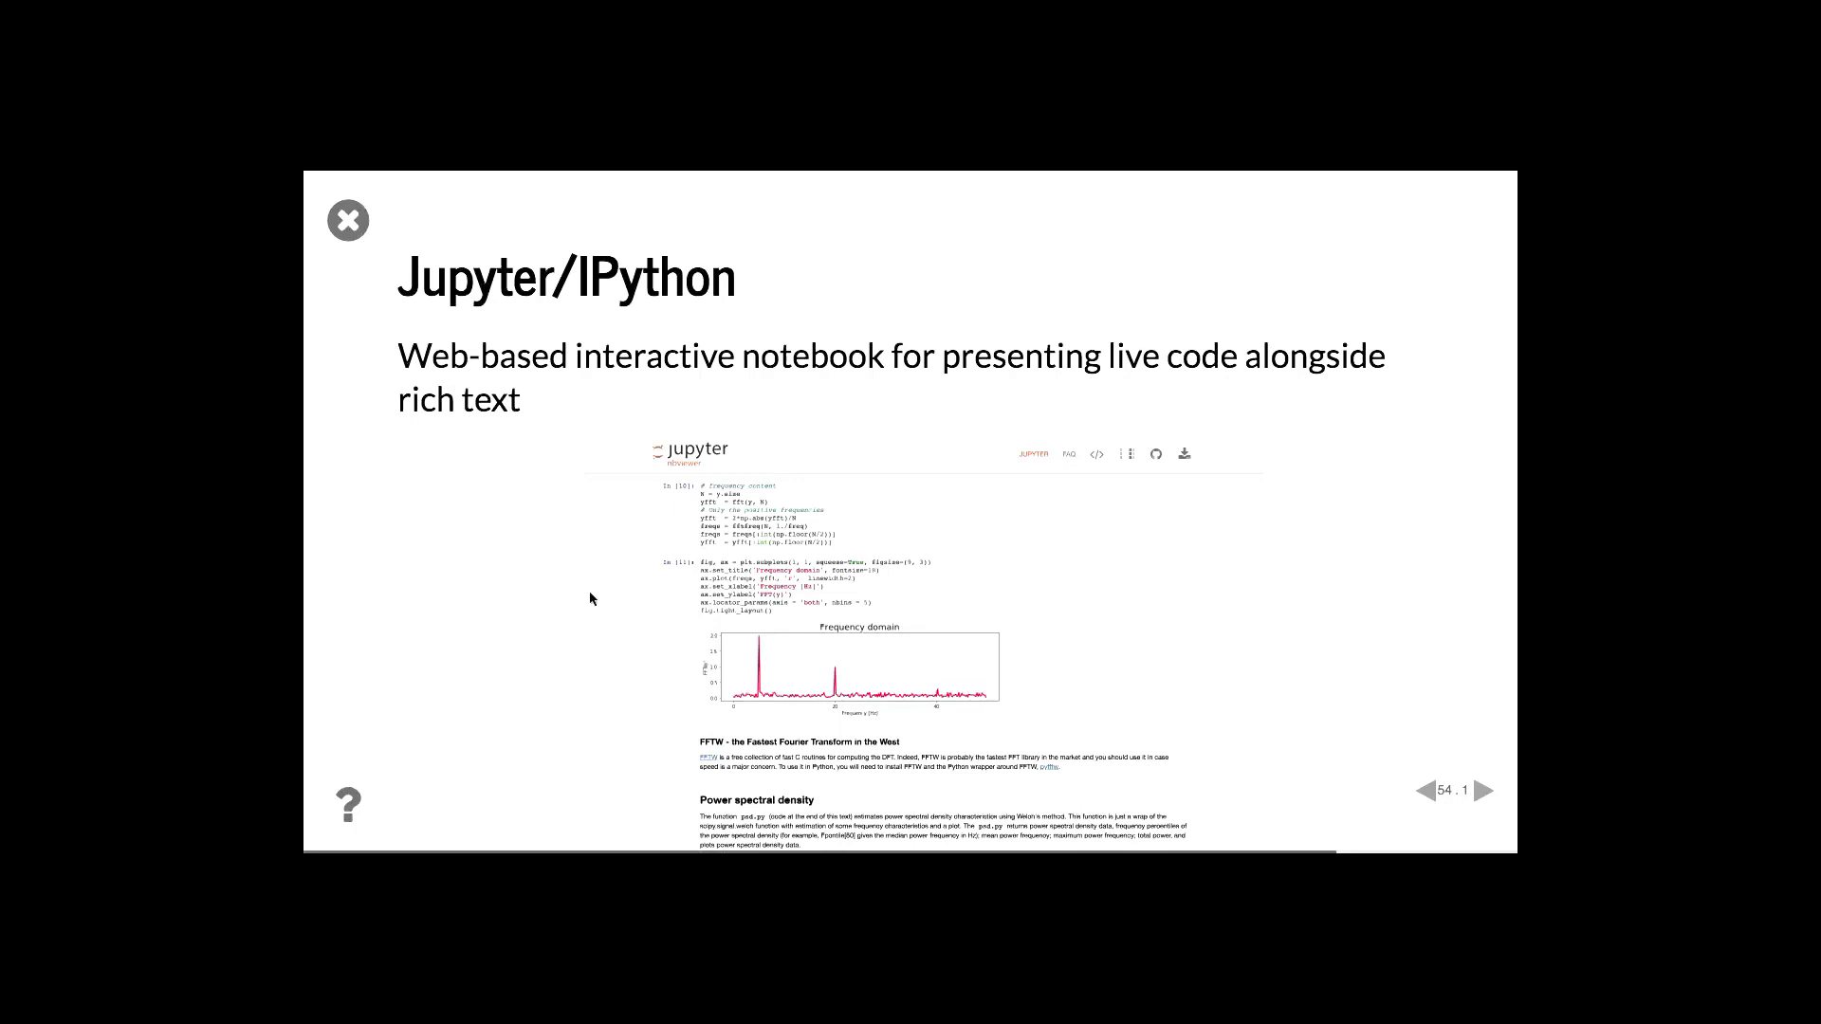
Advance past the Function Plot and Charts/Graphs bar-chart slides to Linear Regression
{"action": "left_click", "coordinate": [1488, 790]}
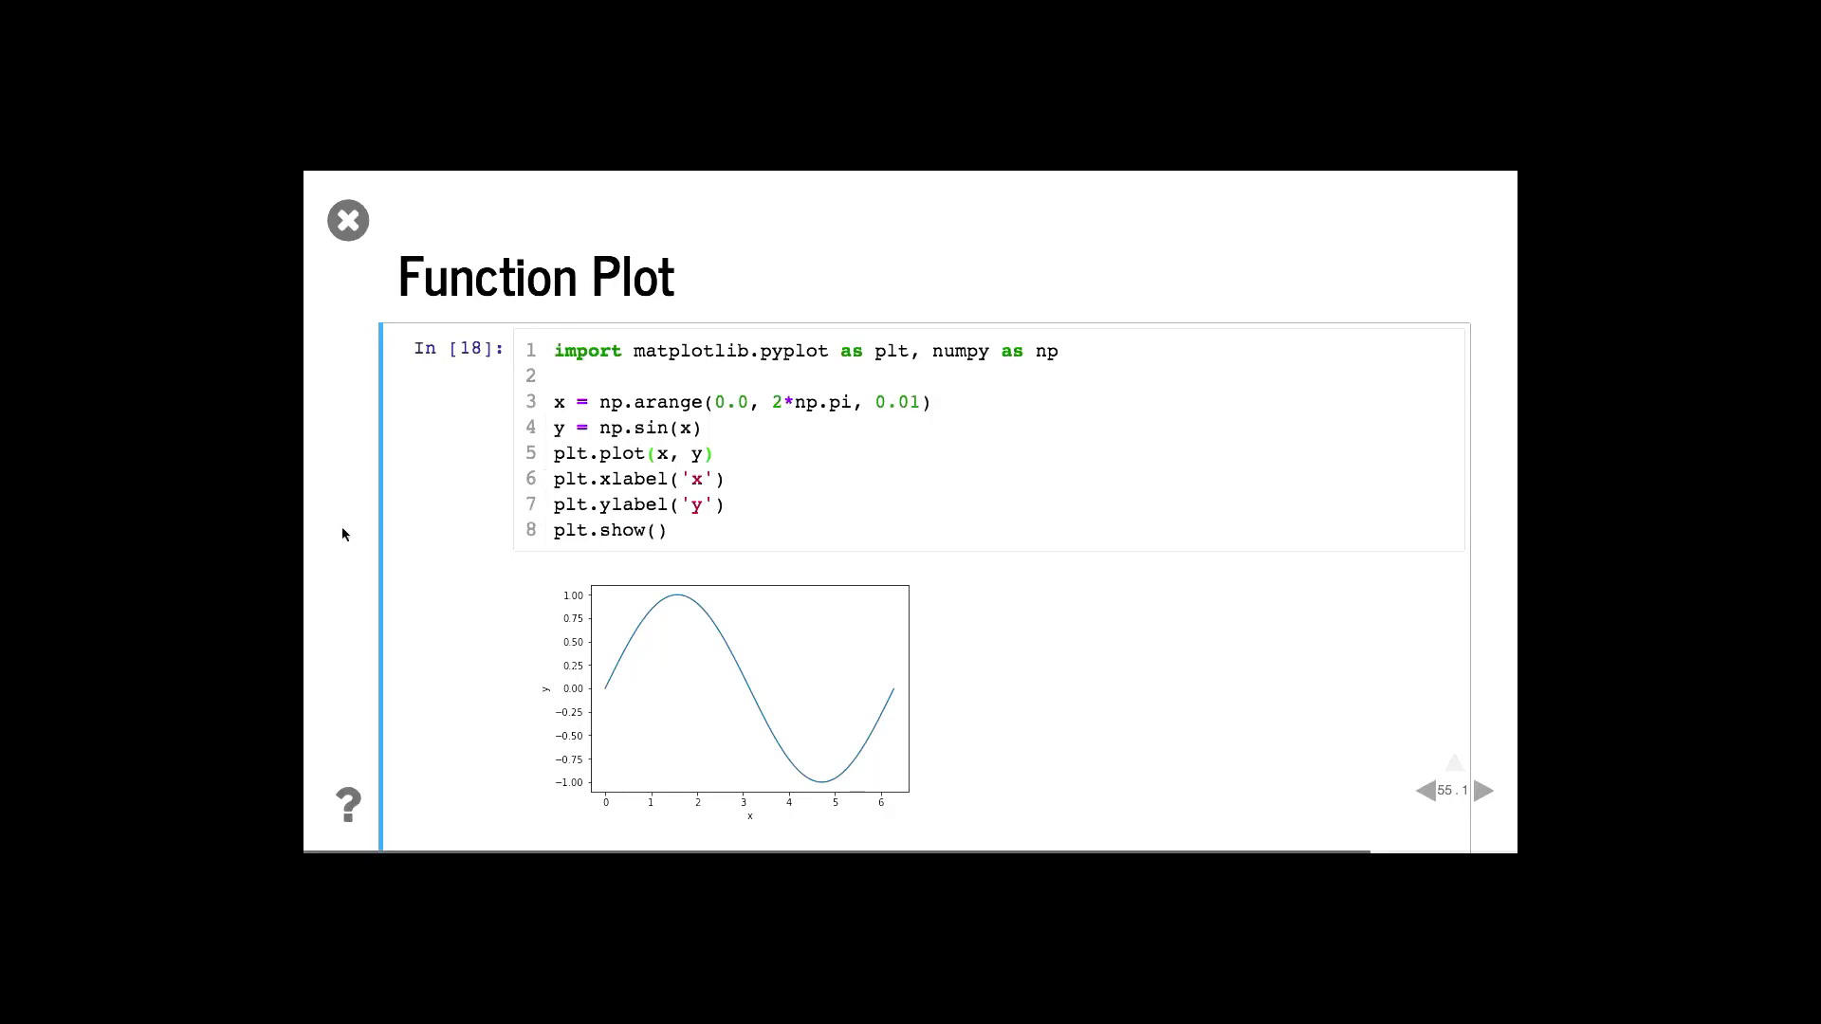
{"action": "left_click", "coordinate": [1483, 791]}
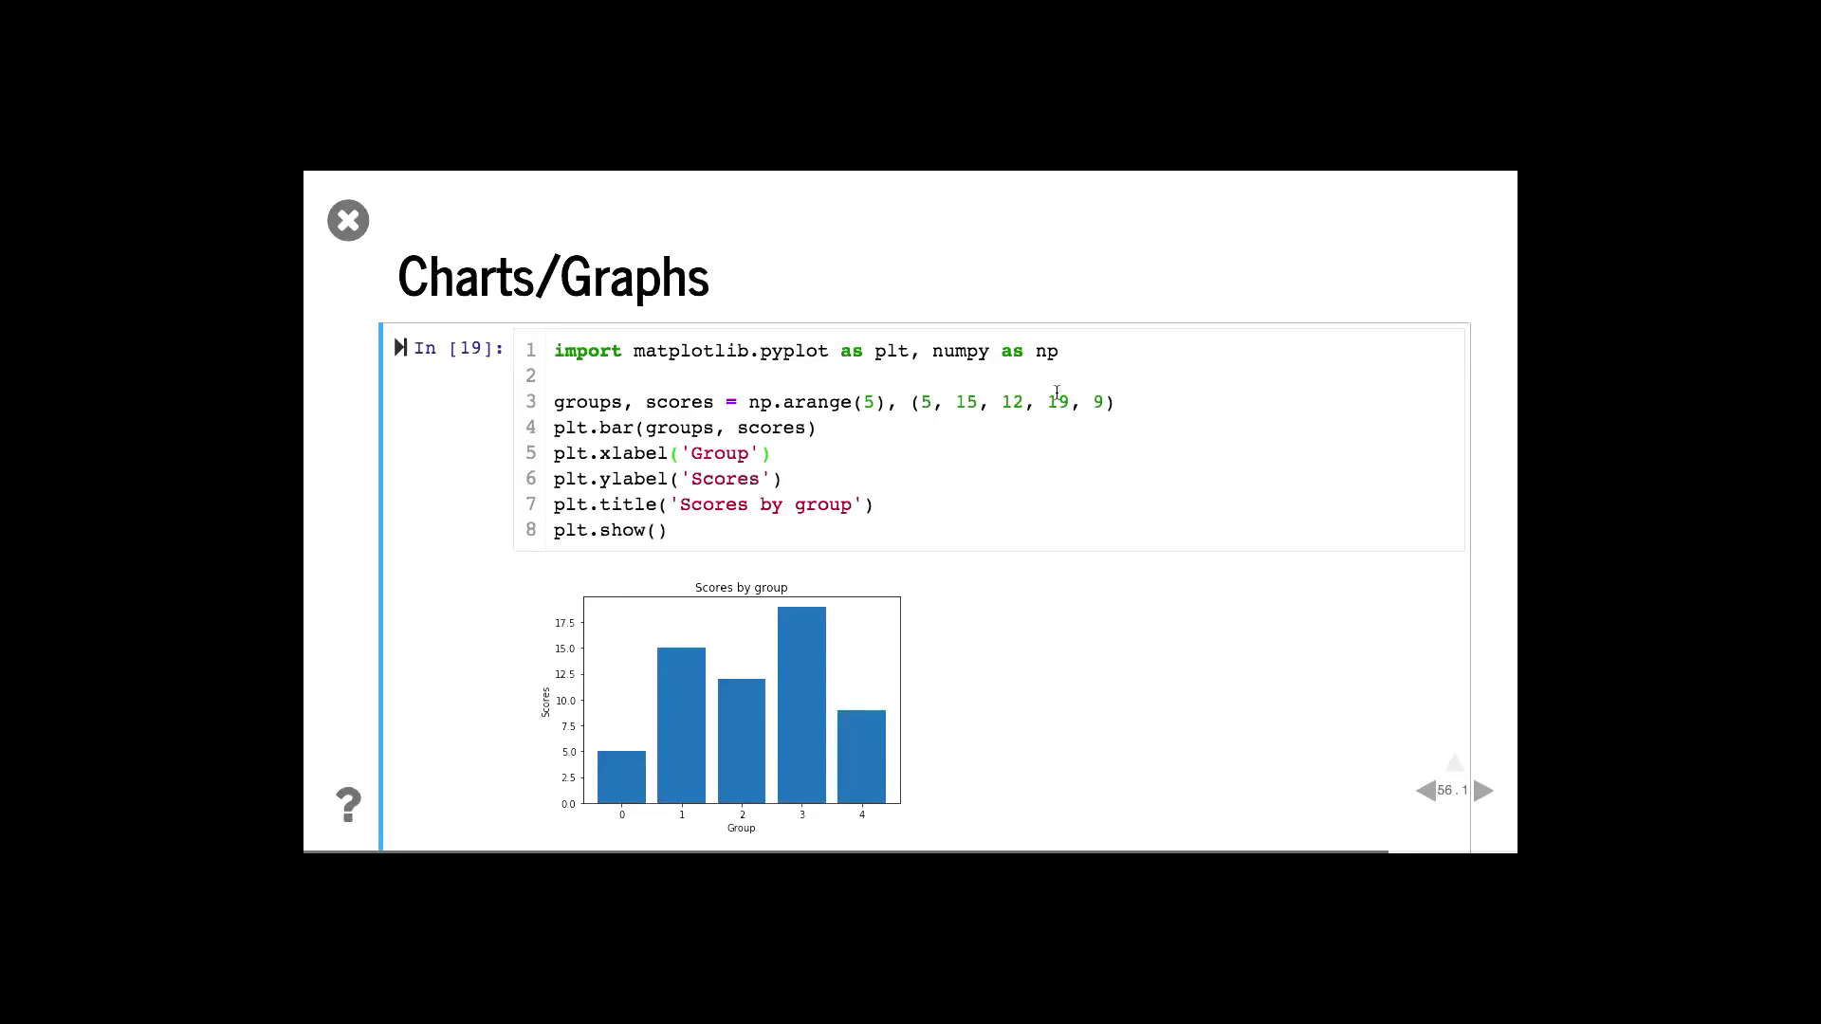
{"action": "left_click", "coordinate": [1479, 791]}
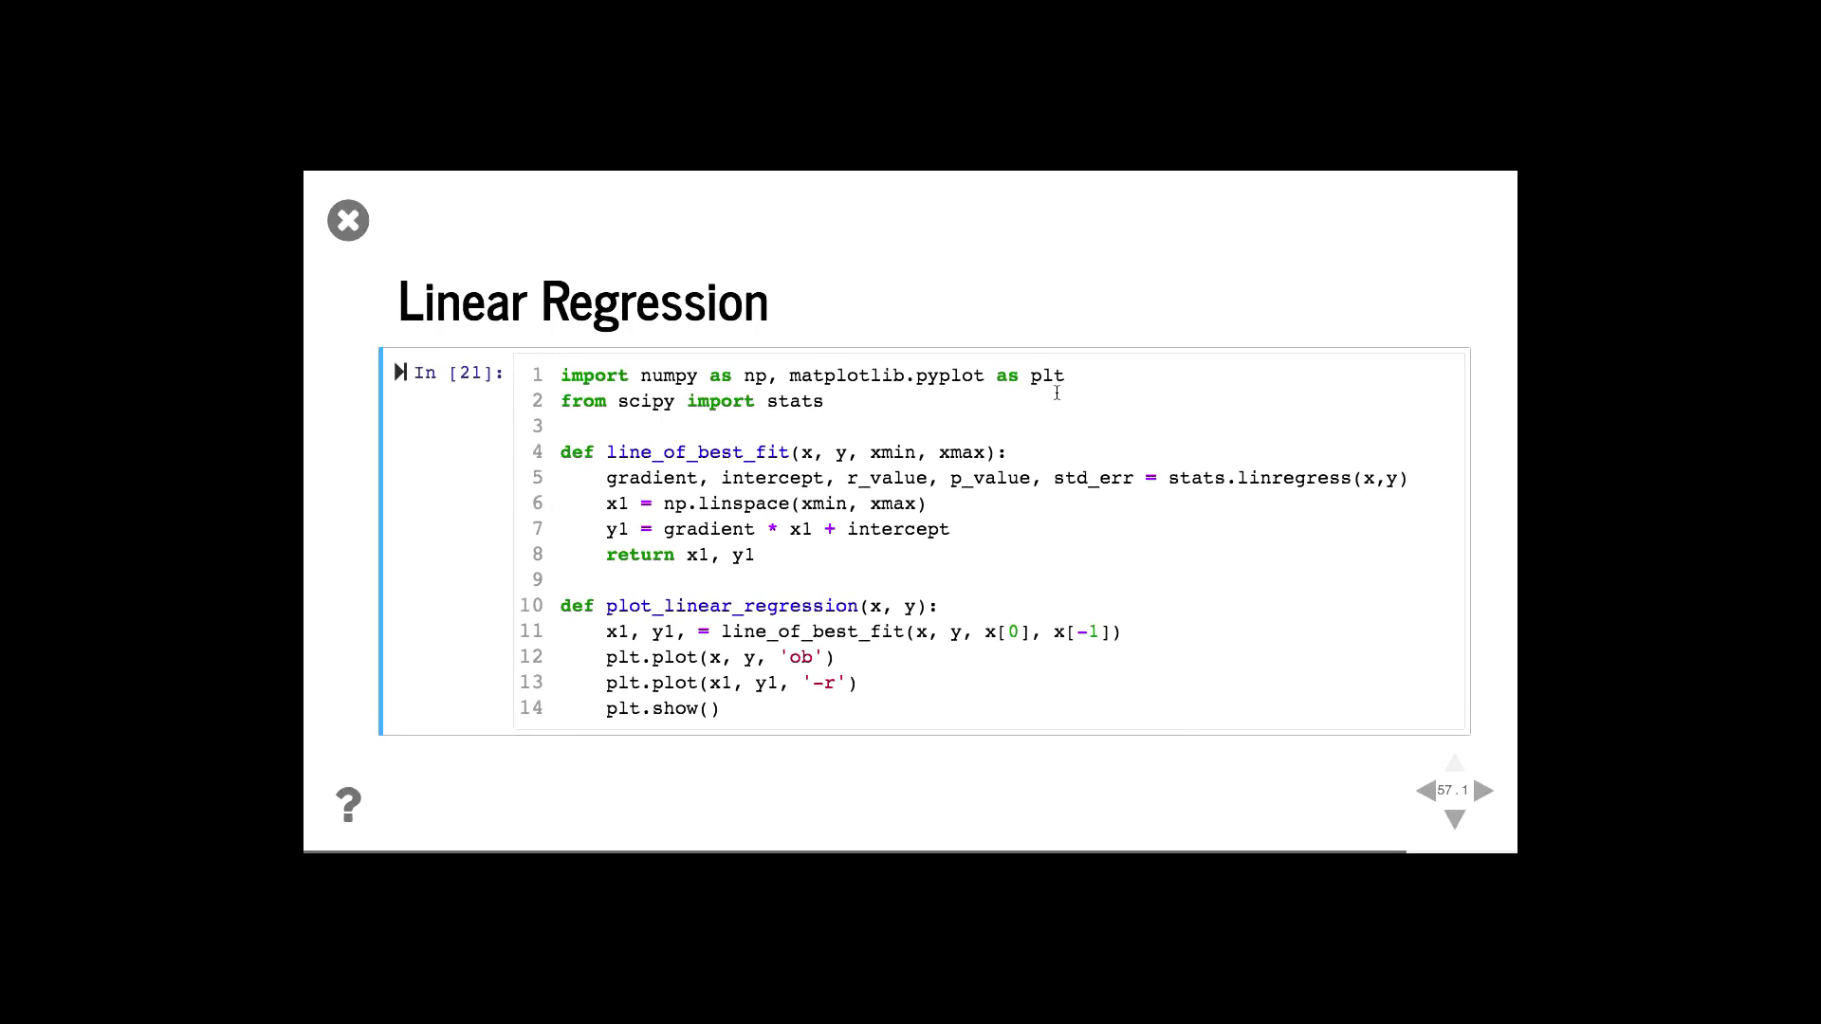
{"action": "mouse_move", "coordinate": [652, 642]}
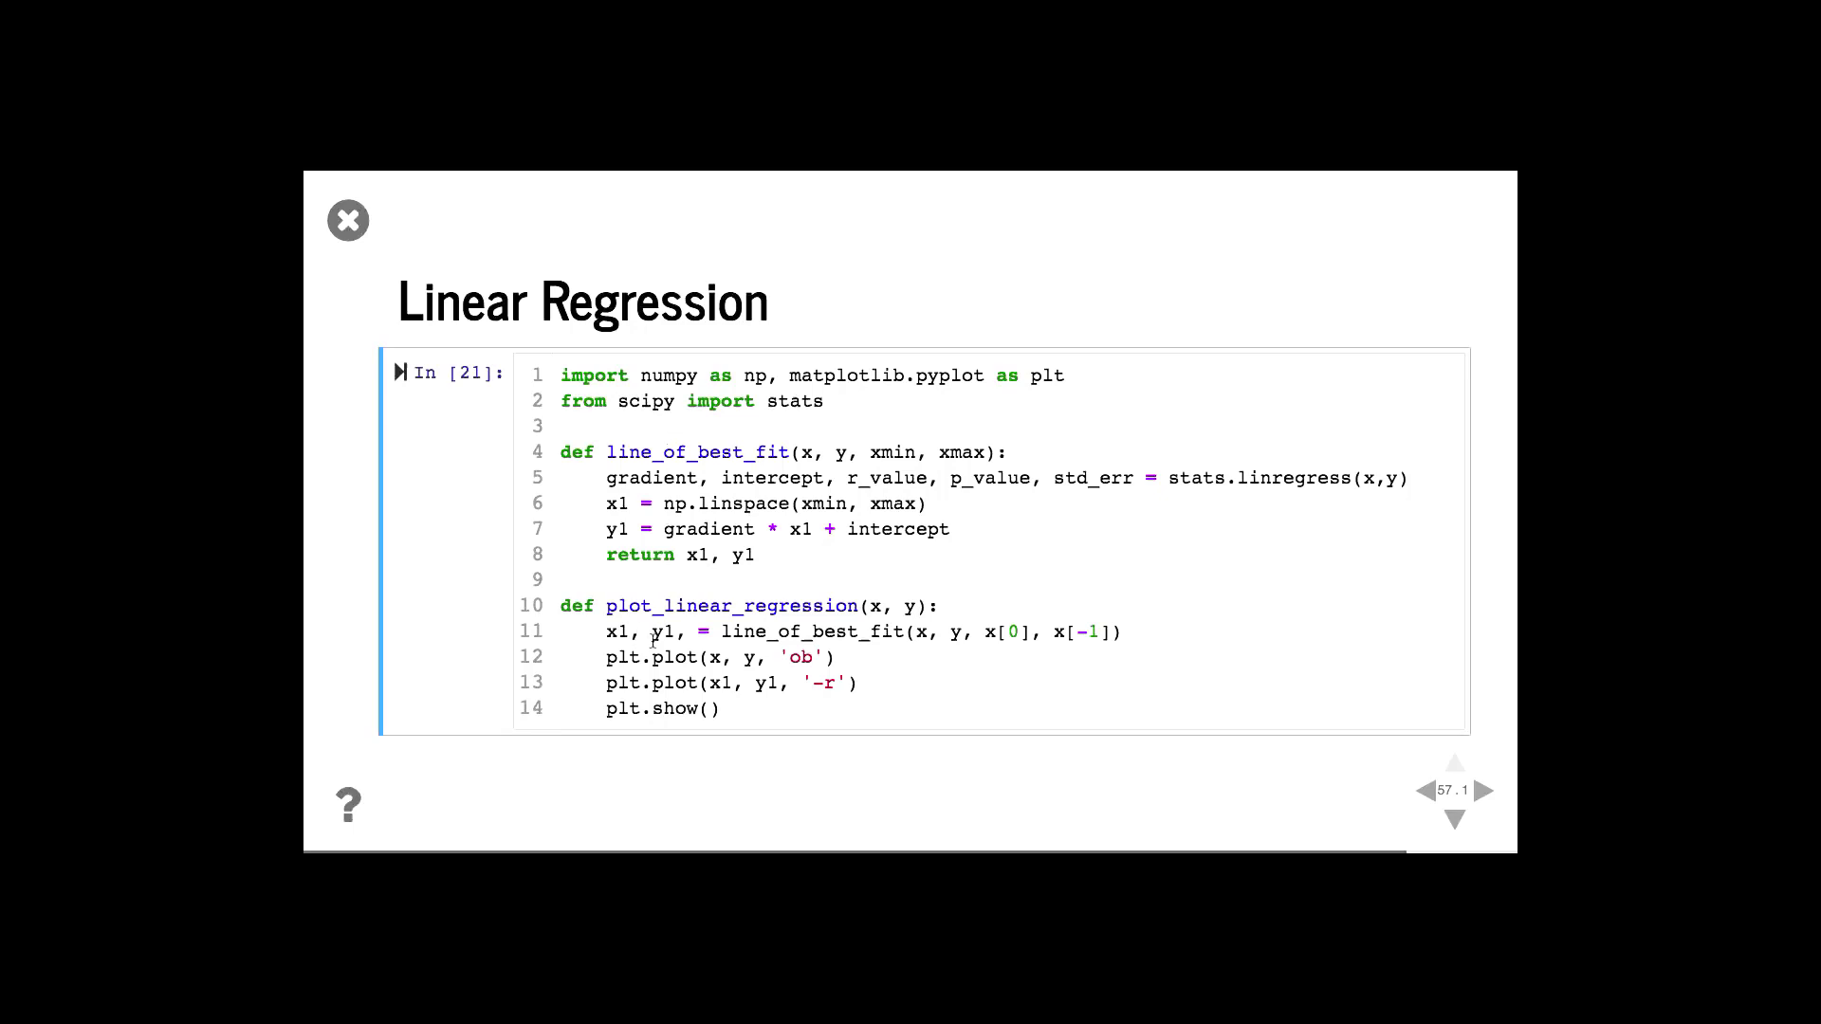
Go down to the plot_linear_regression example slide 57.2
{"action": "left_click", "coordinate": [1453, 822]}
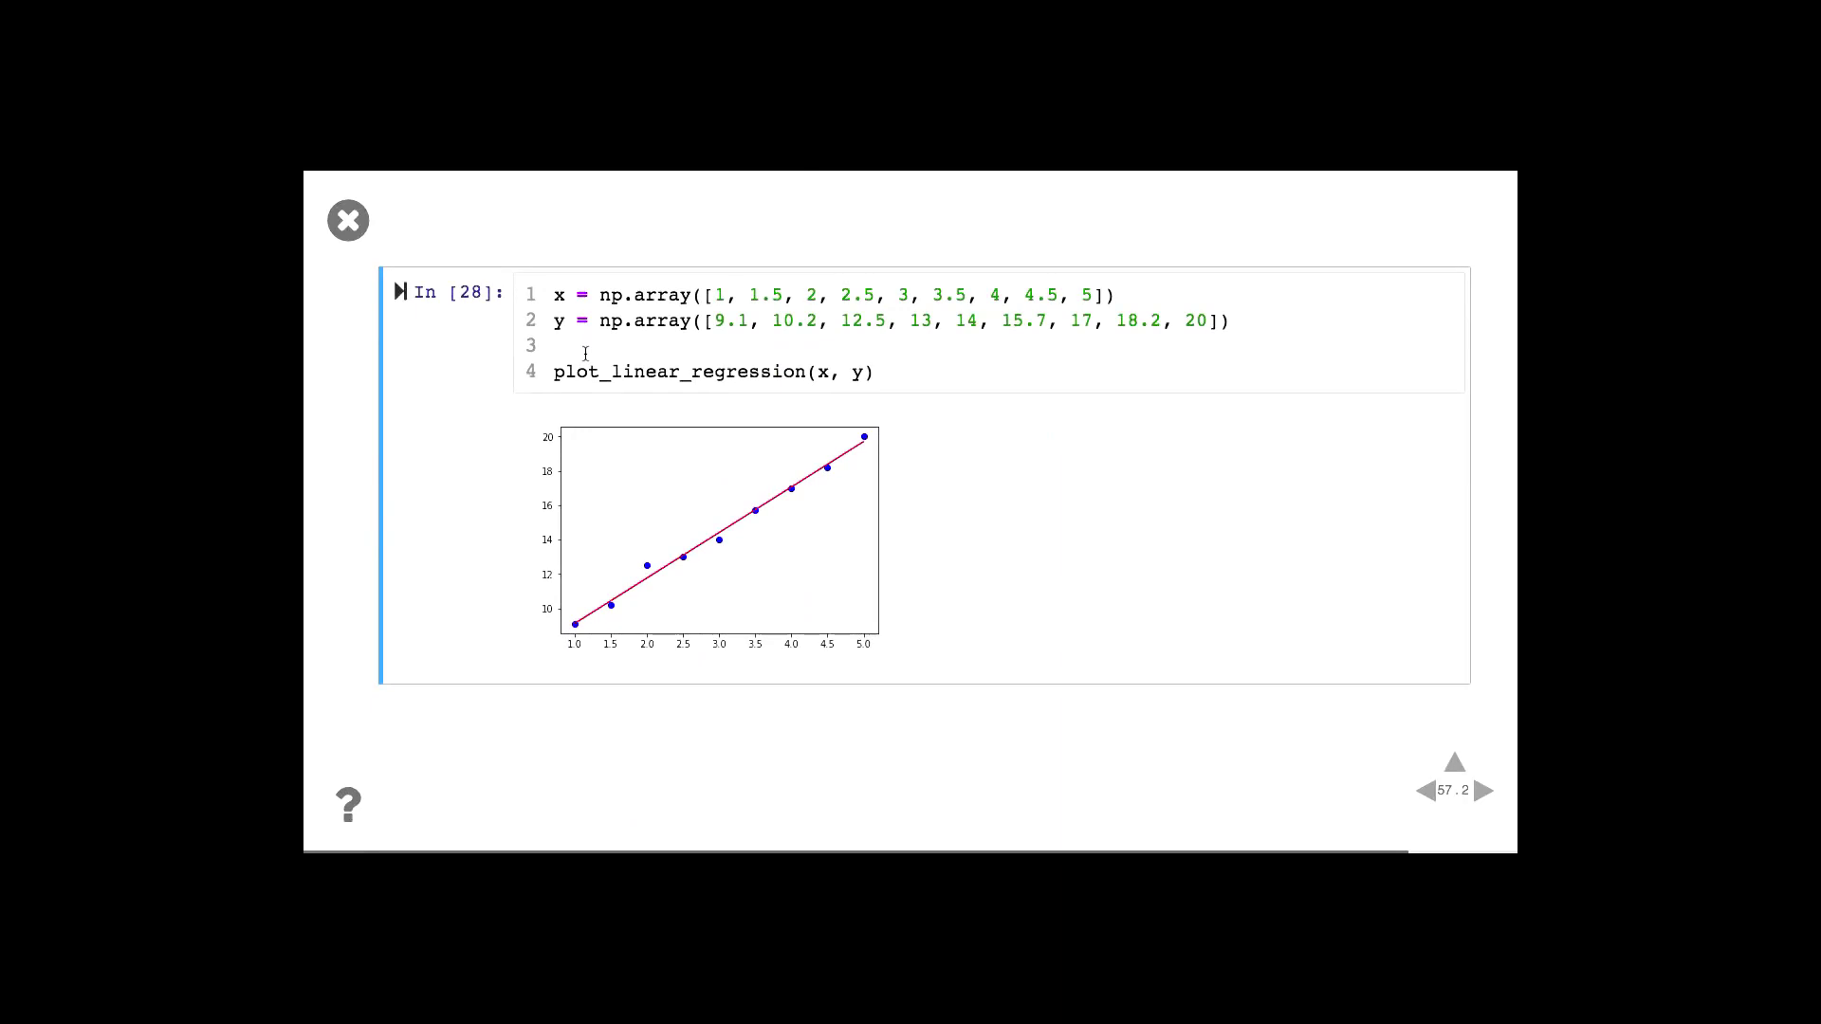
{"action": "mouse_move", "coordinate": [537, 621]}
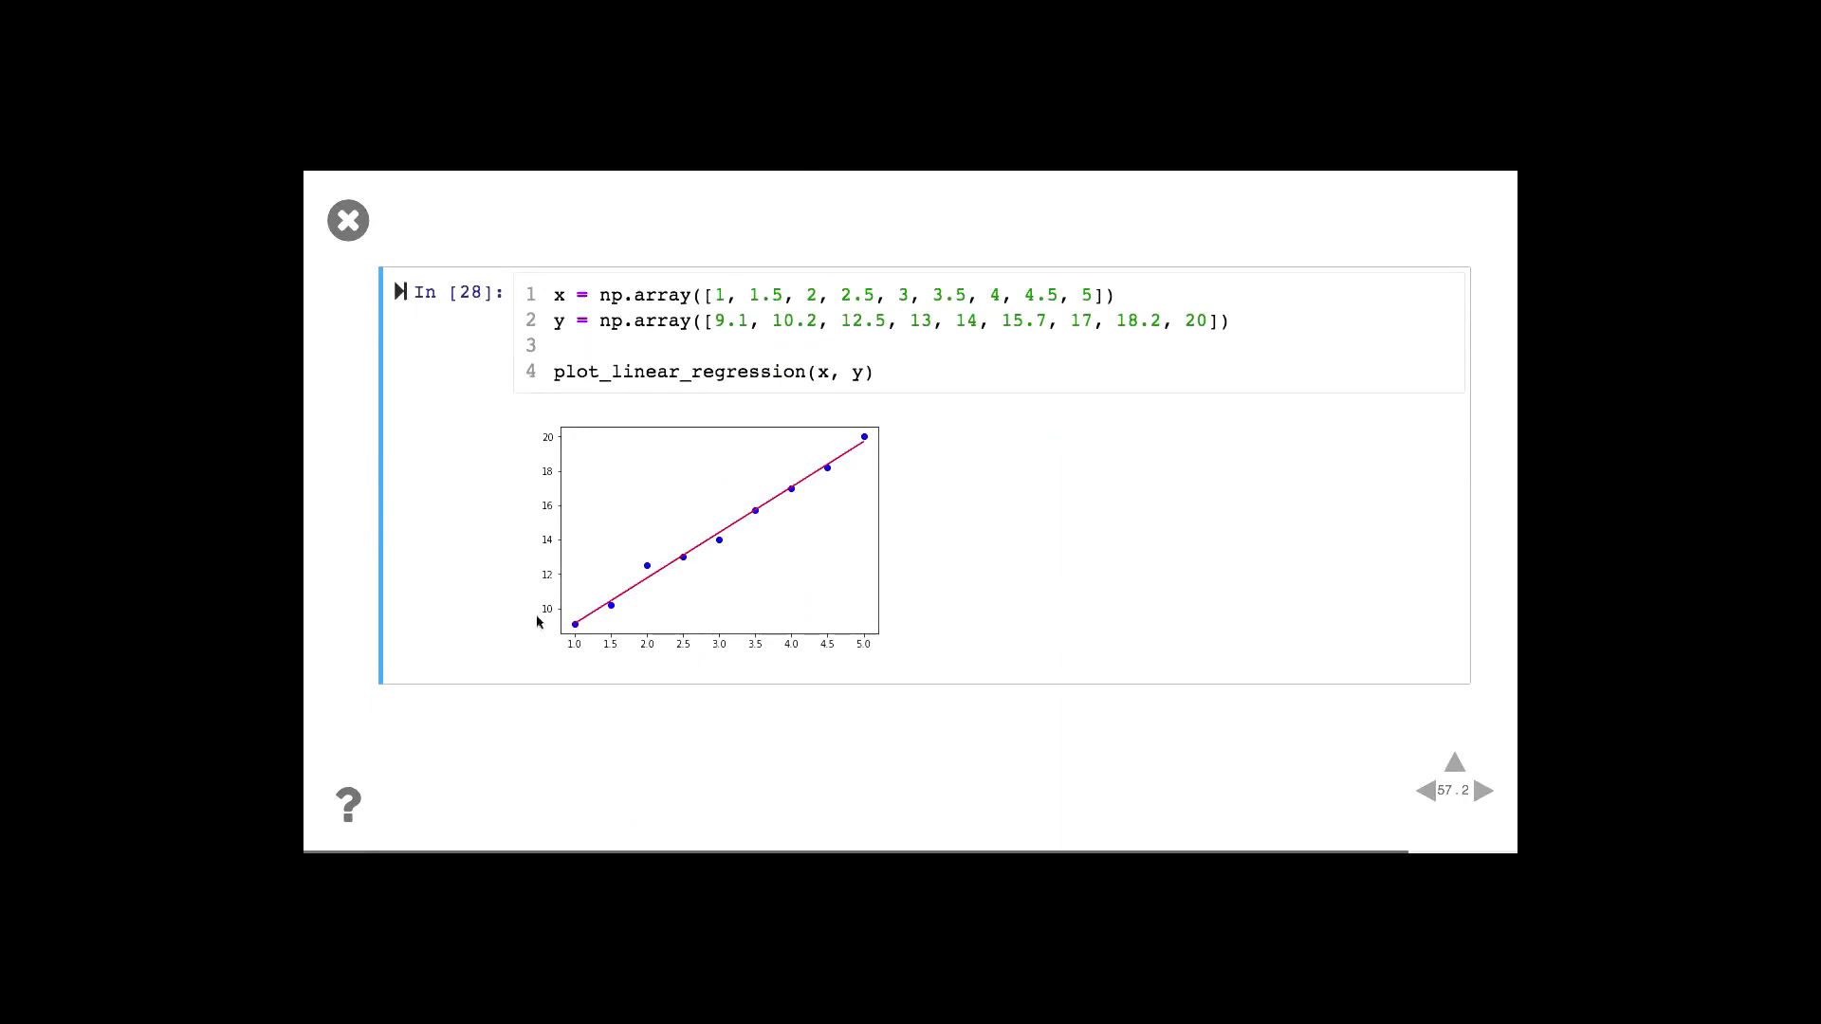
{"action": "mouse_move", "coordinate": [796, 511]}
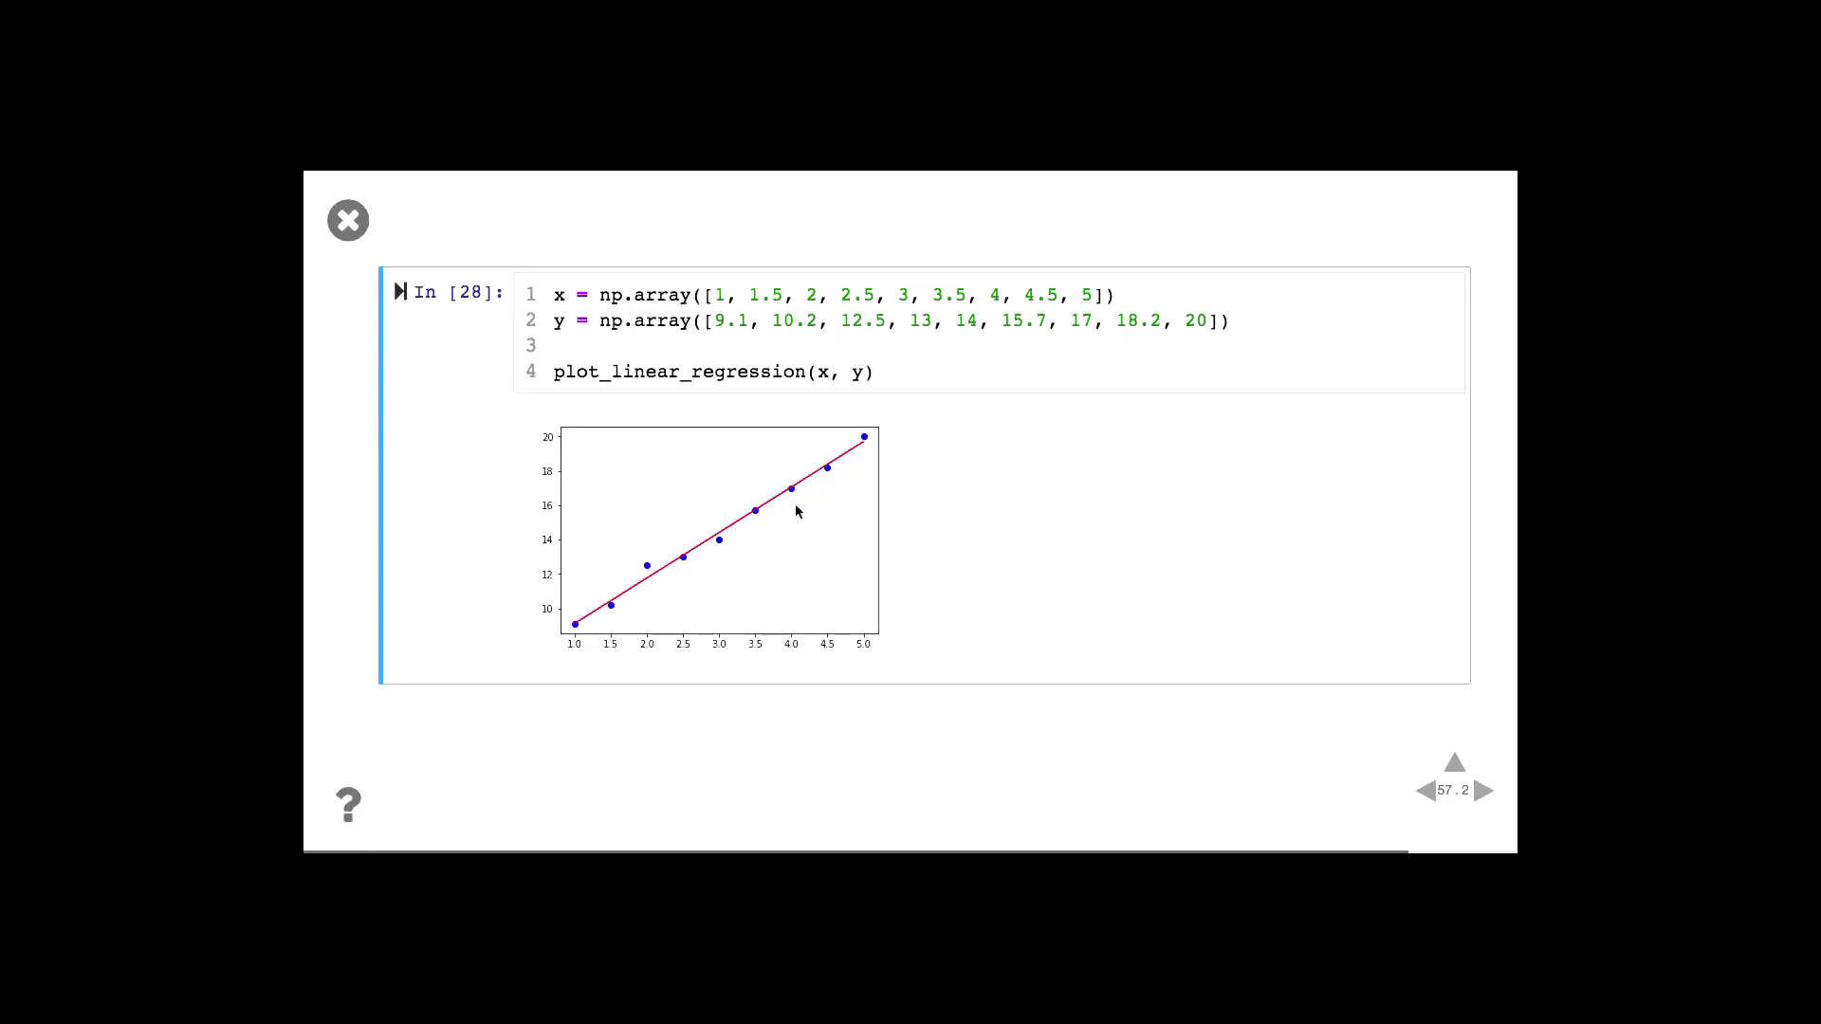
Advance from the nine-point regression plot to the 3D saddle surface slide
{"action": "left_click", "coordinate": [1472, 791]}
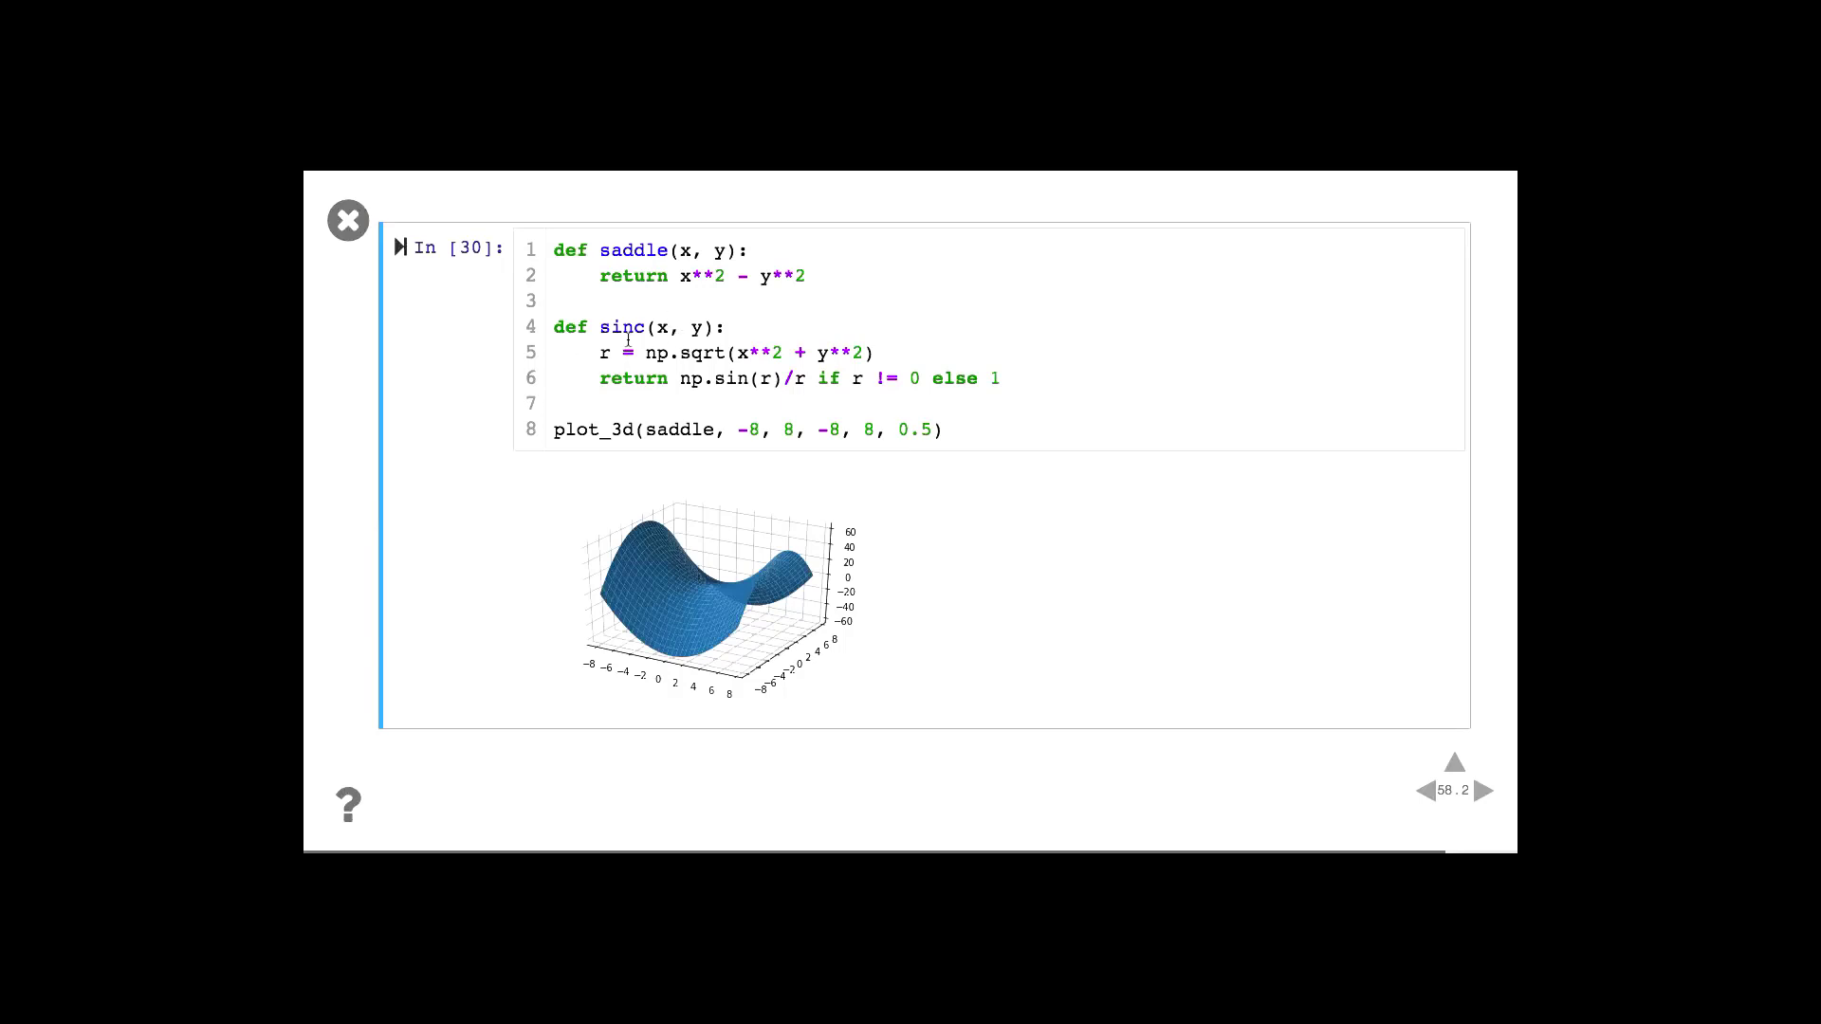
Select the word 'saddle' in the plot_3d call on slide 58.2
{"action": "double_click", "coordinate": [681, 430]}
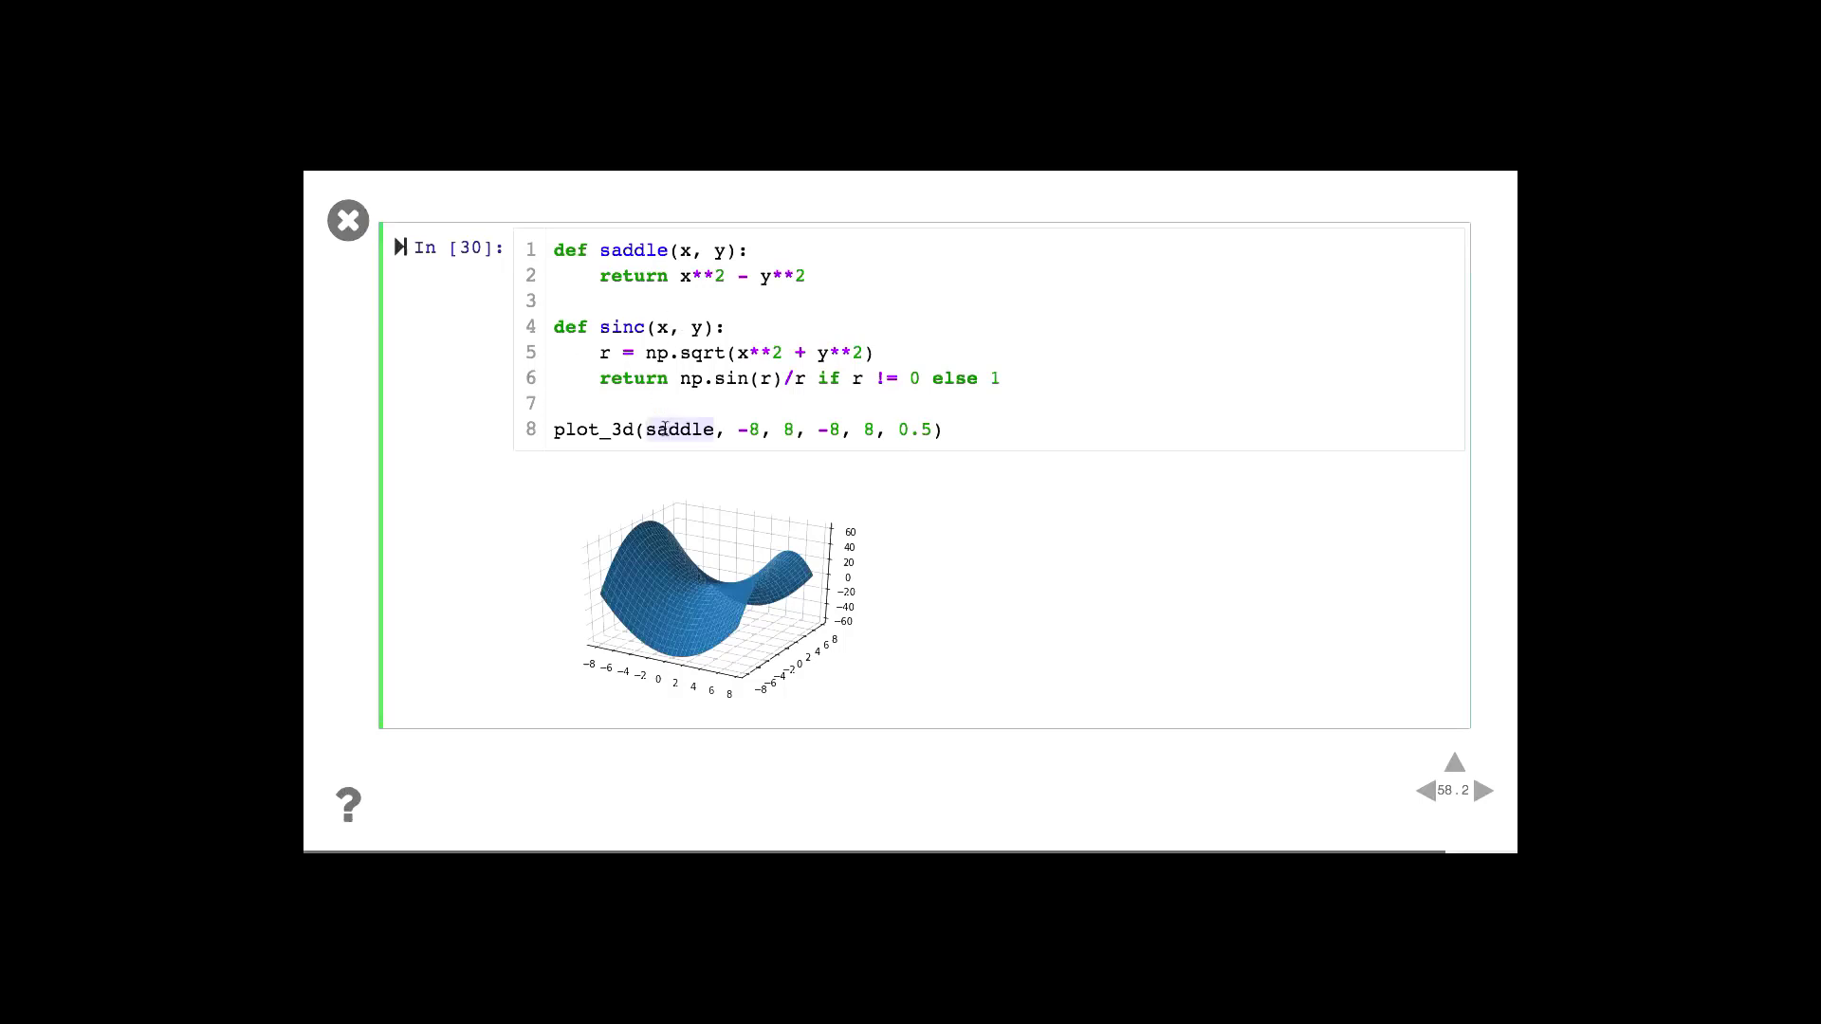
Replace saddle with 'sinc' in plot_3d, then advance to slide 59
{"action": "type", "text": "sinc"}
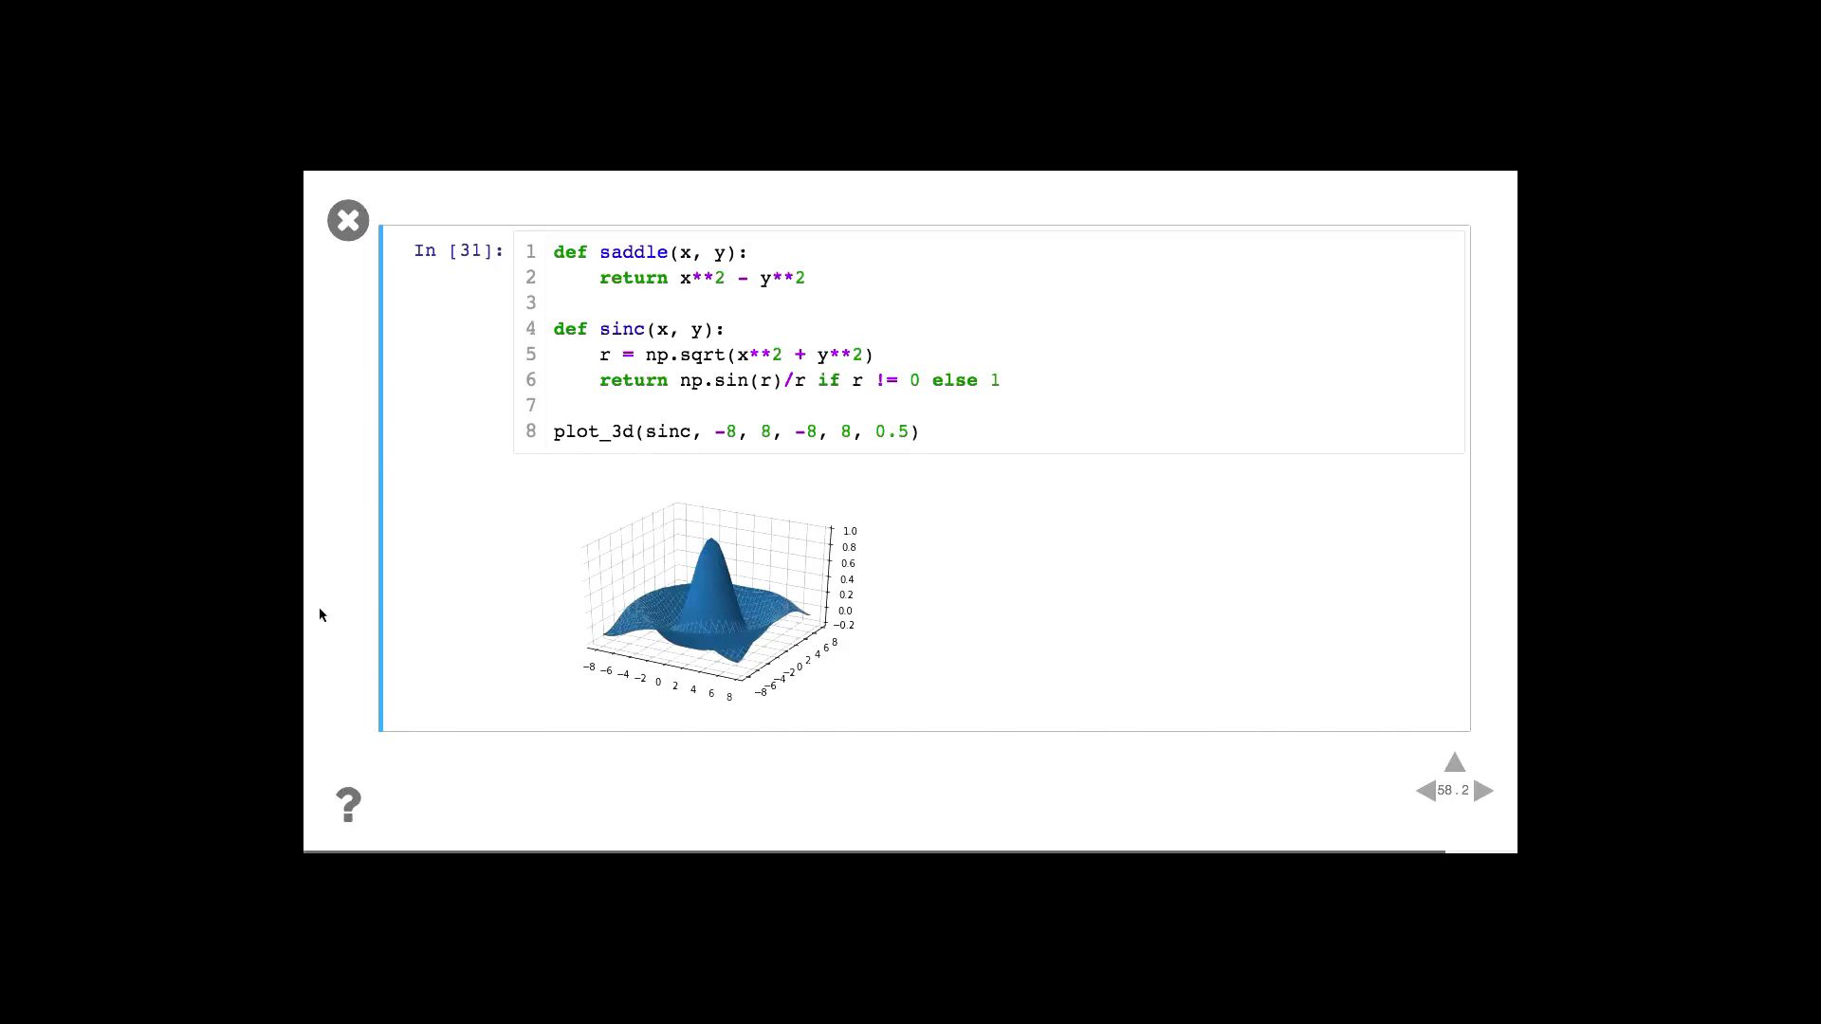
{"action": "left_click", "coordinate": [1488, 791]}
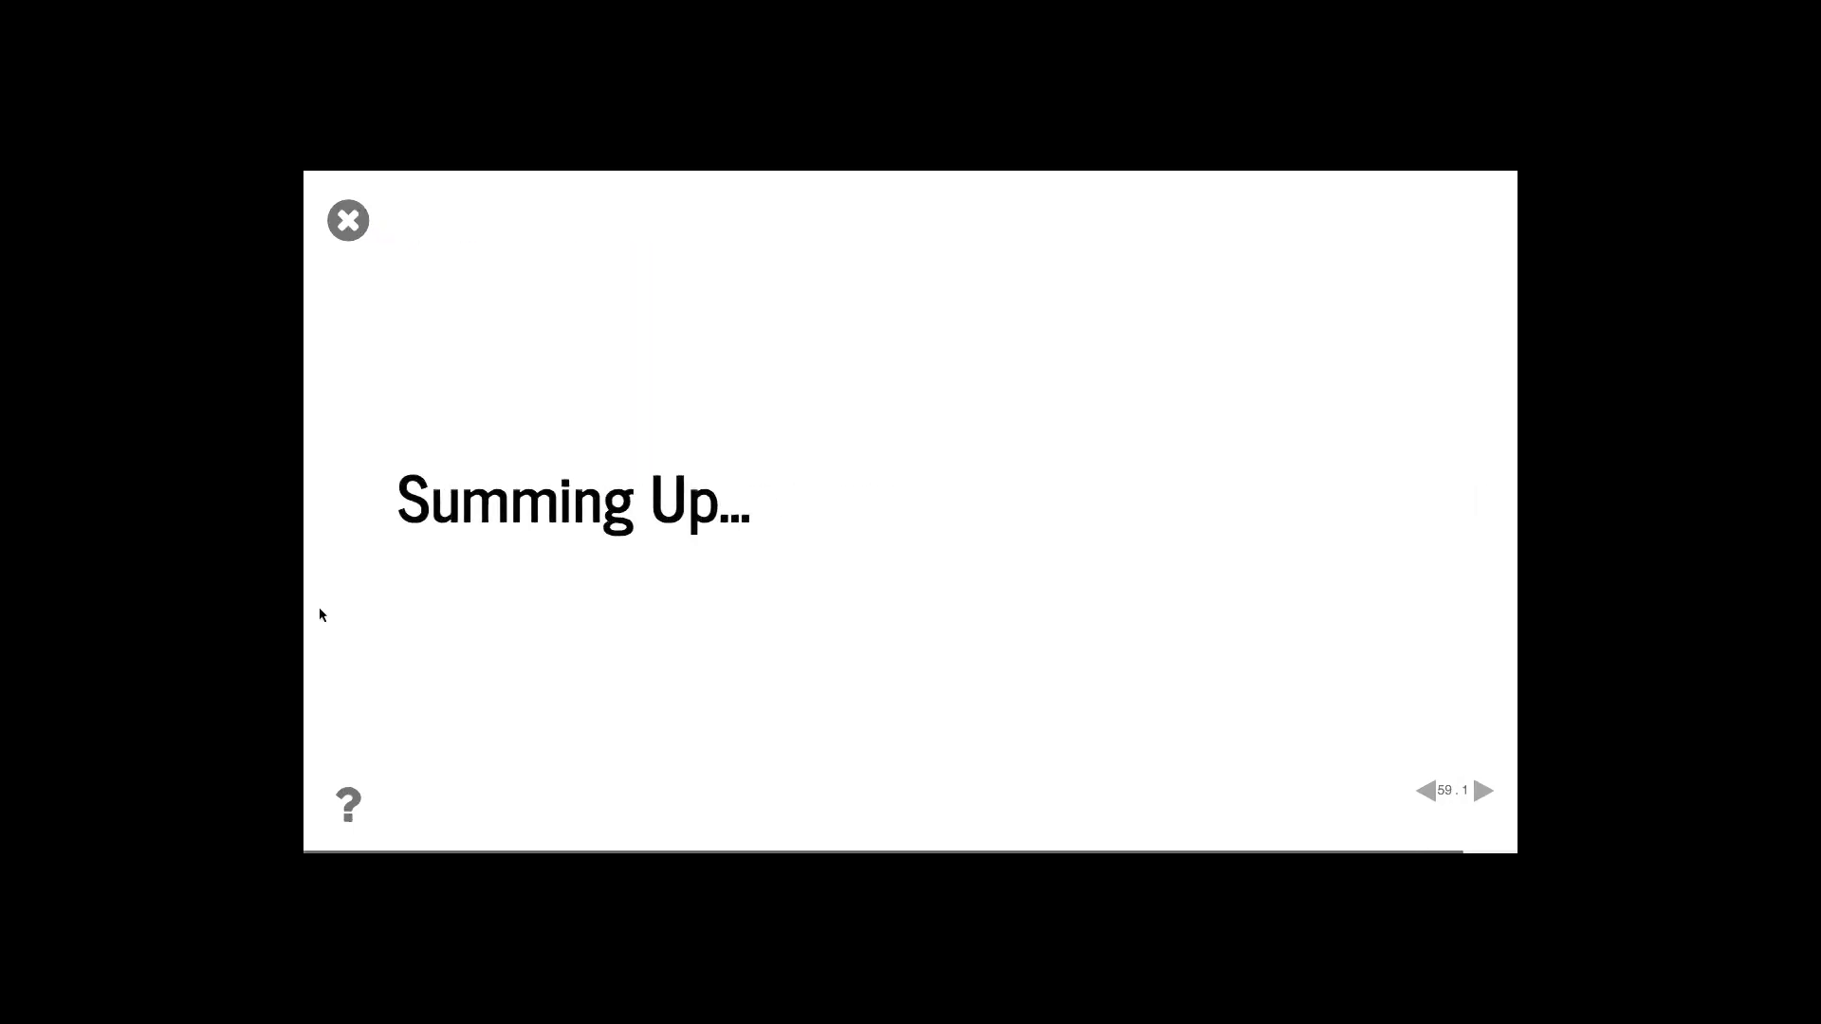